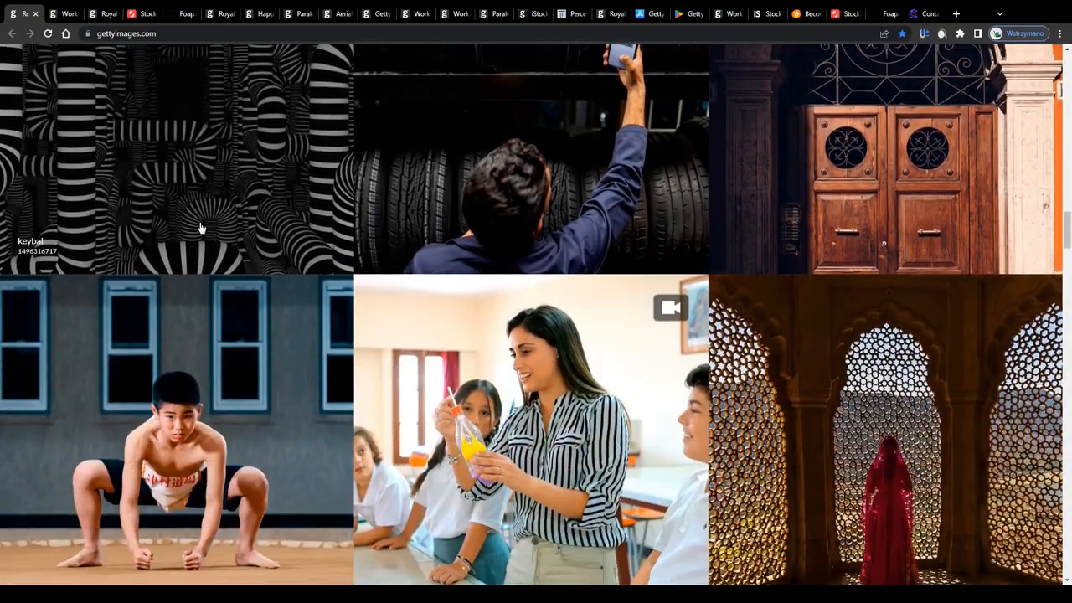
- Scroll down through the Getty Images homepage gallery and contributor sections
scroll(down, 3)
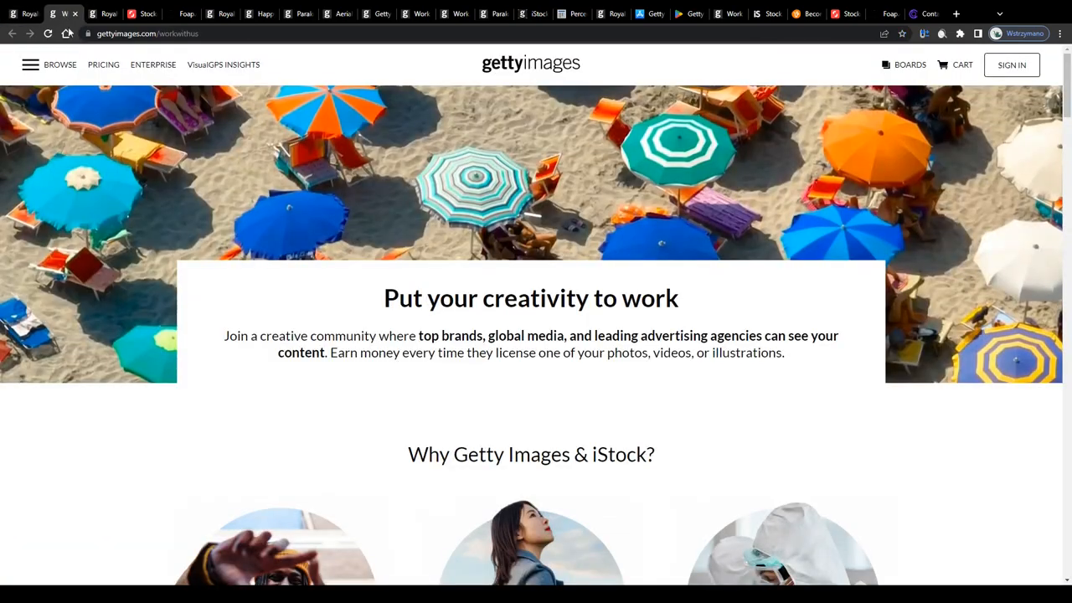
scroll(down, 3)
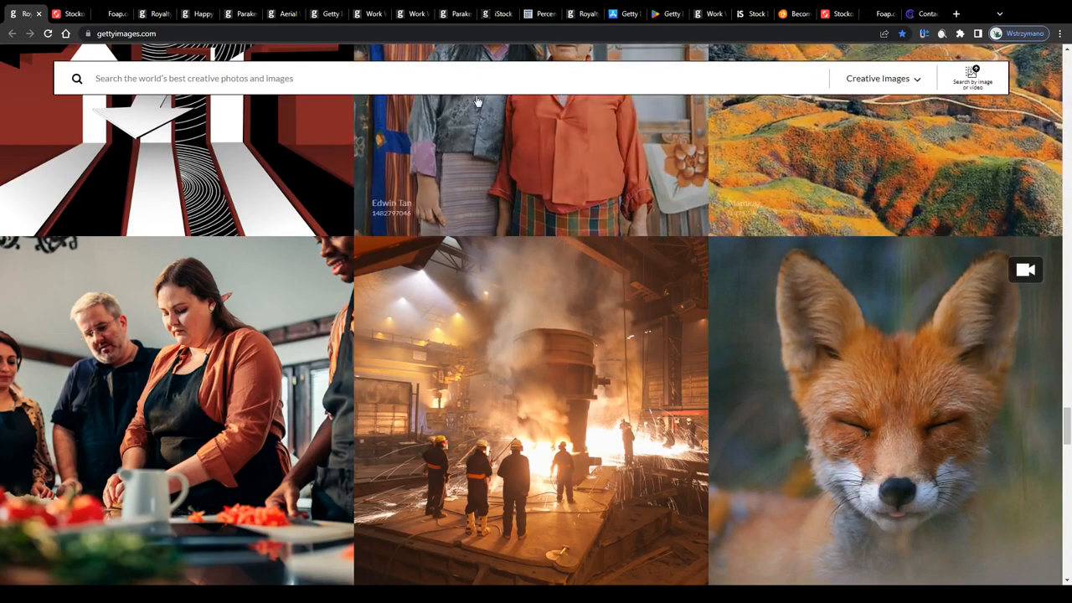
scroll(down, 3)
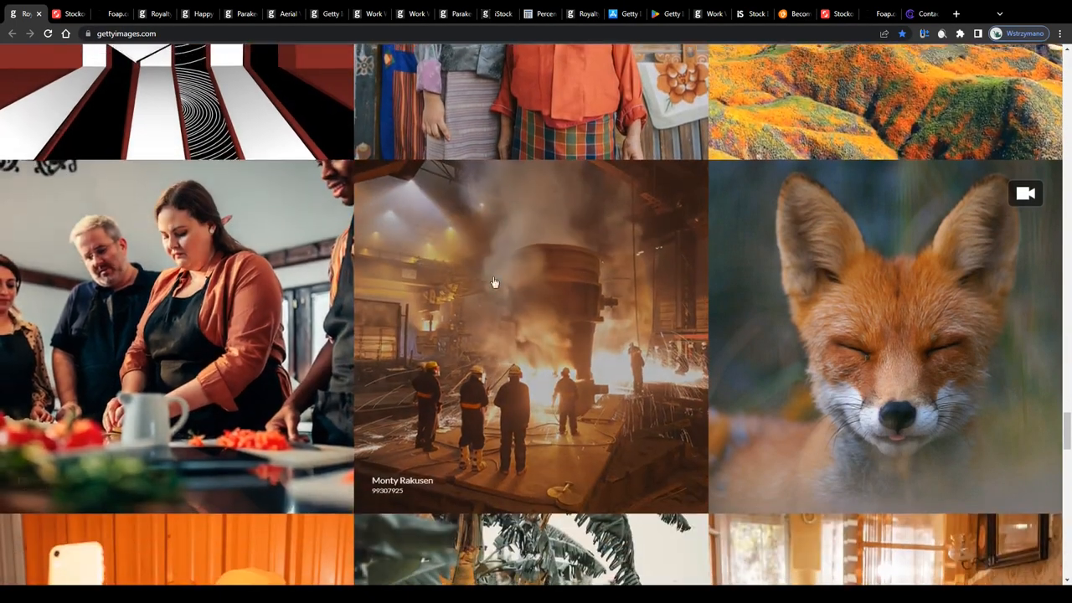
scroll(down, 3)
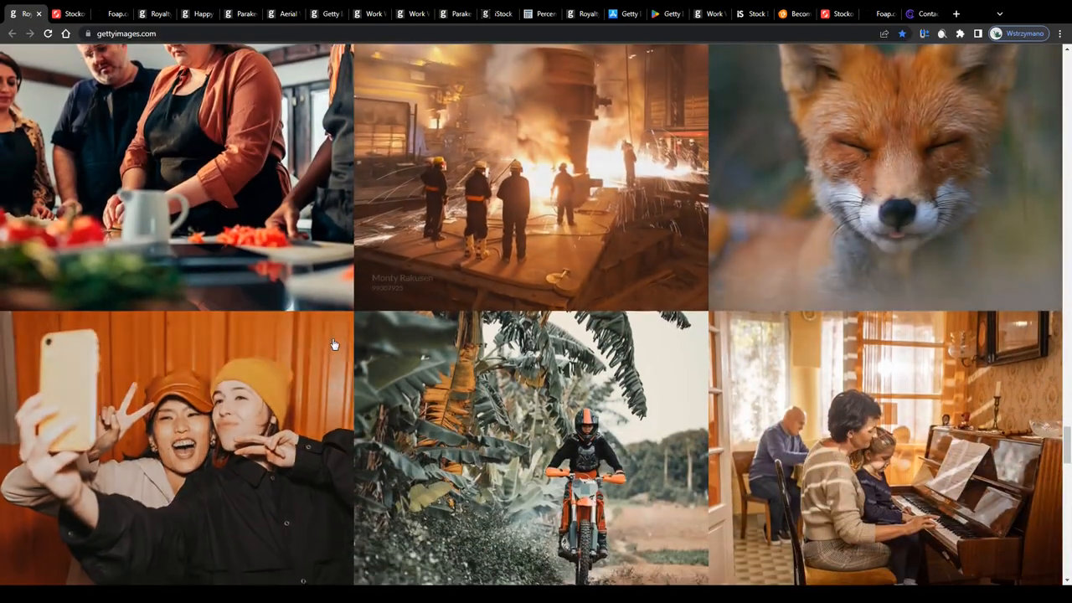
- Visit the Shutterstock homepage, then Foap's marketplace of trending images
click(69, 14)
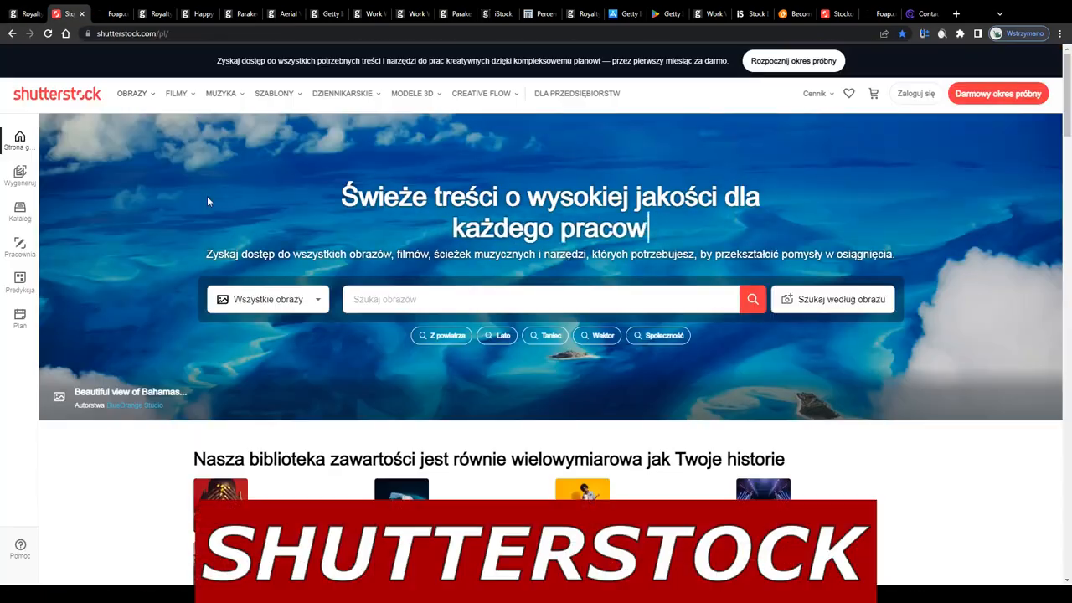
click(109, 14)
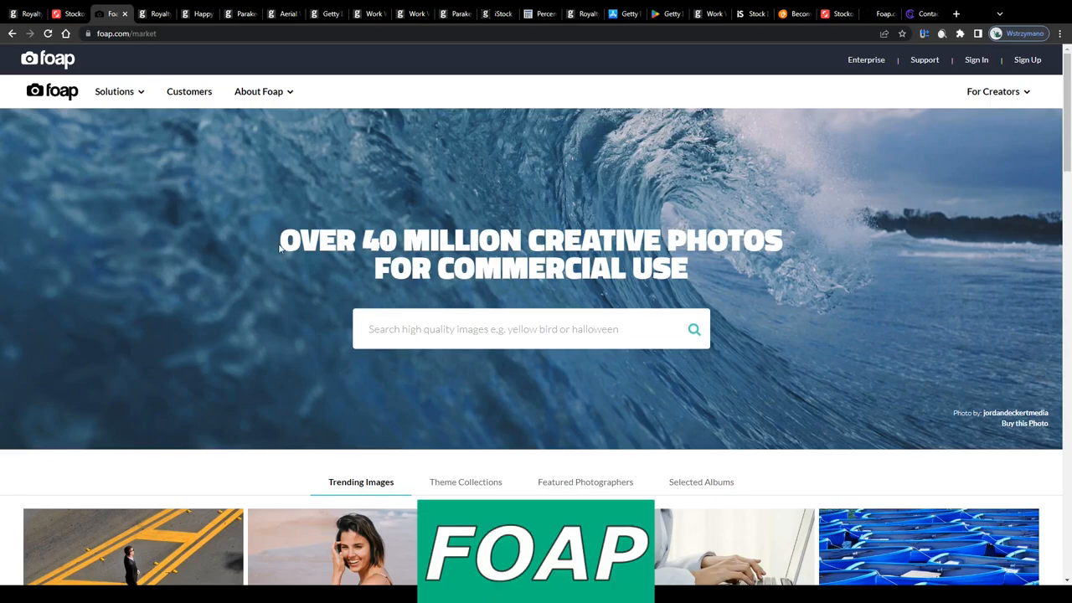
scroll(down, 3)
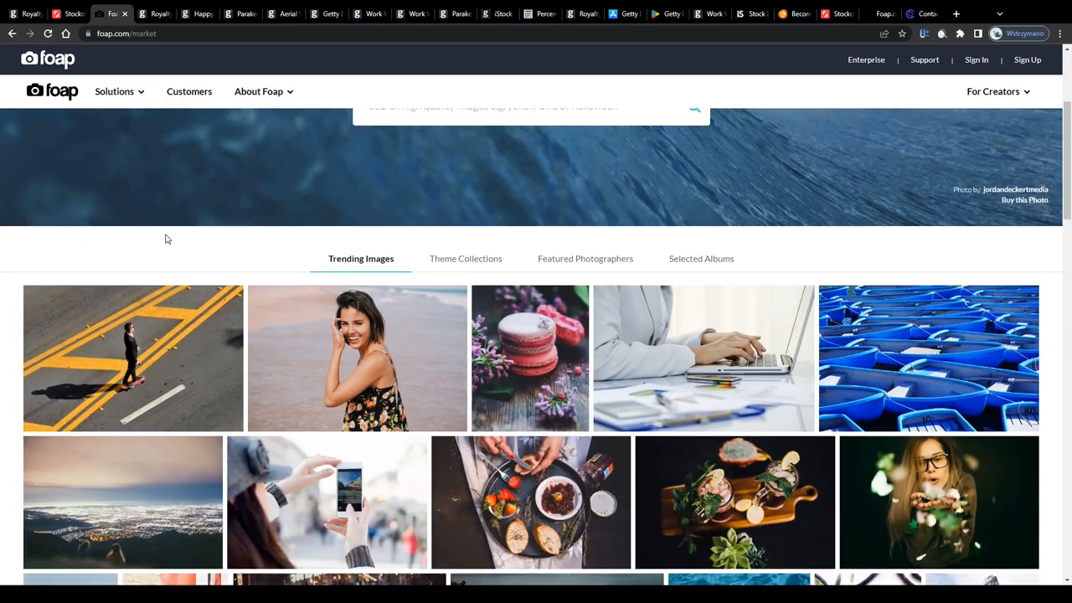
- Return to the Getty Images tab and scroll down its creative image grid
click(154, 14)
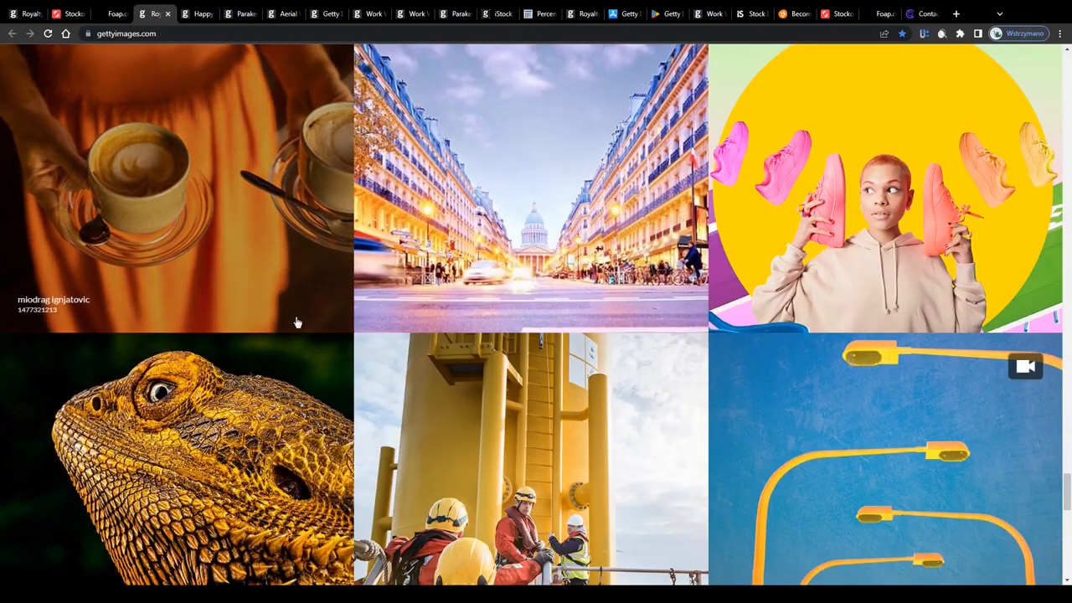
scroll(down, 3)
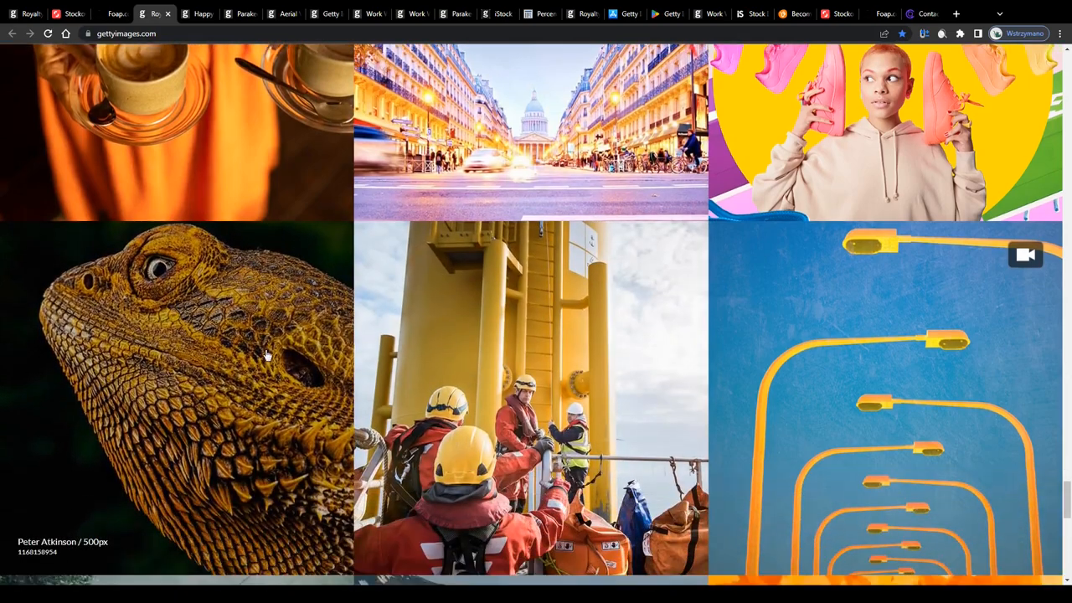
scroll(down, 3)
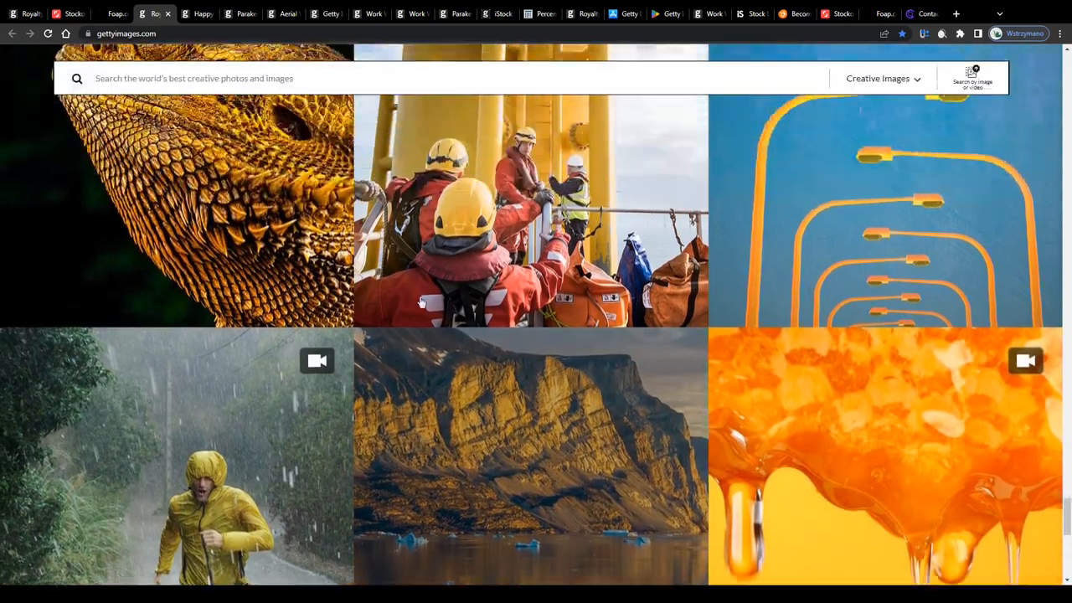
scroll(down, 3)
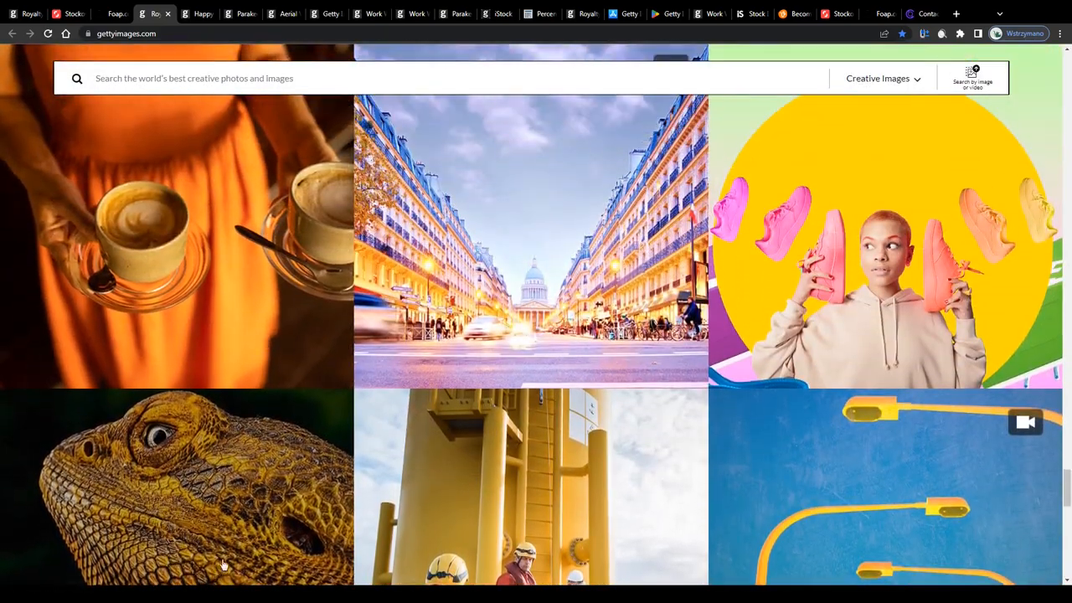
scroll(down, 3)
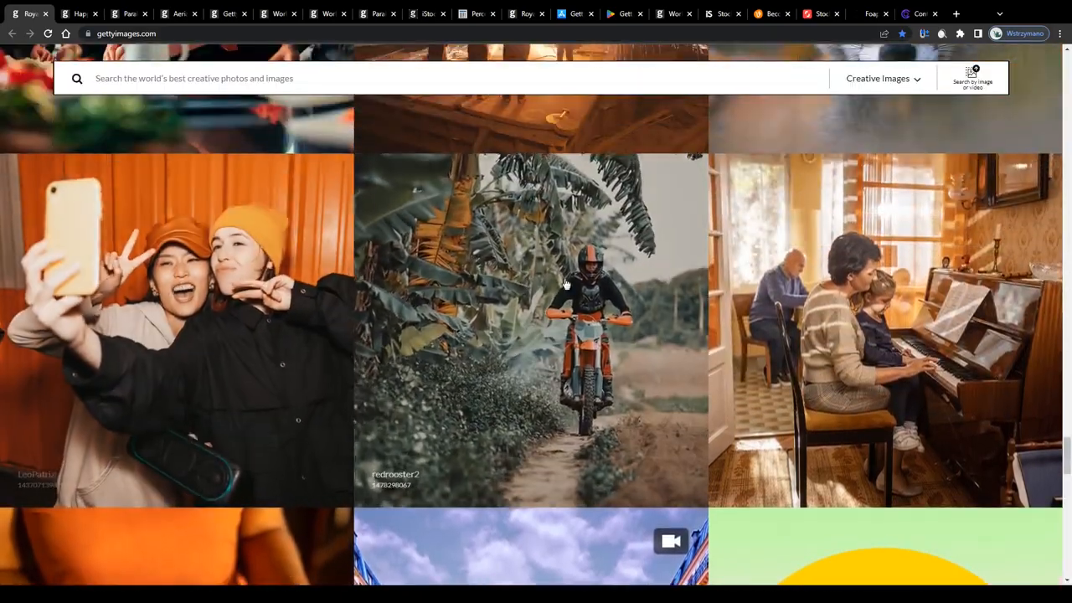
scroll(down, 3)
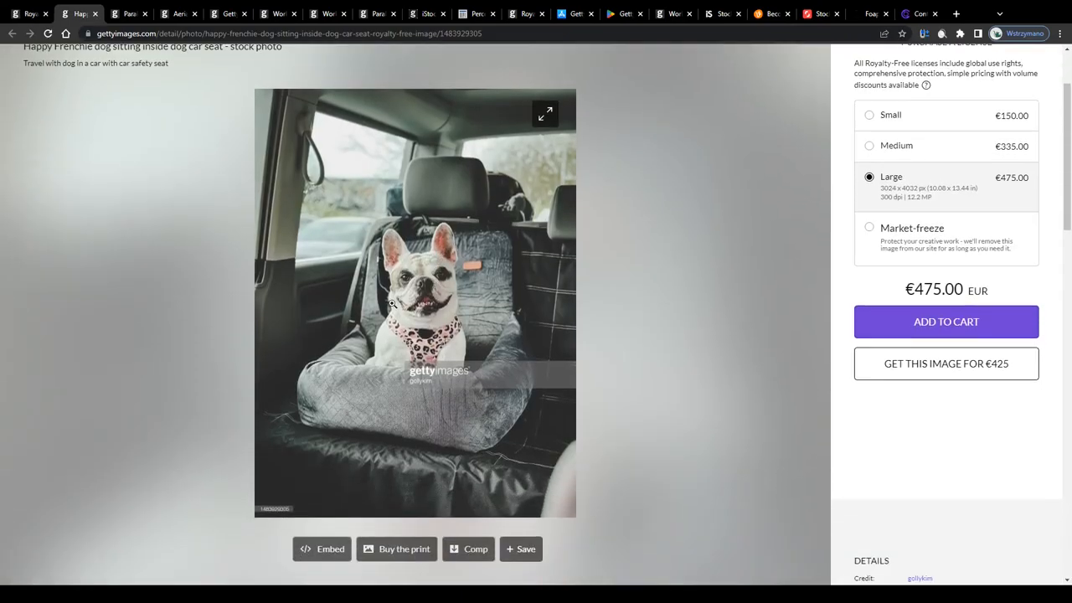
- View the parakeet-on-pink-blossoms photo page, scrolling to similar images and pricing
scroll(up, 3)
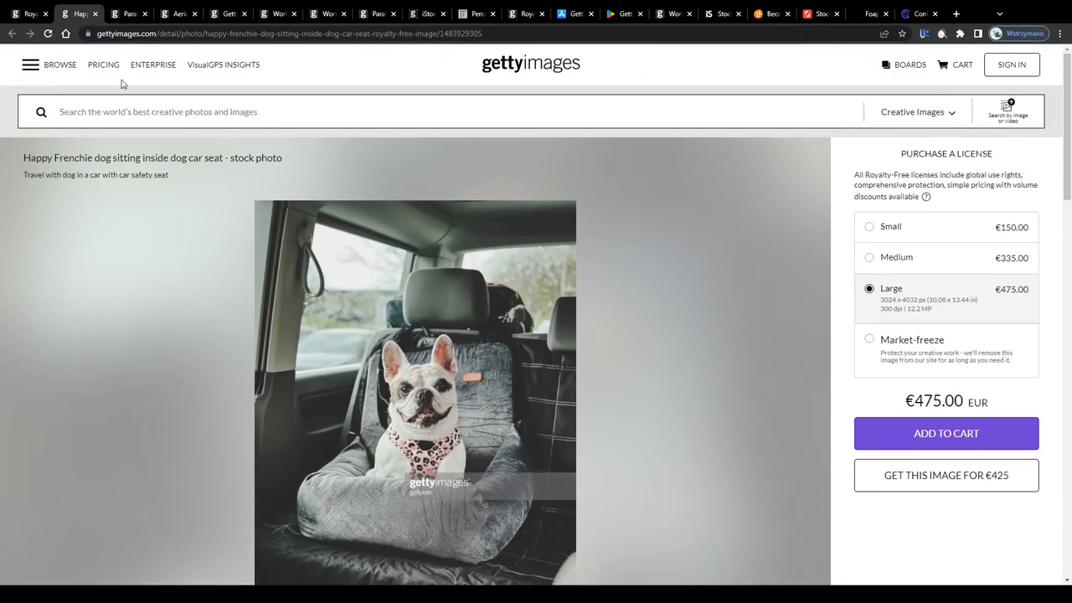
click(127, 14)
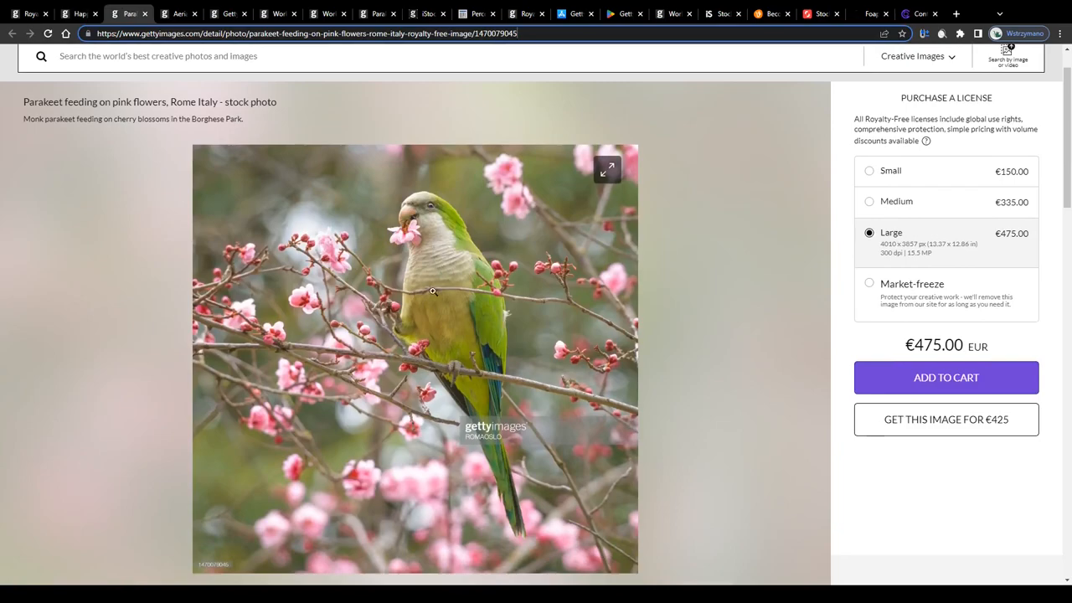
mouse_move(214, 196)
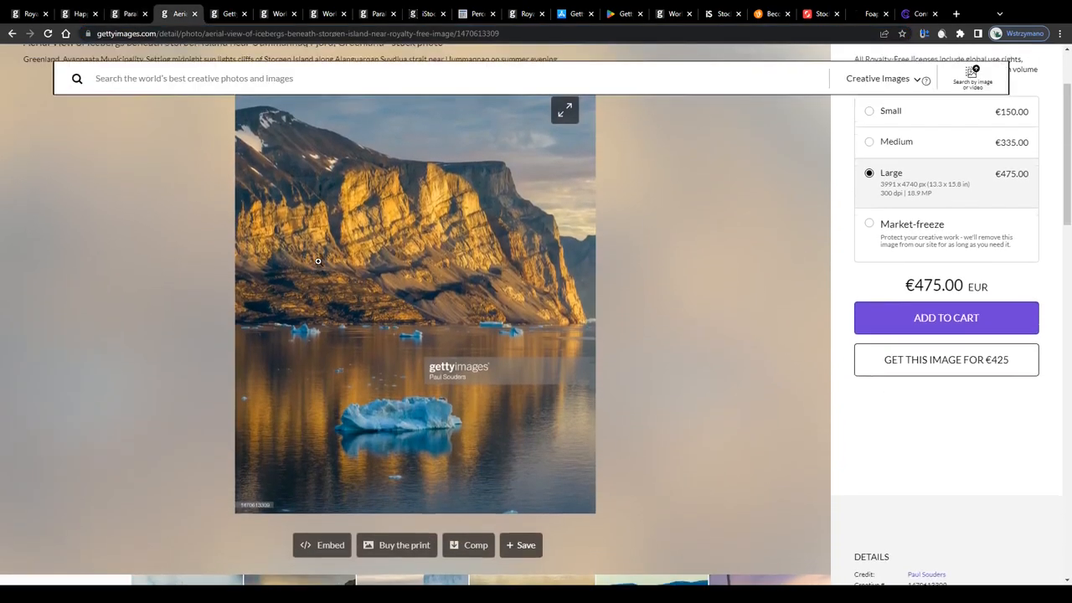
scroll(down, 3)
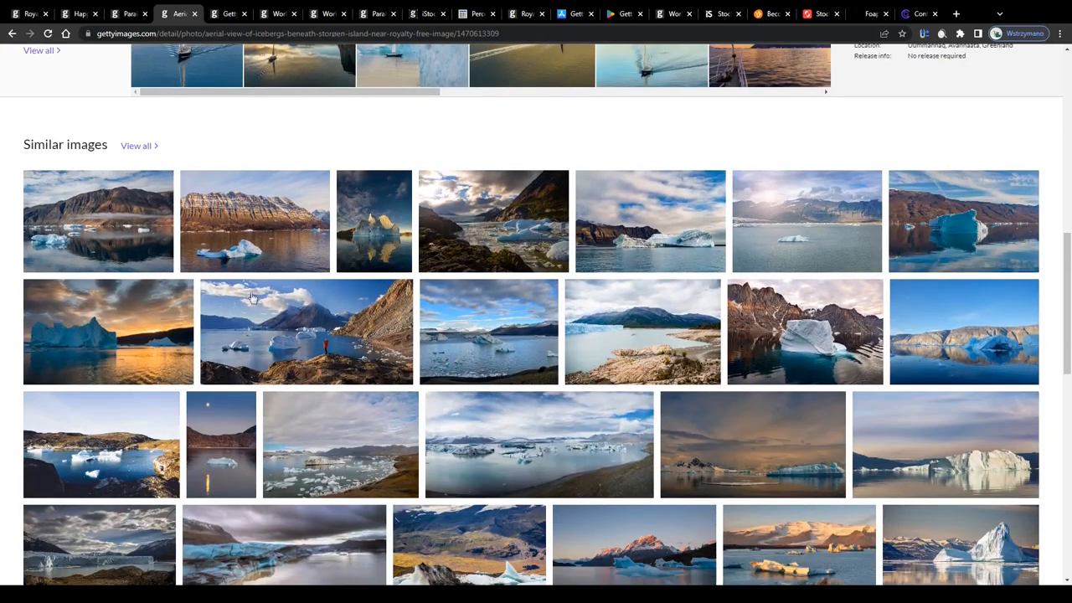
scroll(down, 3)
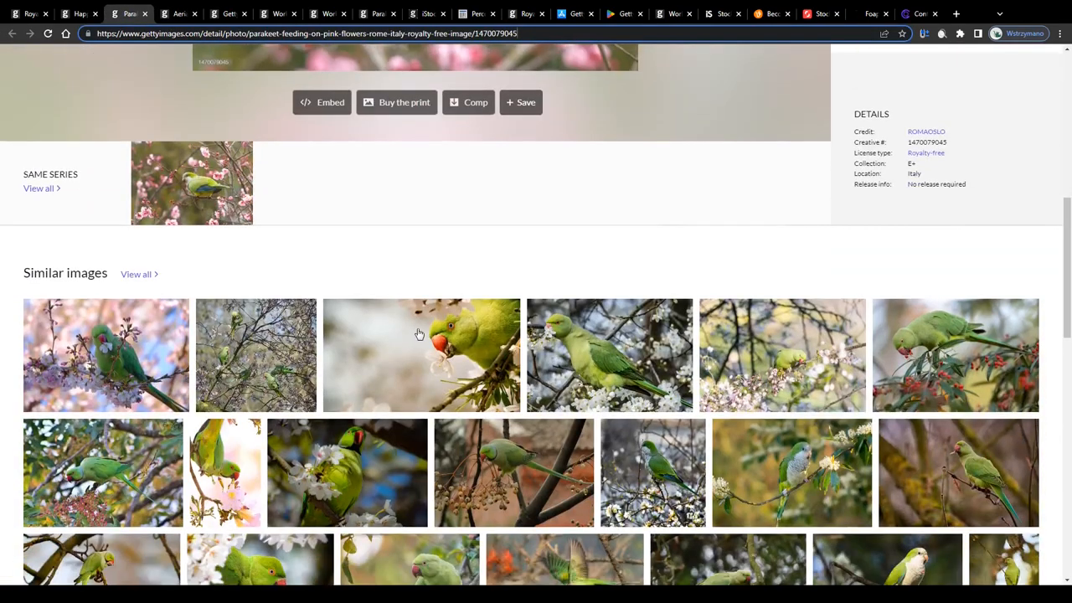
scroll(down, 3)
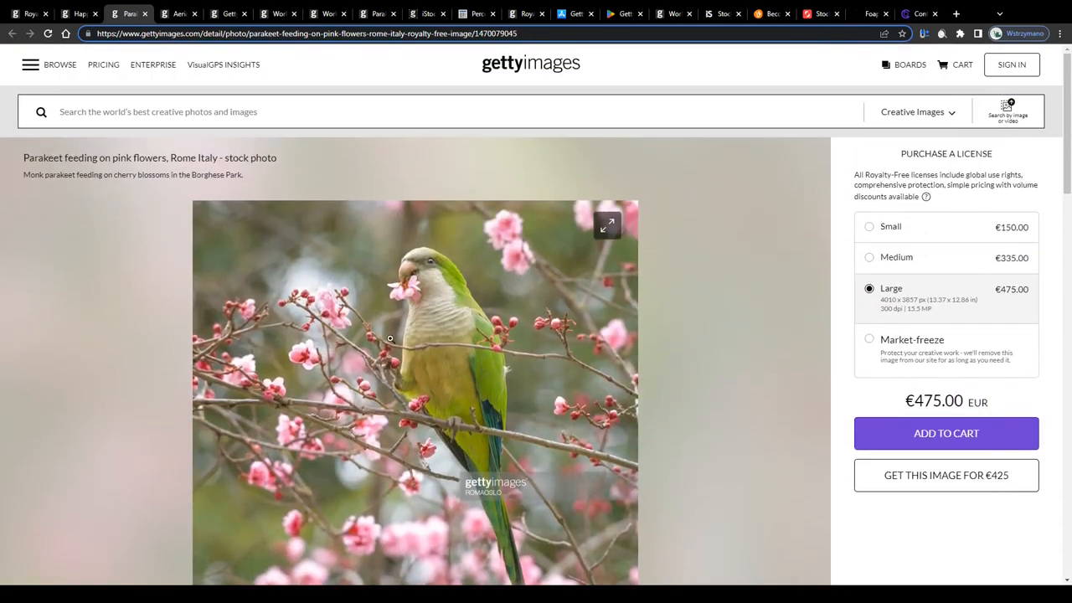
- Switch to the Greenland icebergs photo page and scroll its license sizes and prices
click(176, 13)
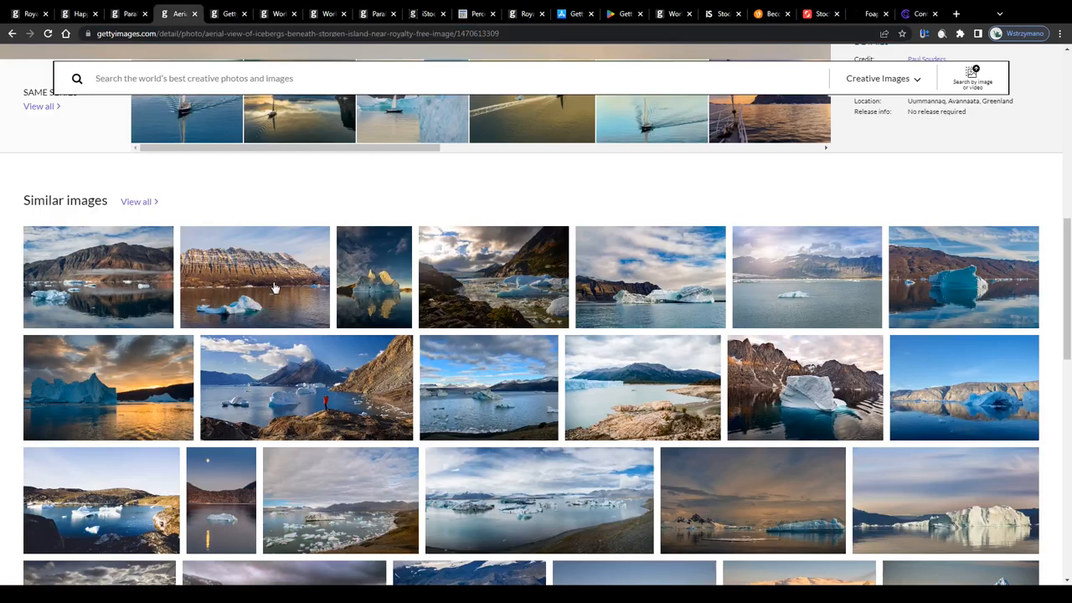
scroll(up, 3)
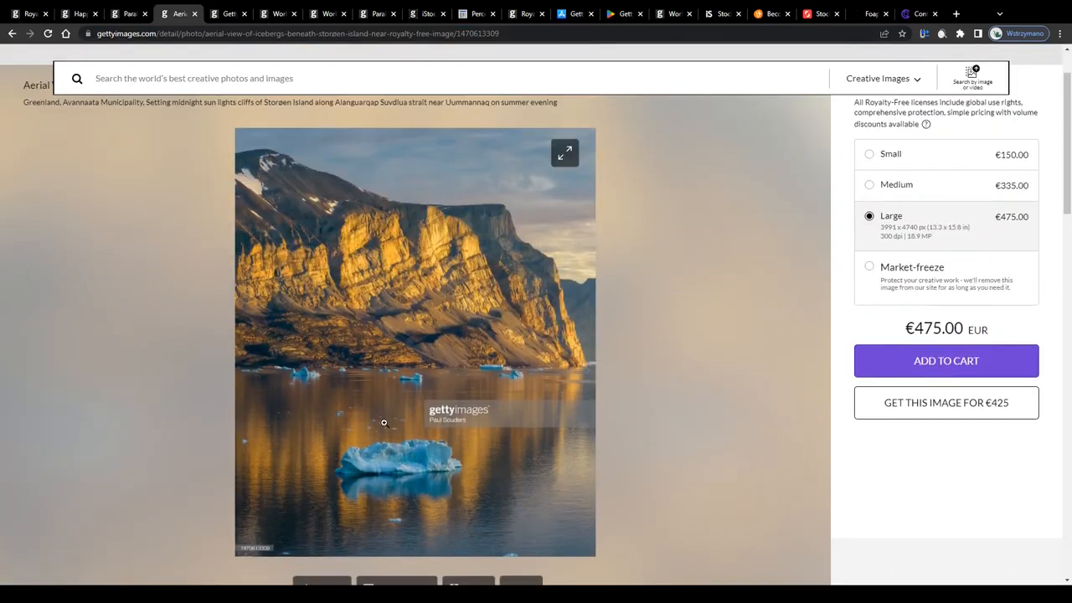
scroll(down, 3)
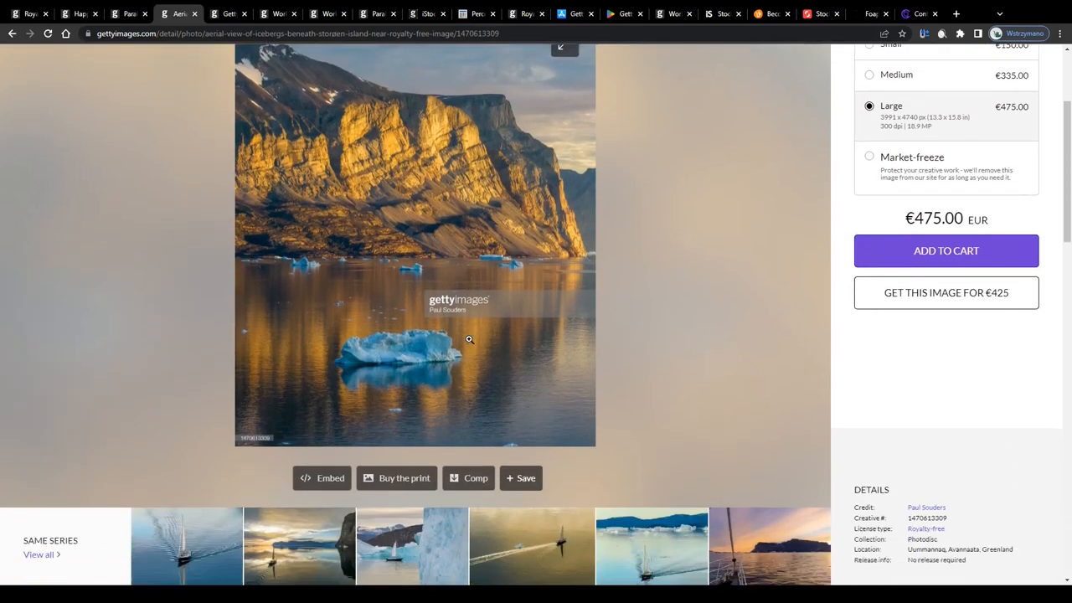
click(519, 309)
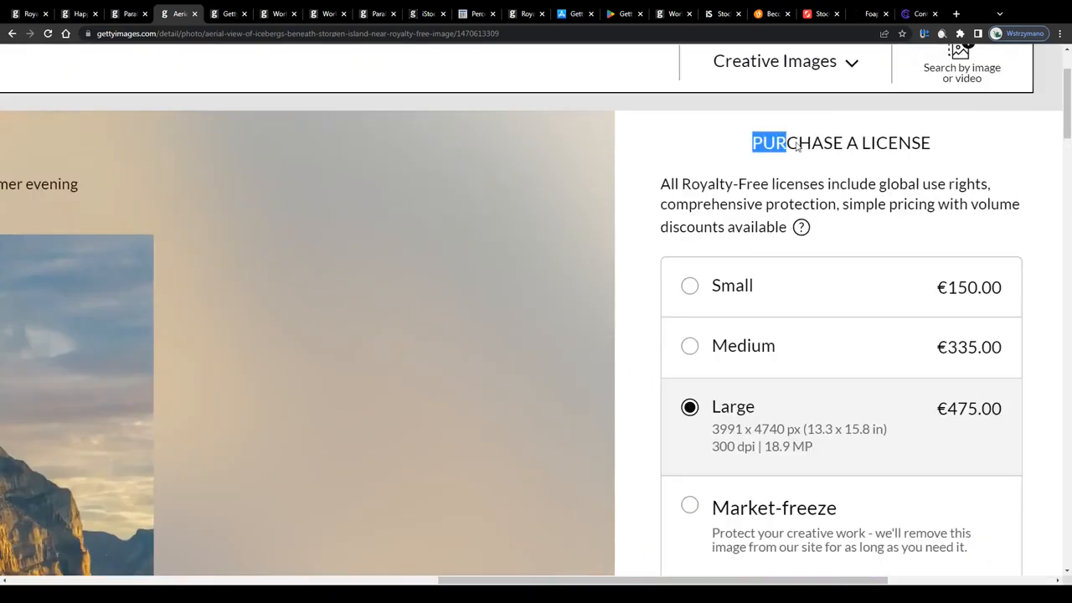
- Read the license agreement heading, then highlight the icebergs photo's €150.00 Small price
drag(751, 142, 875, 143)
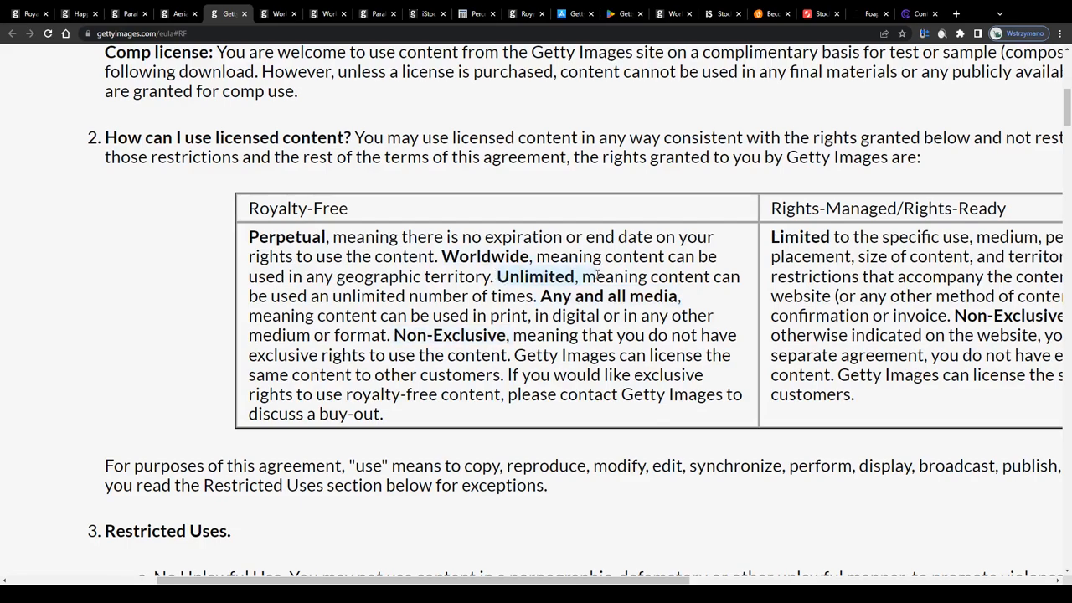
click(176, 14)
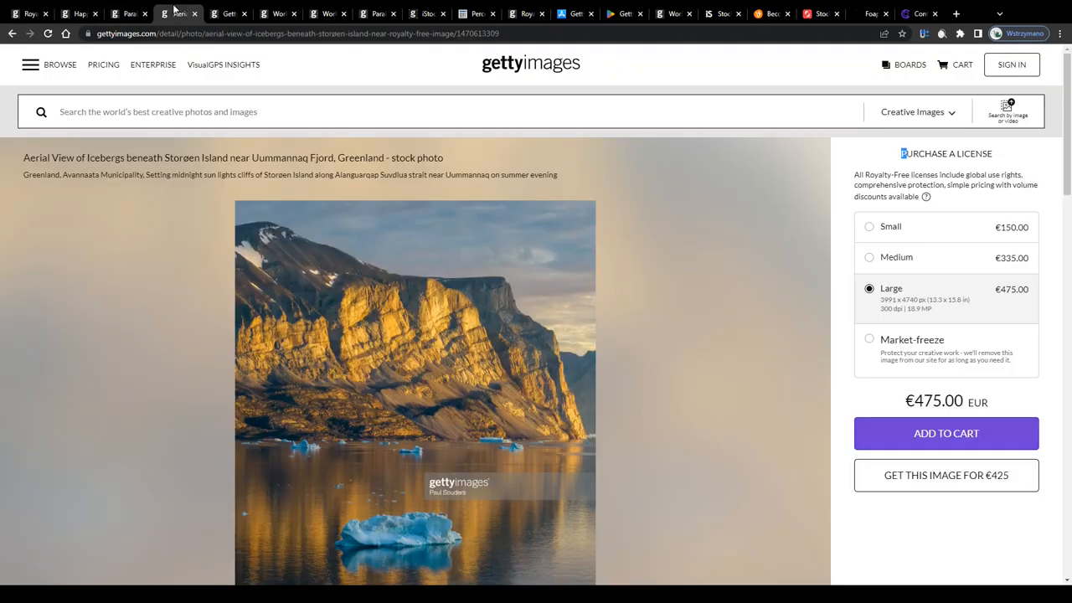
scroll(down, 3)
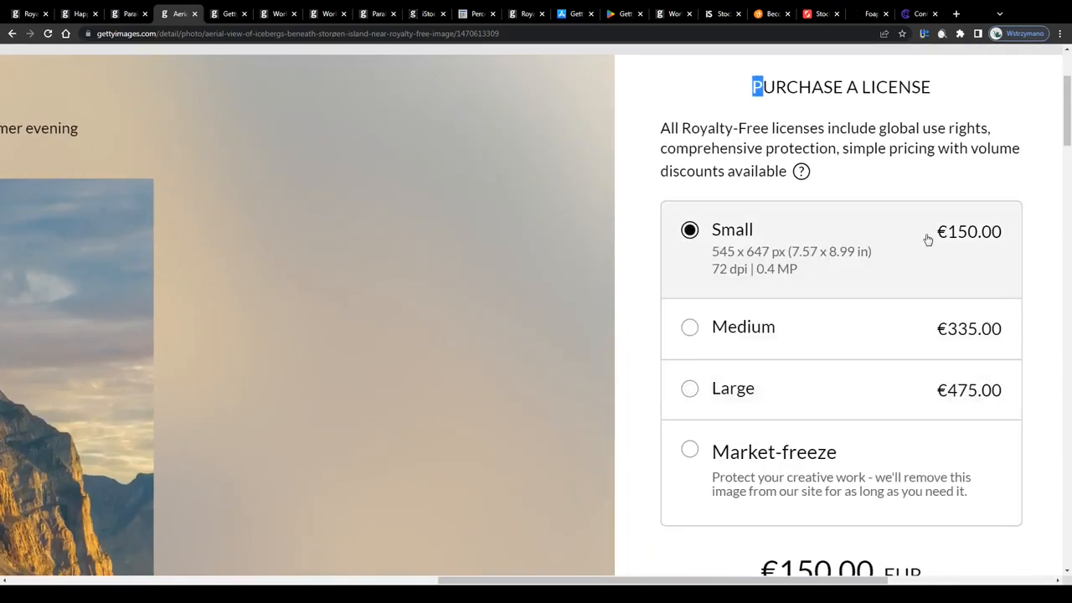
double_click(968, 232)
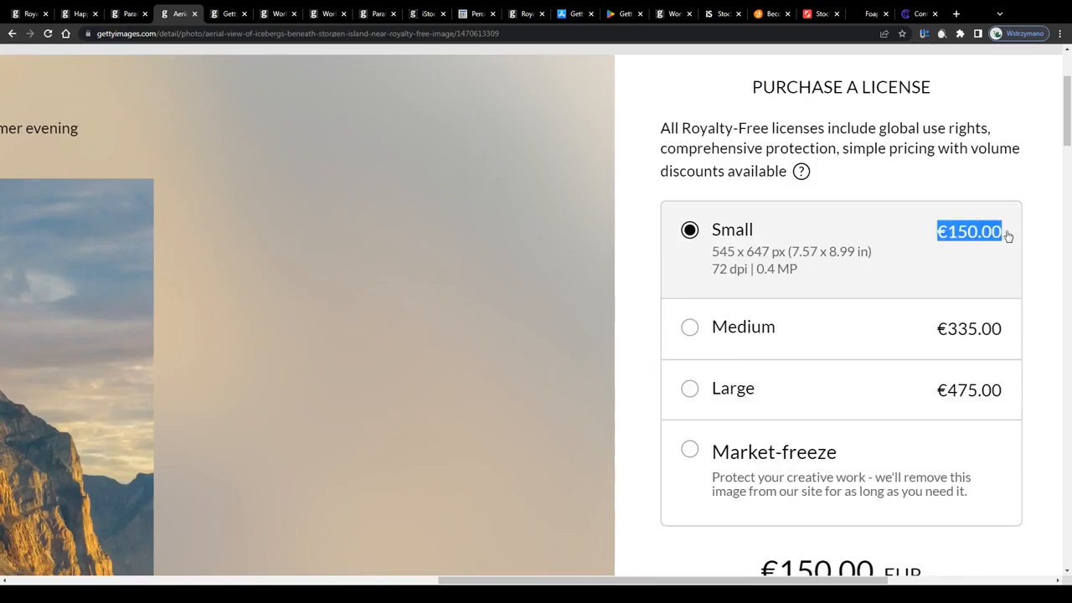
- Choose the Medium license size and scroll down to the Details and Same series sections
scroll(down, 3)
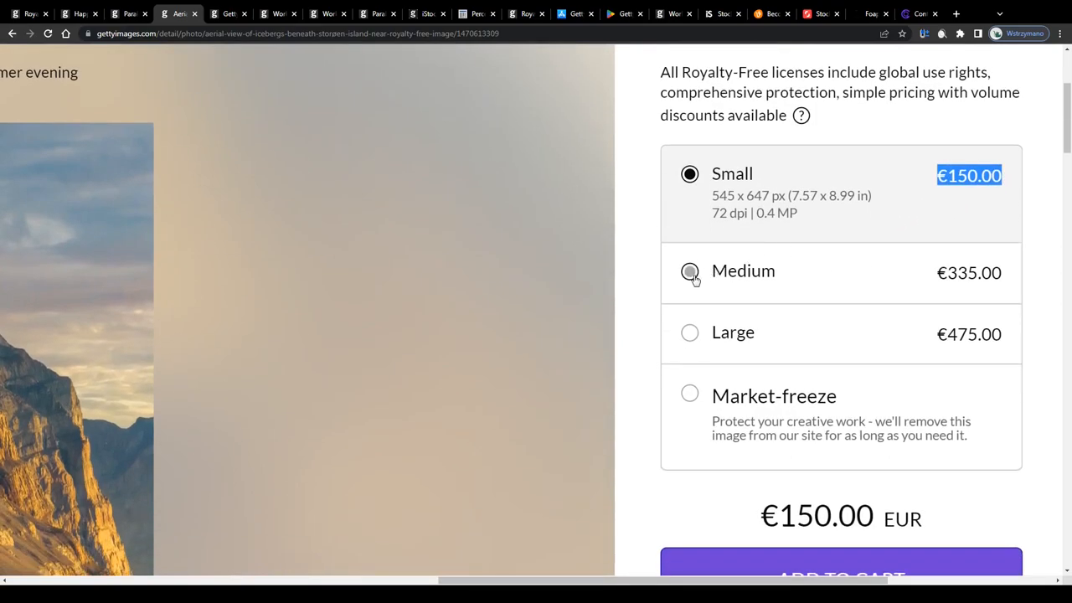
click(690, 272)
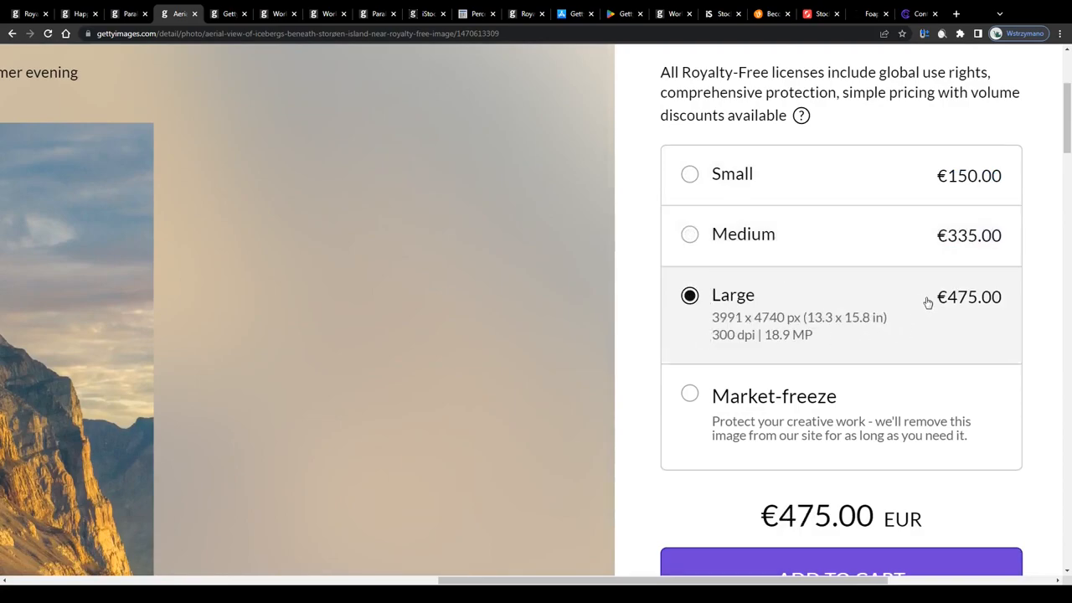
scroll(down, 3)
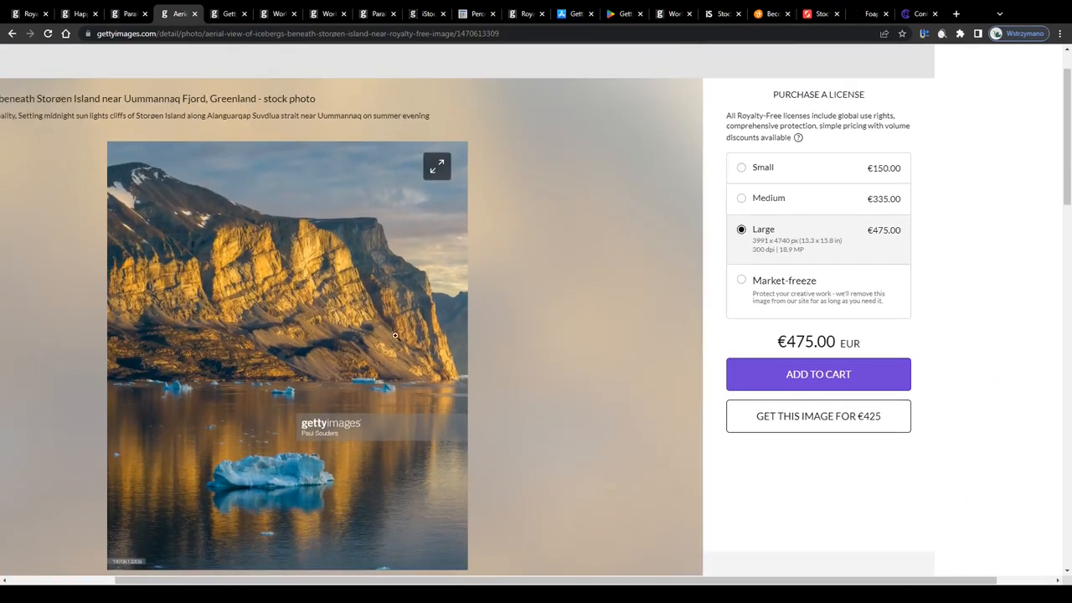
scroll(down, 3)
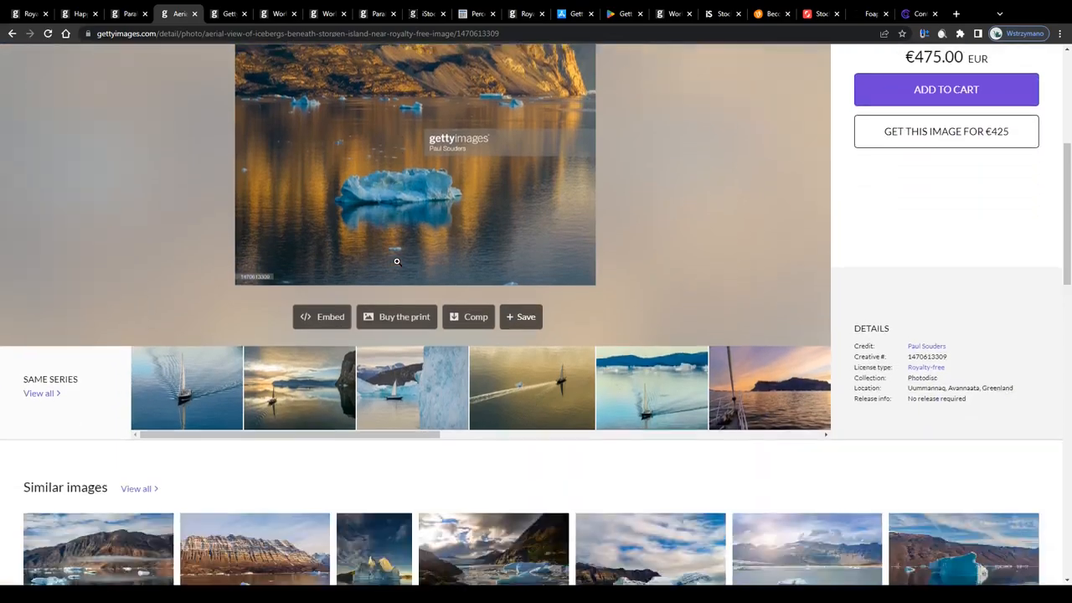
- Scroll through the contributor program's 'How does it work?' and benefits sections
scroll(down, 3)
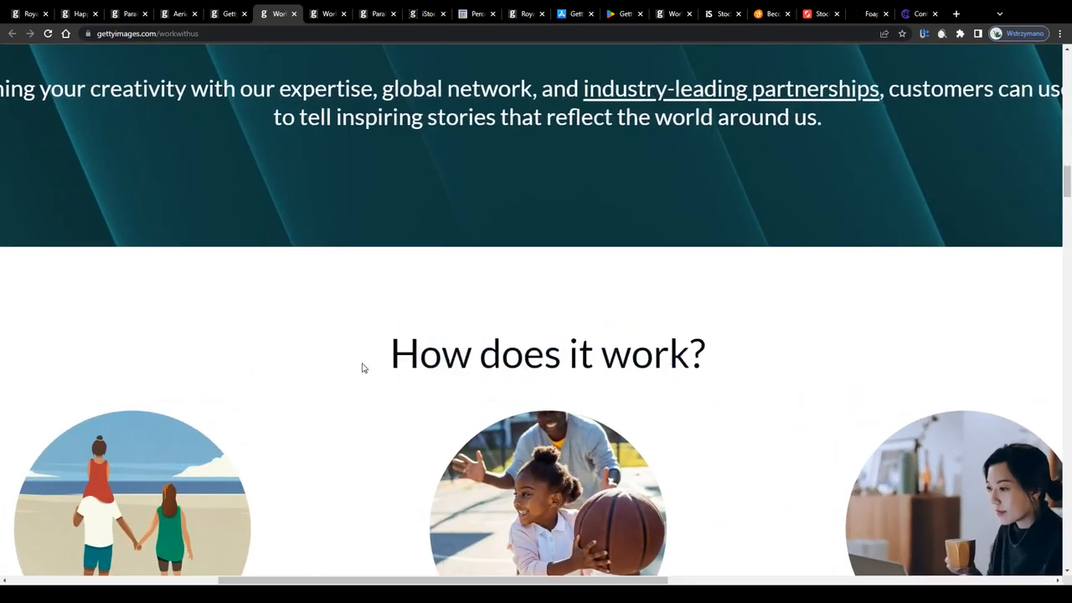
scroll(down, 3)
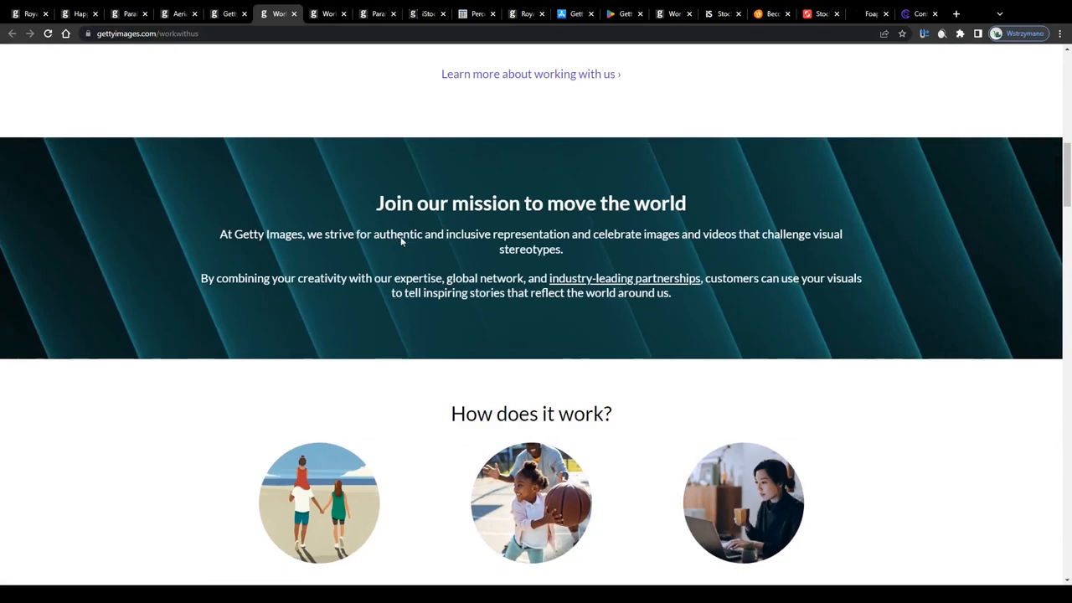
scroll(down, 3)
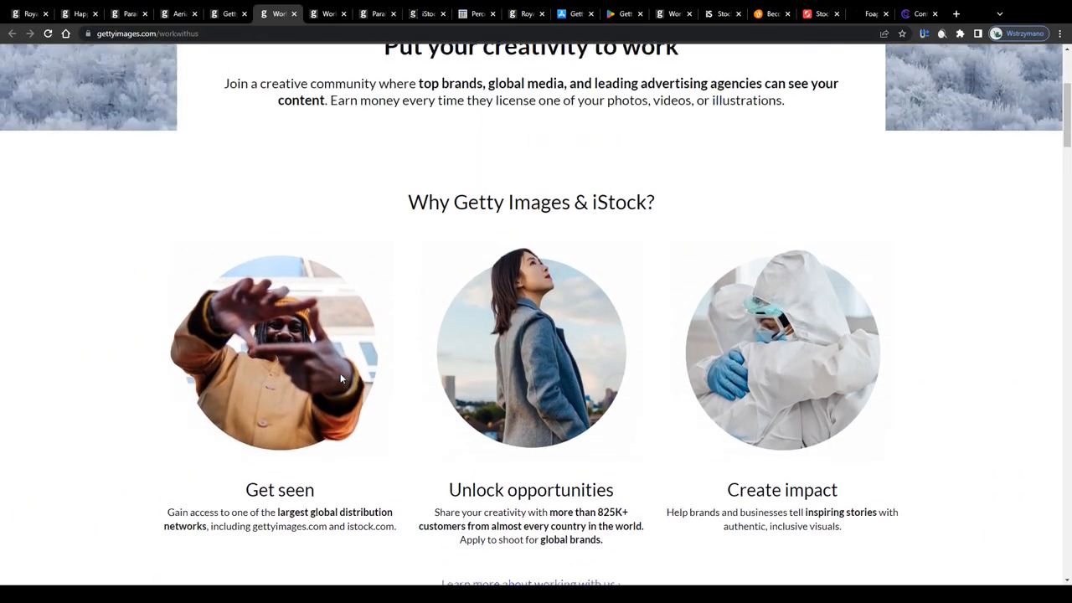
scroll(down, 3)
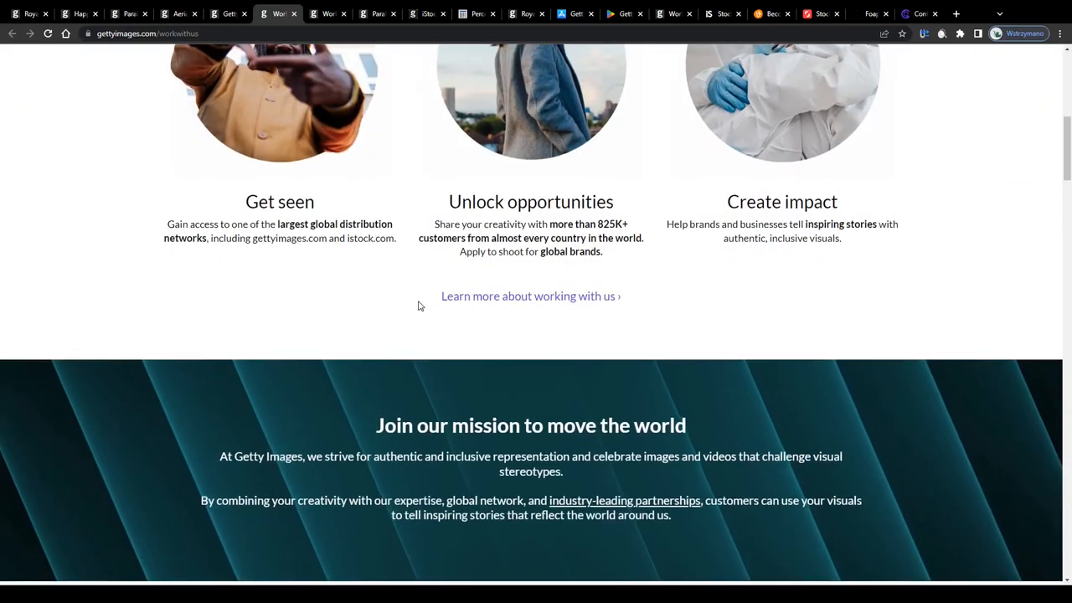
scroll(down, 3)
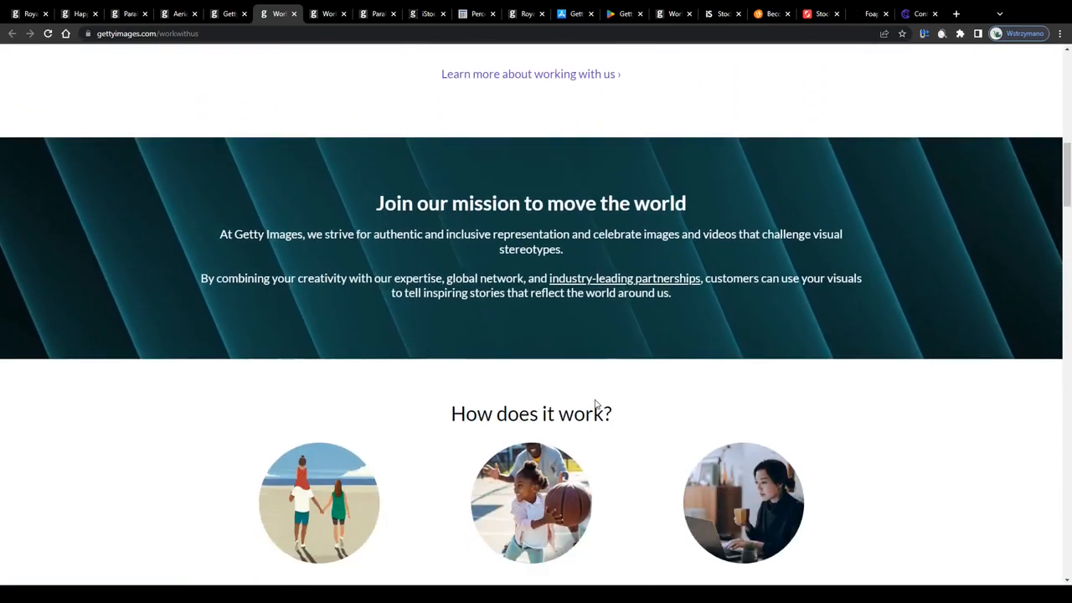
scroll(down, 3)
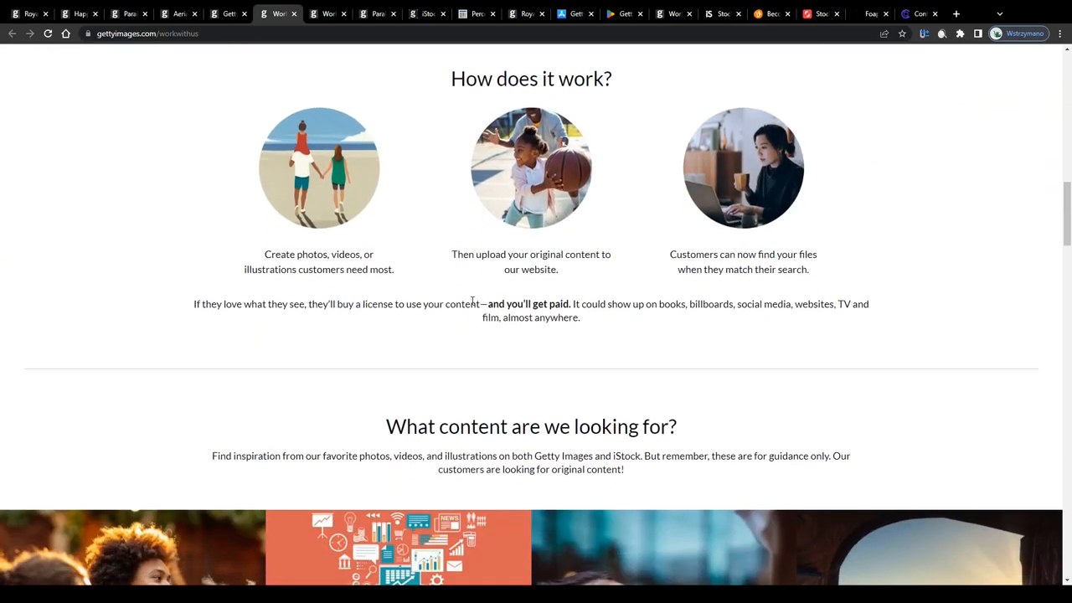
mouse_move(419, 337)
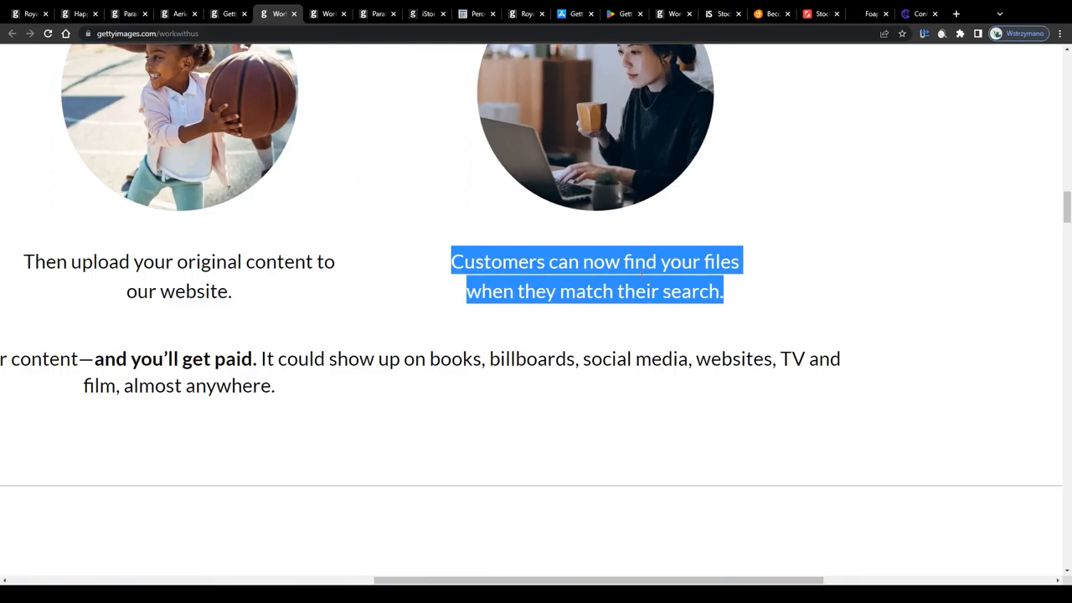
click(453, 382)
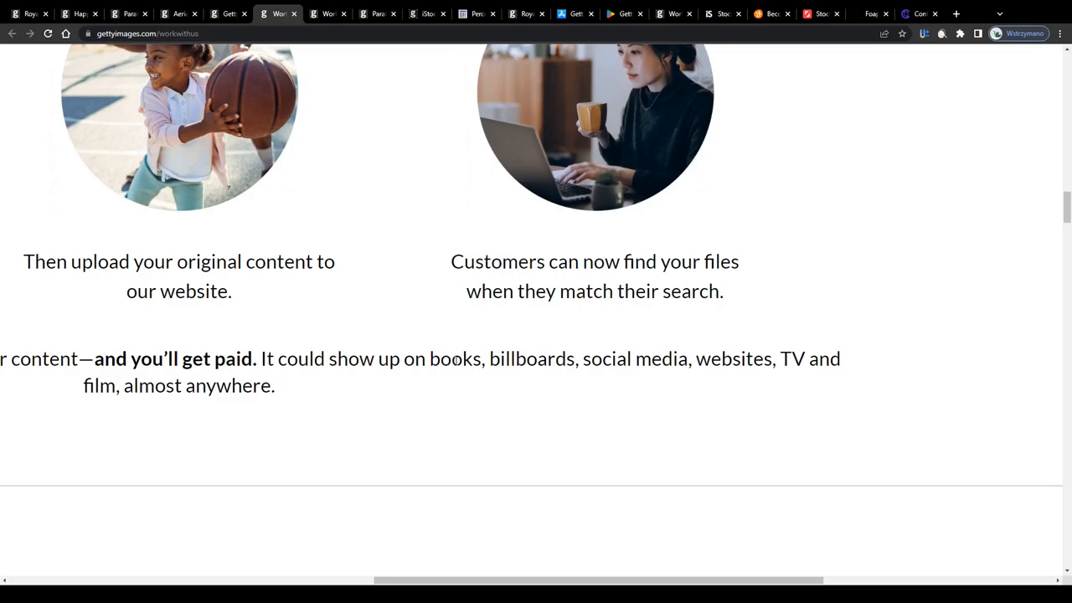
- Highlight the sentence about getting paid for licenses and the phrase 'Share your creativity'
scroll(down, 3)
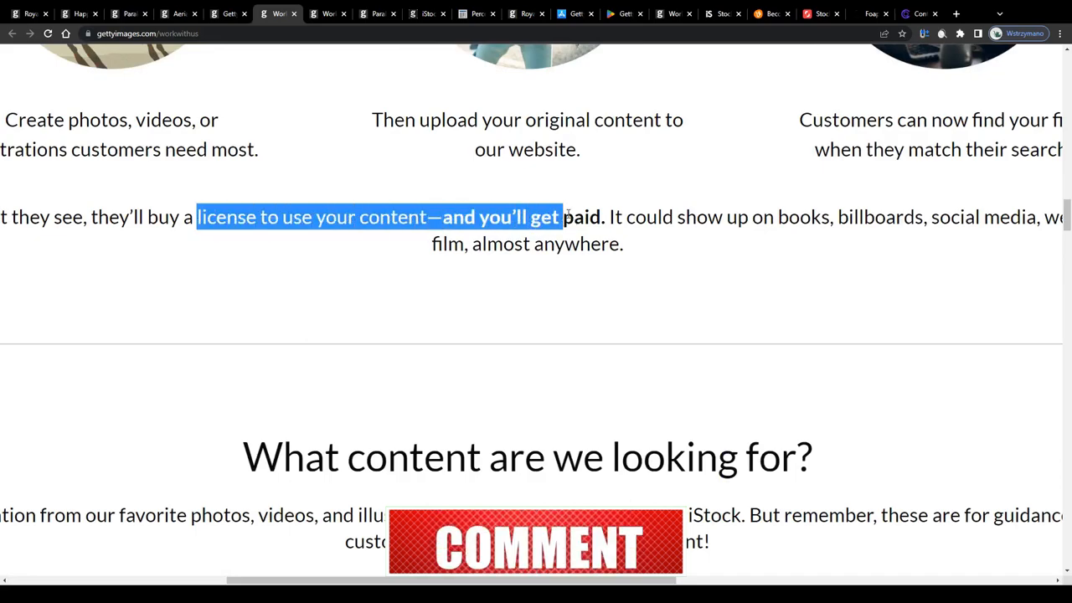
drag(561, 218, 855, 218)
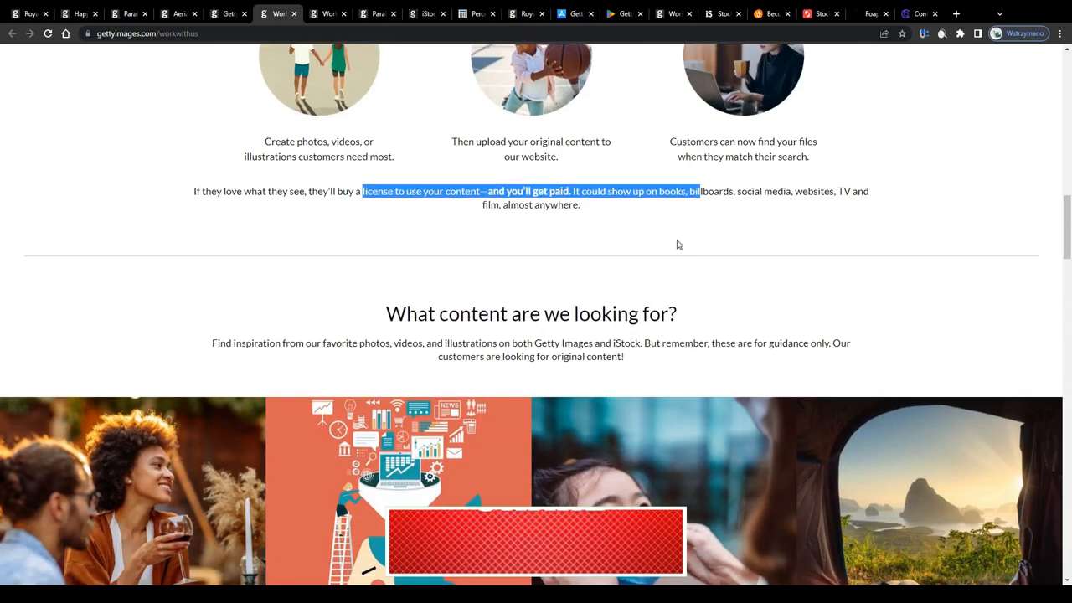
scroll(down, 3)
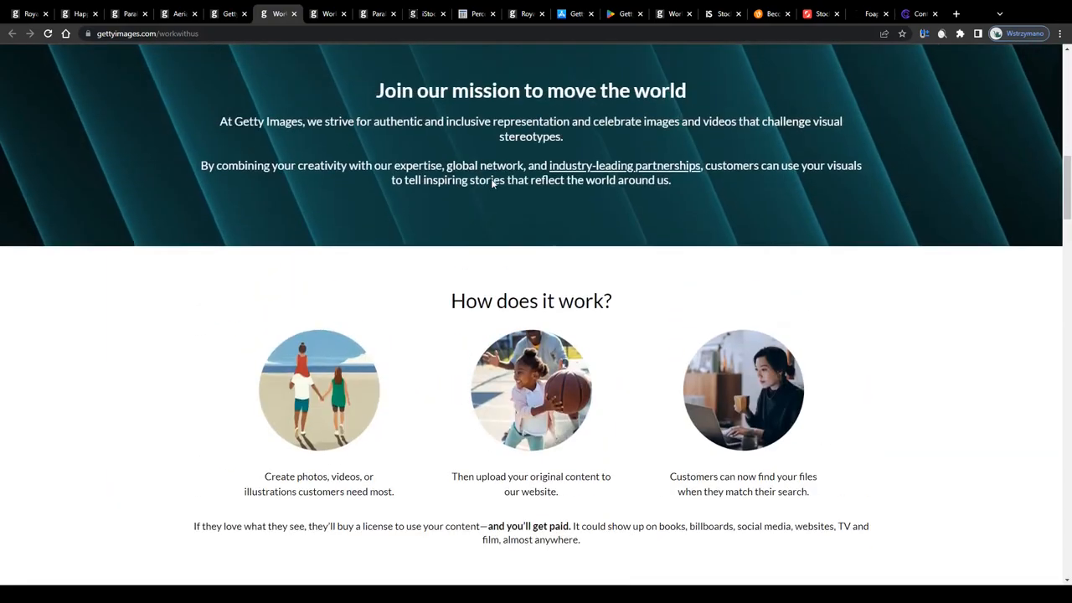
scroll(up, 3)
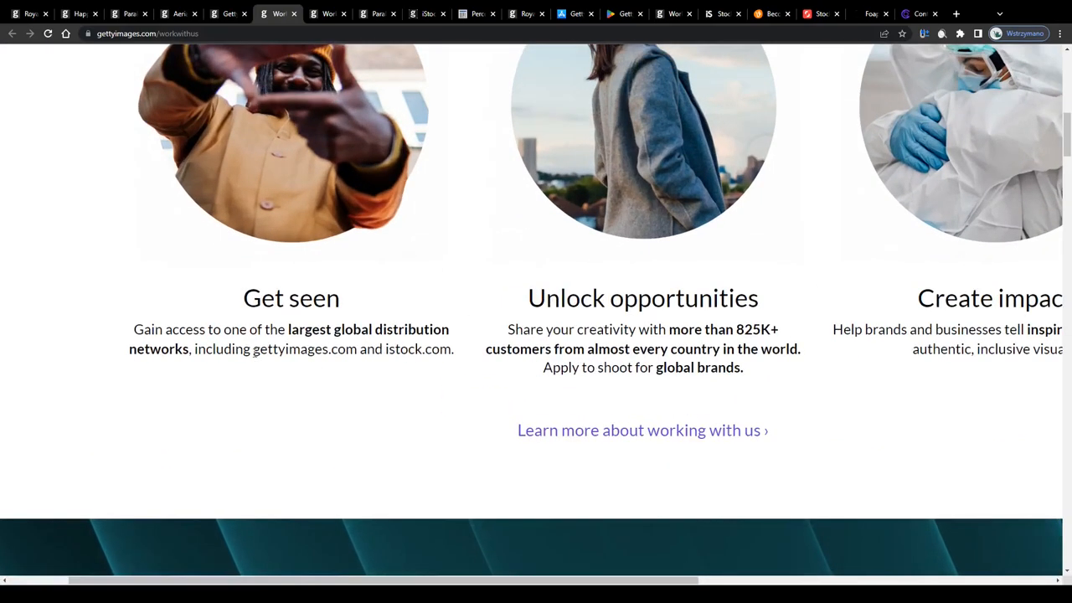
drag(134, 328, 382, 329)
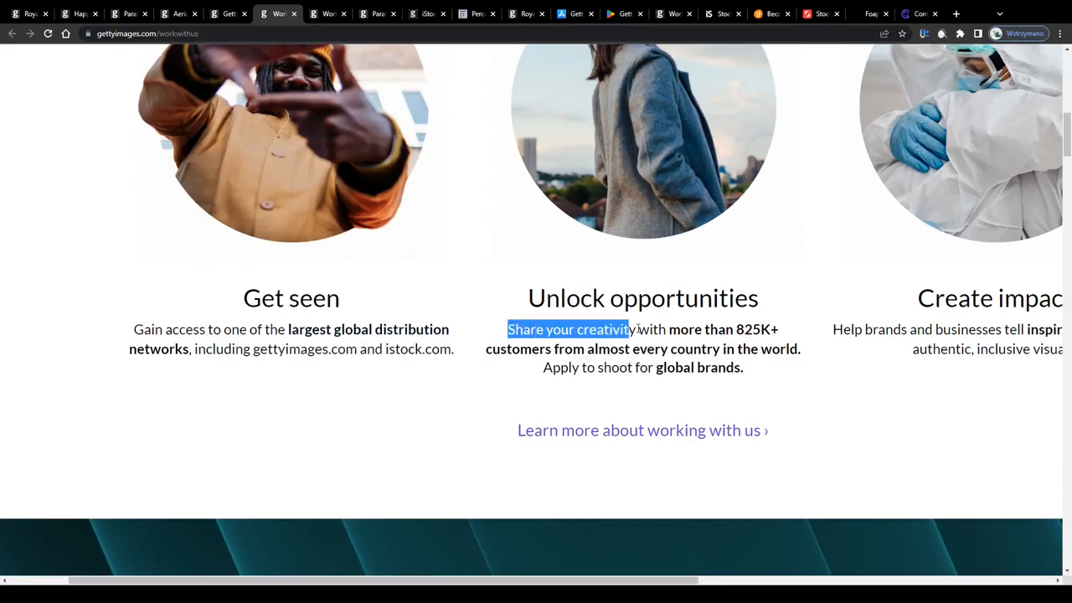
drag(633, 328, 656, 350)
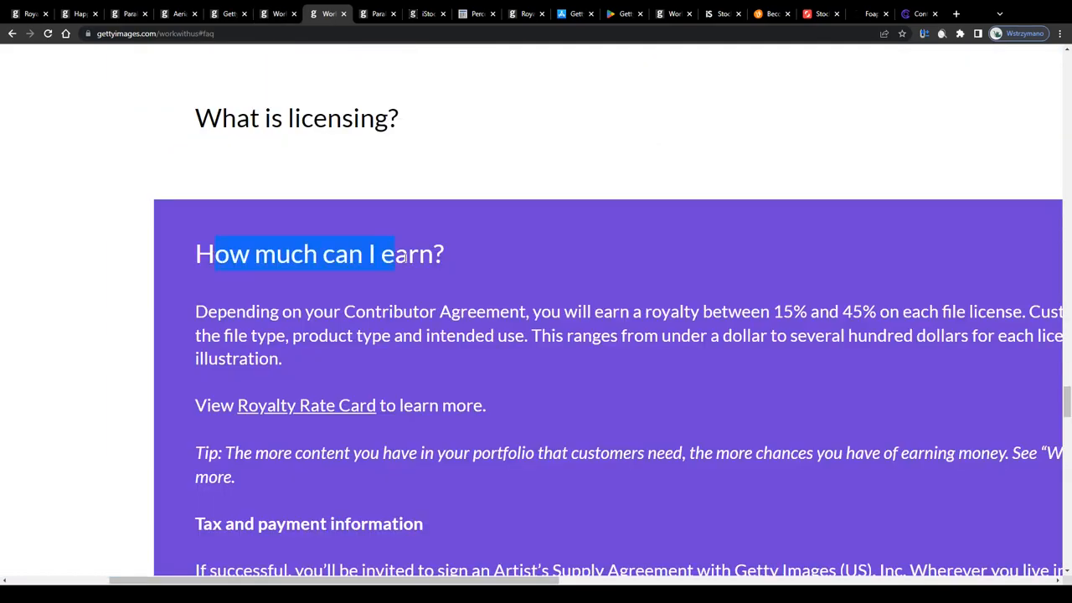
- Reopen 'How much can I earn?' and highlight the 15% to 45% royalty range and varying-prices sentence
click(221, 255)
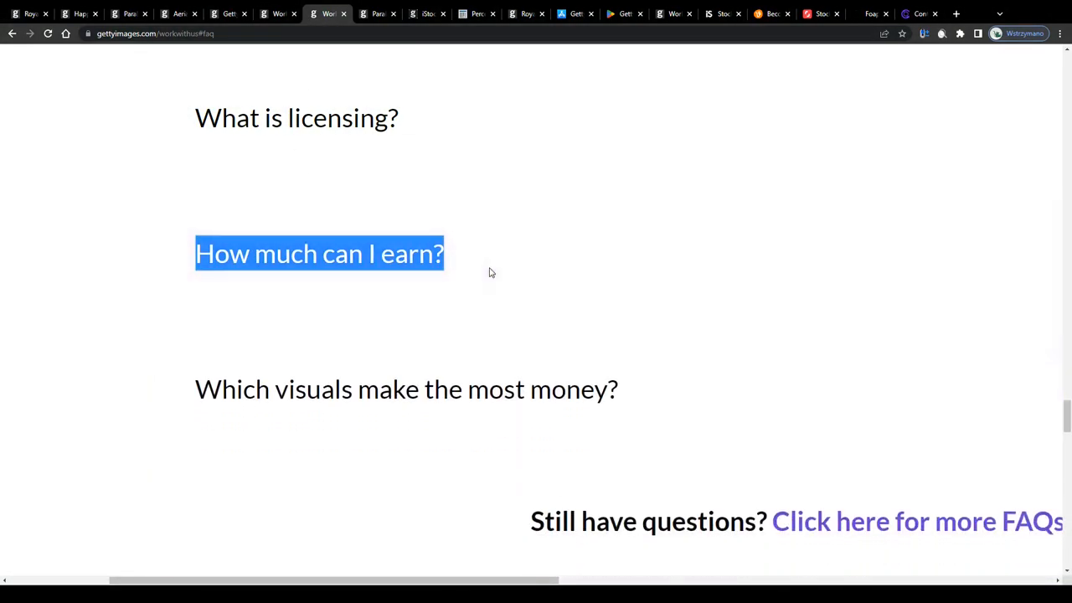
click(319, 254)
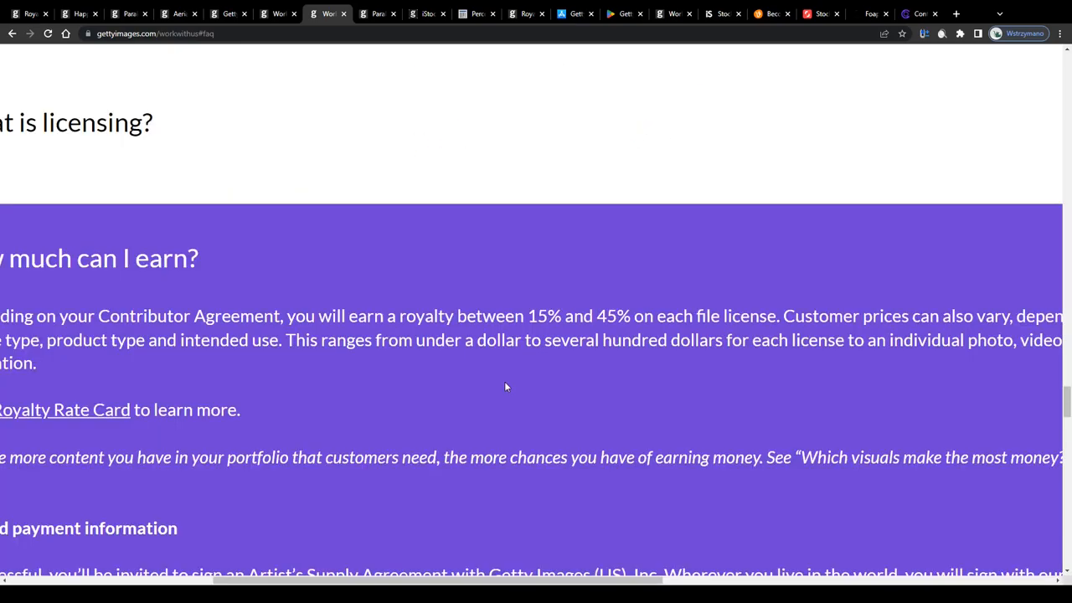
drag(294, 315, 586, 315)
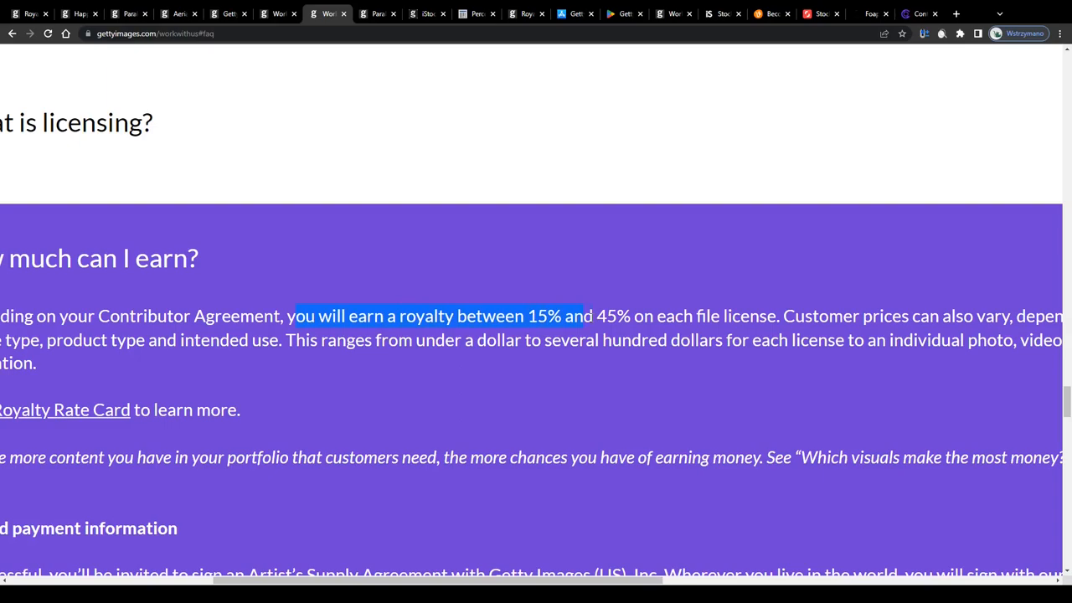
drag(578, 315, 774, 315)
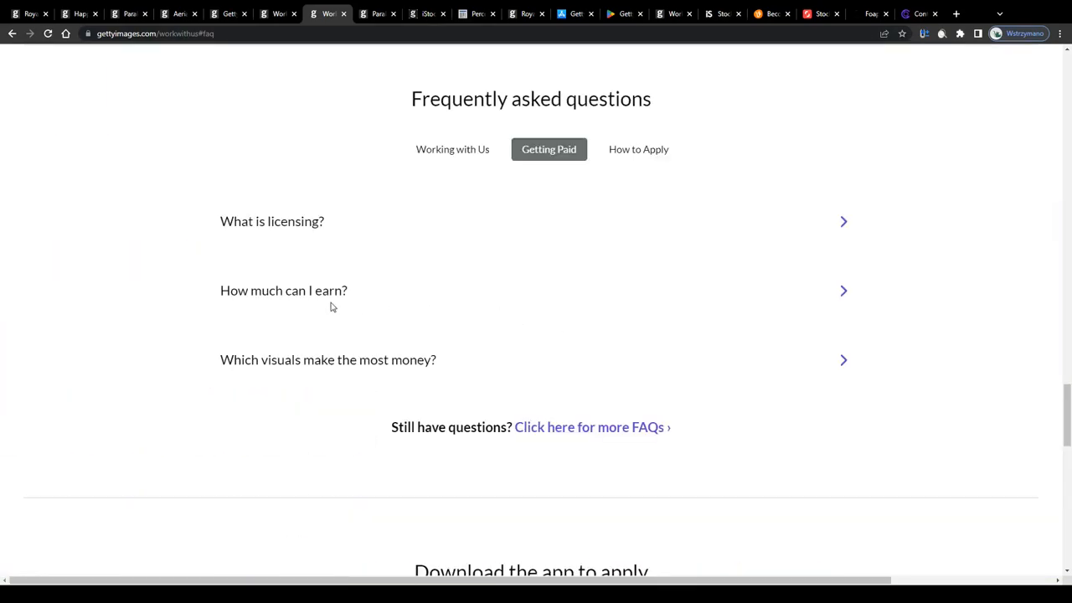
click(283, 292)
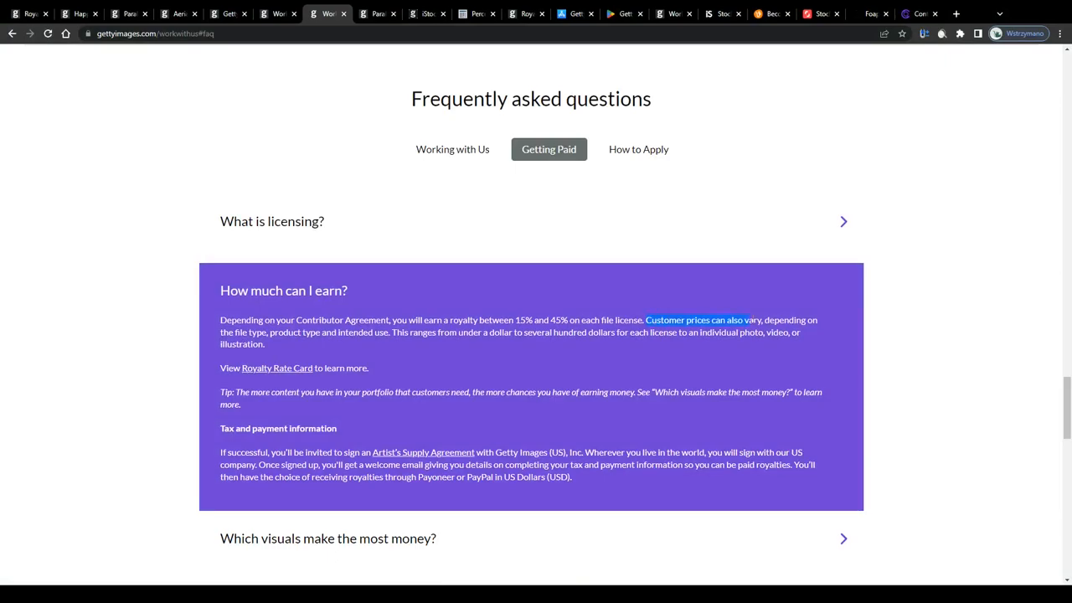
drag(751, 320, 360, 331)
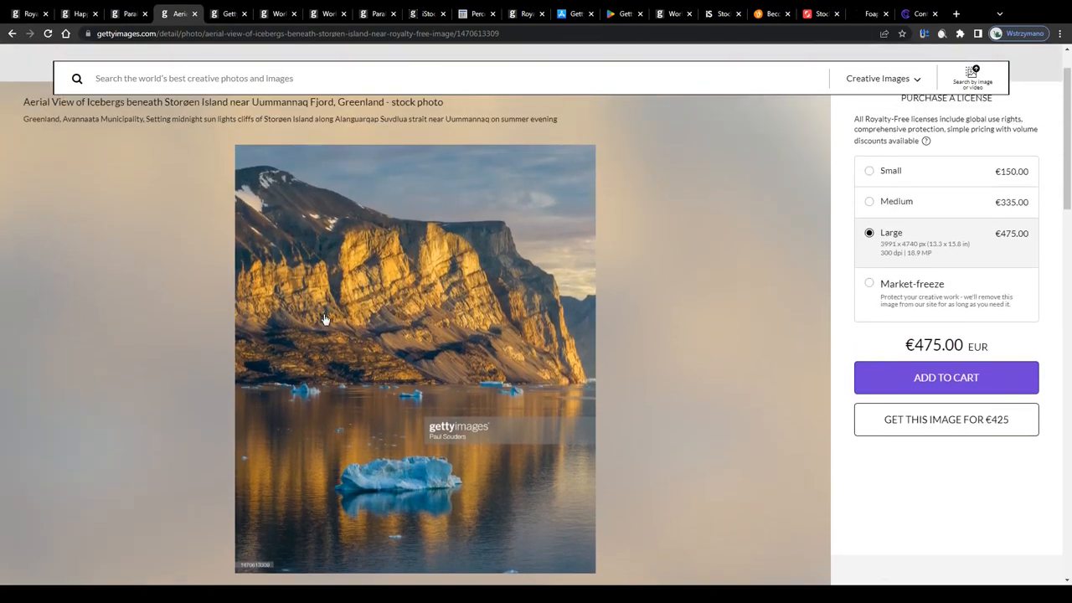
- Scroll through the iStock royalty rate table including the 15% non-exclusive photo rate
scroll(down, 3)
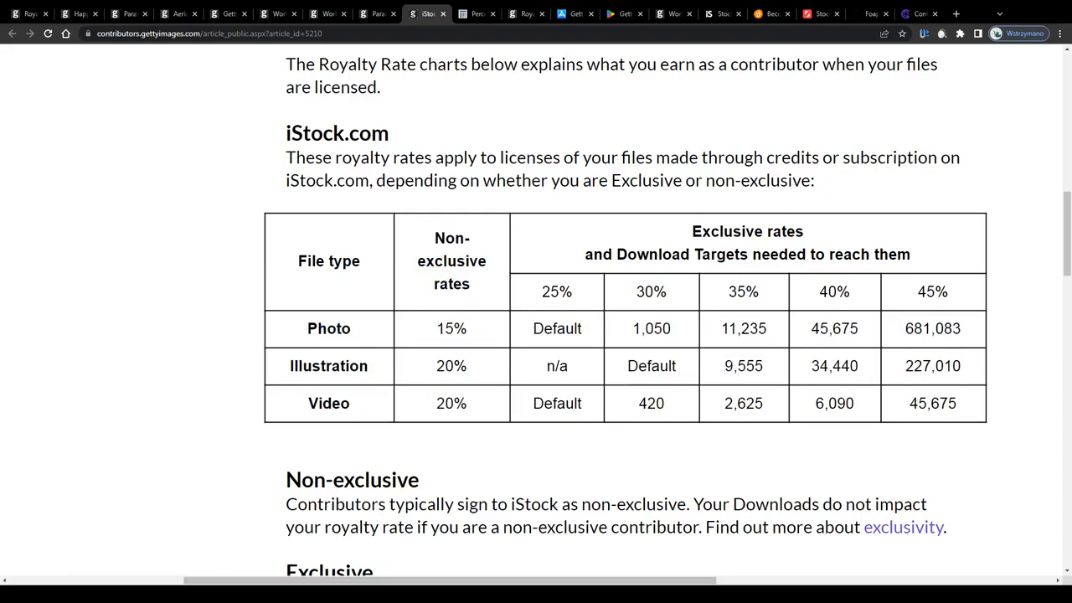
scroll(down, 3)
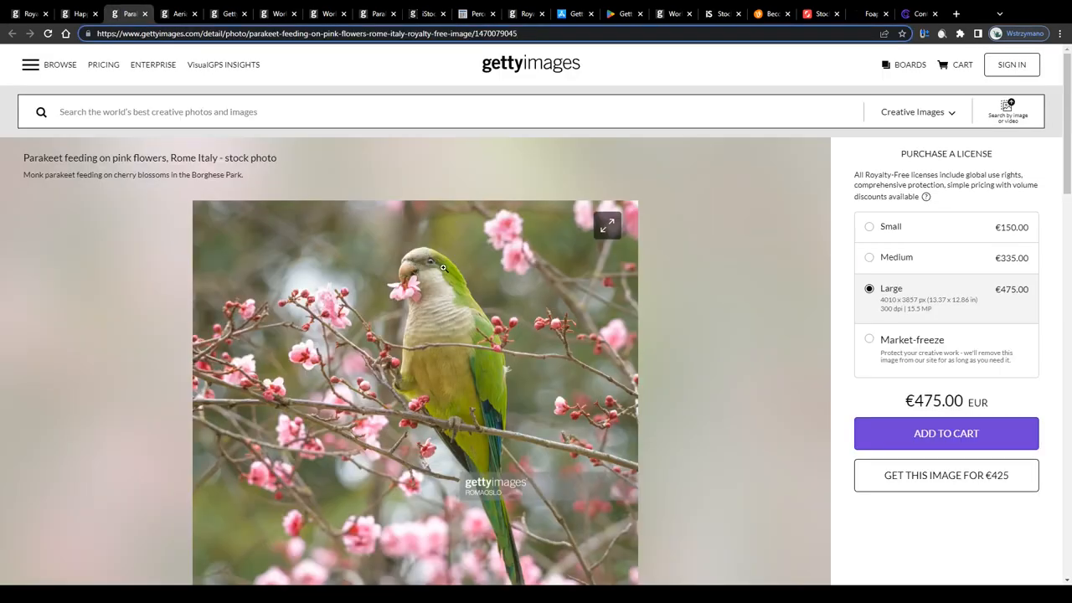
scroll(down, 3)
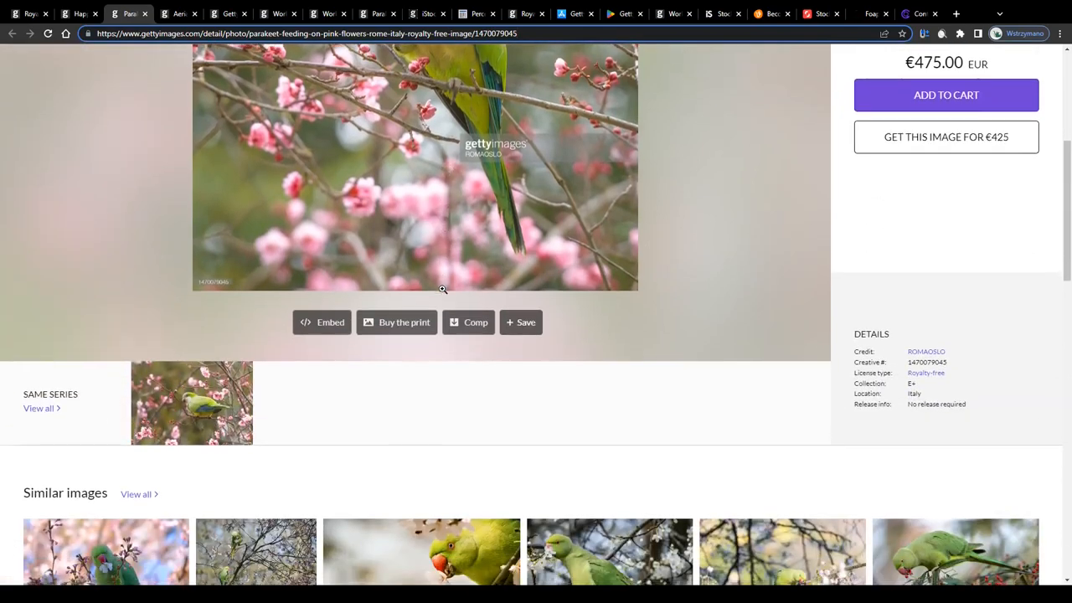
scroll(down, 3)
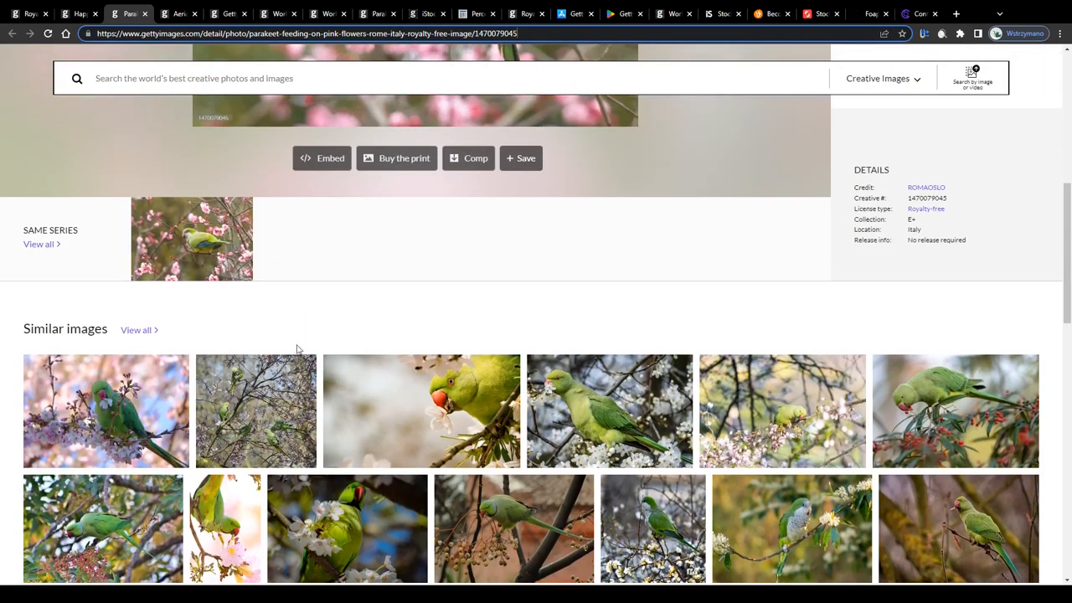
scroll(up, 3)
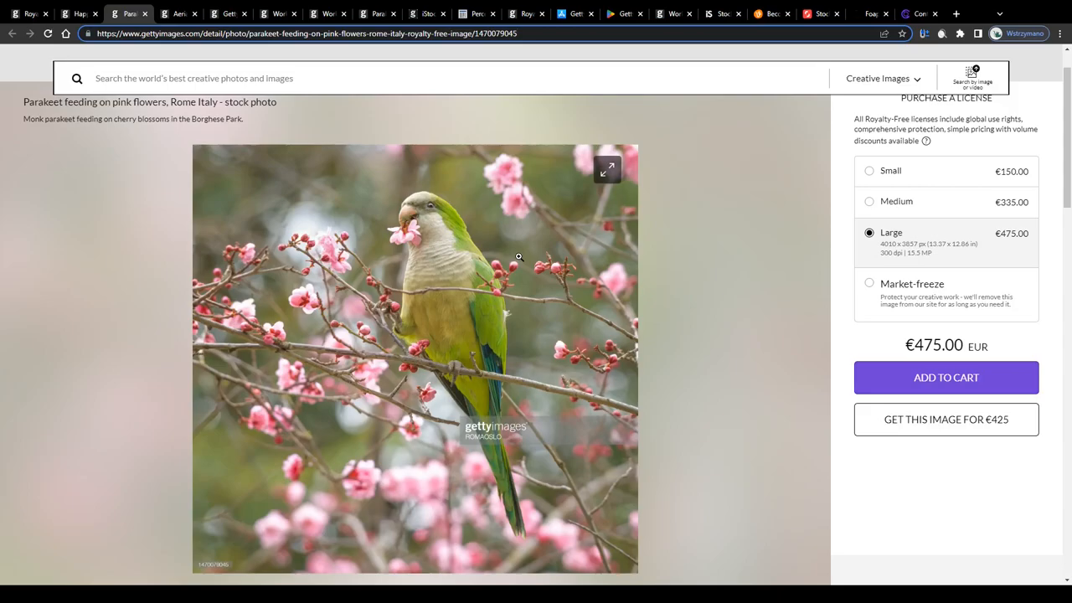
- Switch to the parakeet photo's €475 license purchase page
click(428, 14)
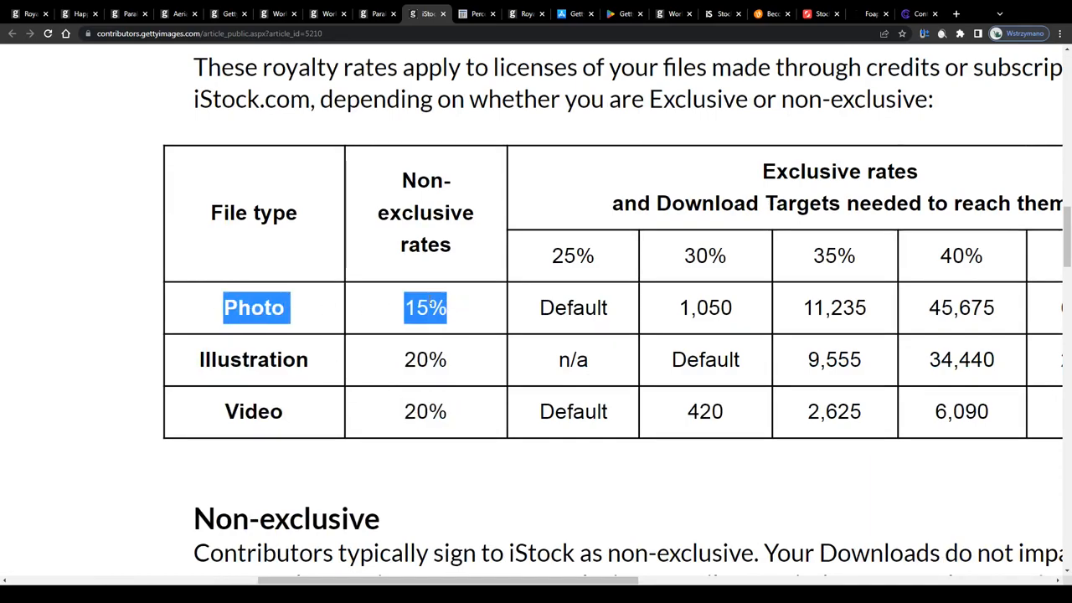
click(335, 298)
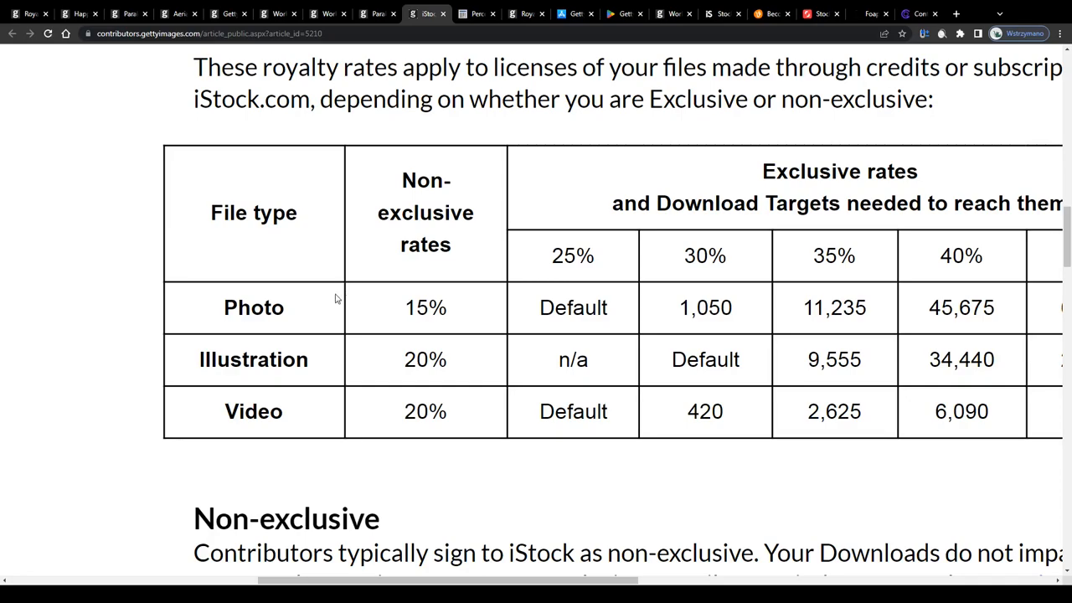
double_click(409, 358)
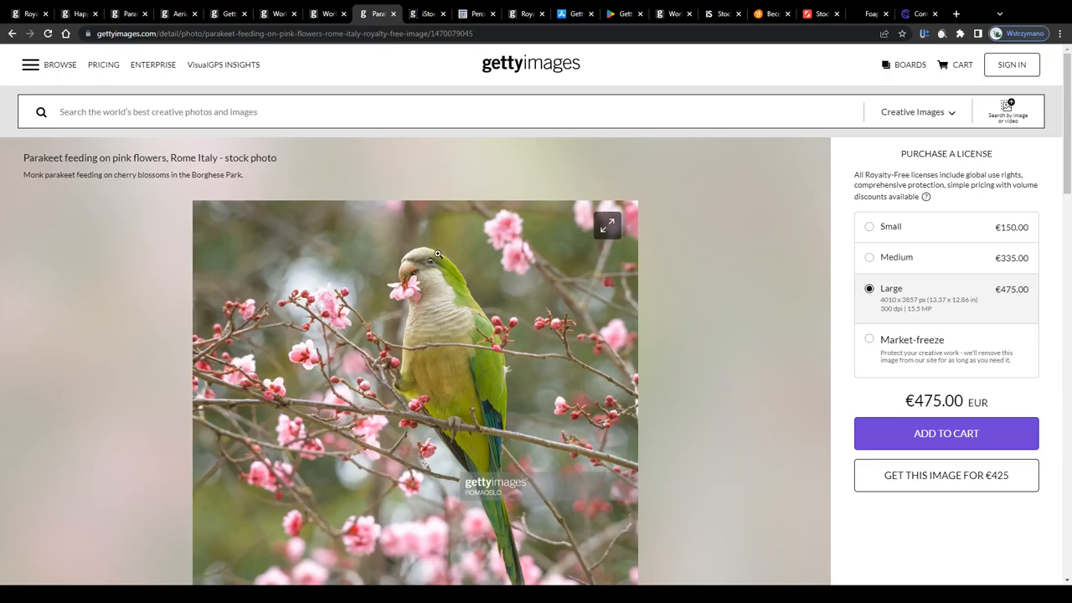
- Choose the Medium €335 license for the parakeet photo
scroll(down, 3)
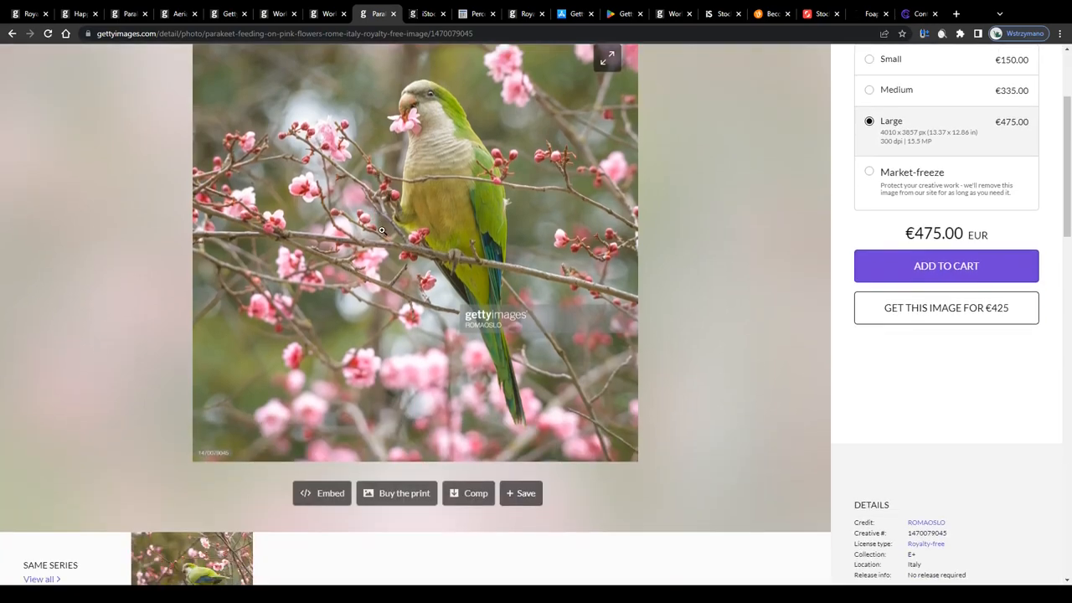
scroll(up, 3)
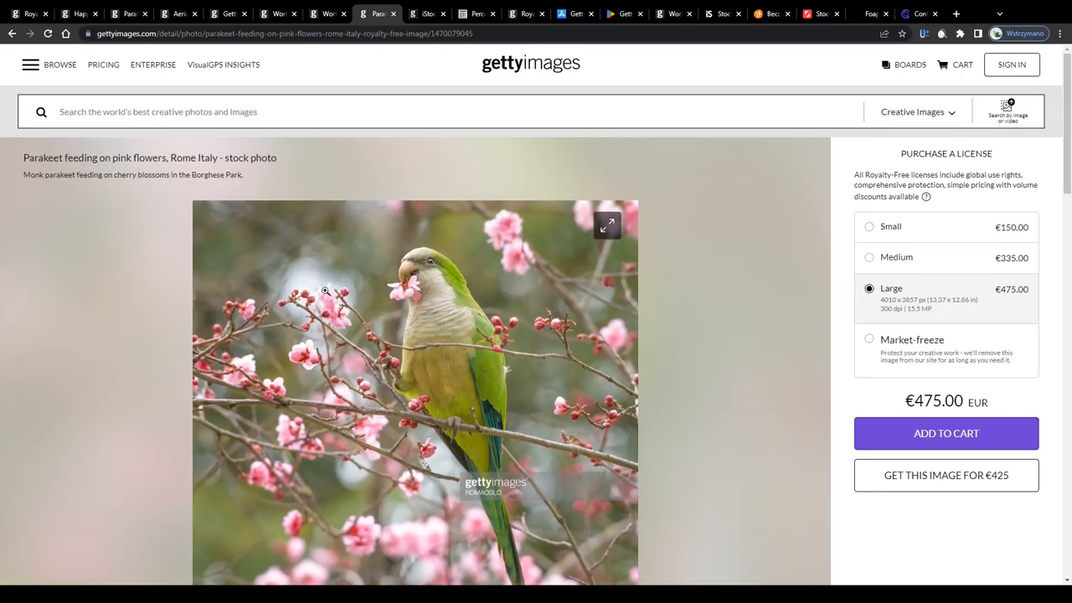
mouse_move(432, 318)
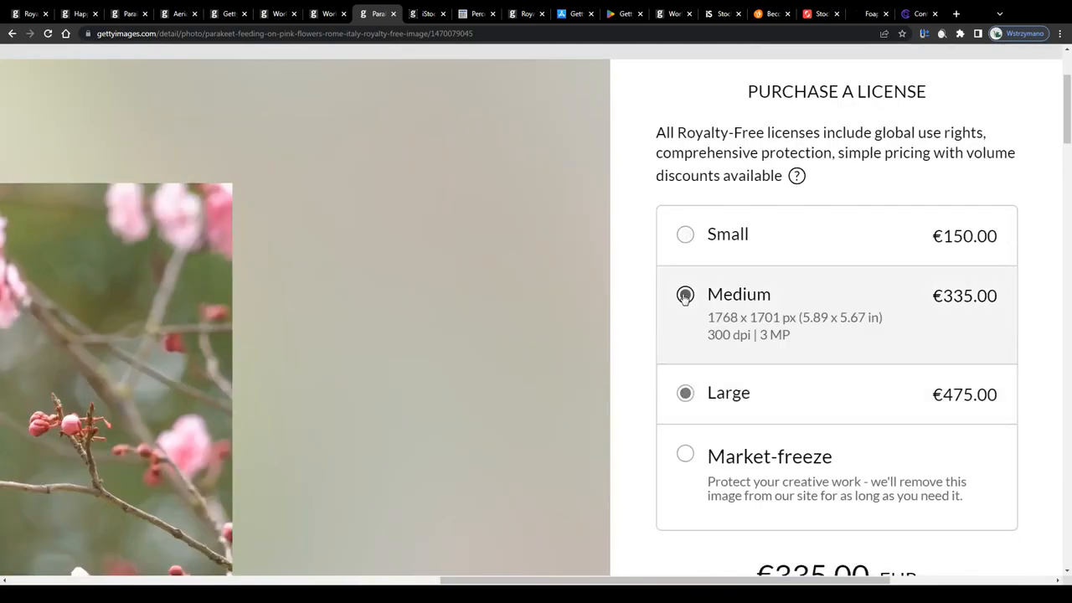
click(686, 295)
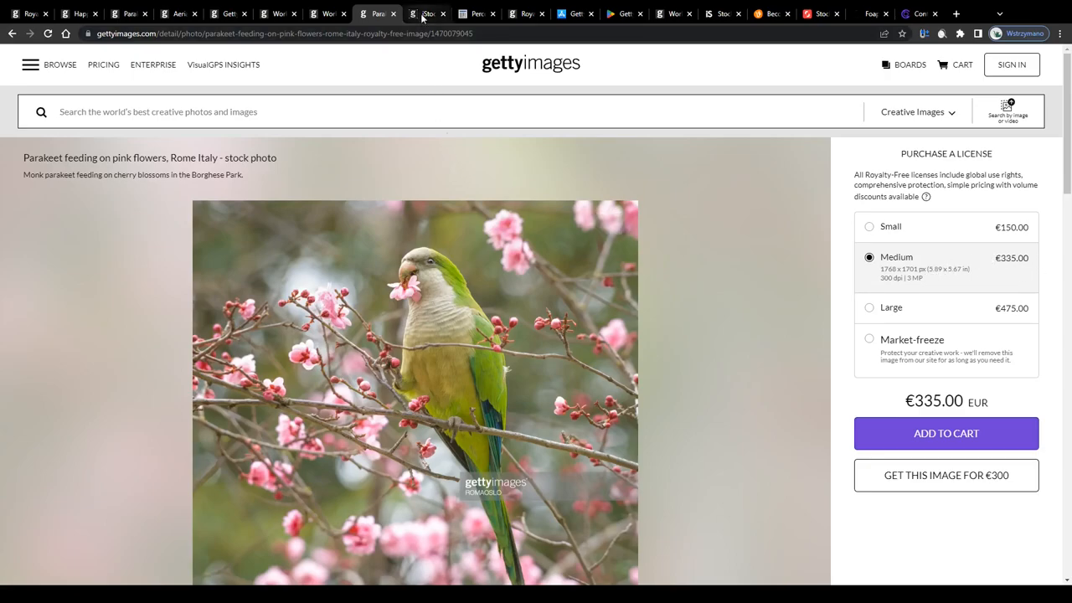
- Return to the royalty rates table and mark the word Photo
click(429, 13)
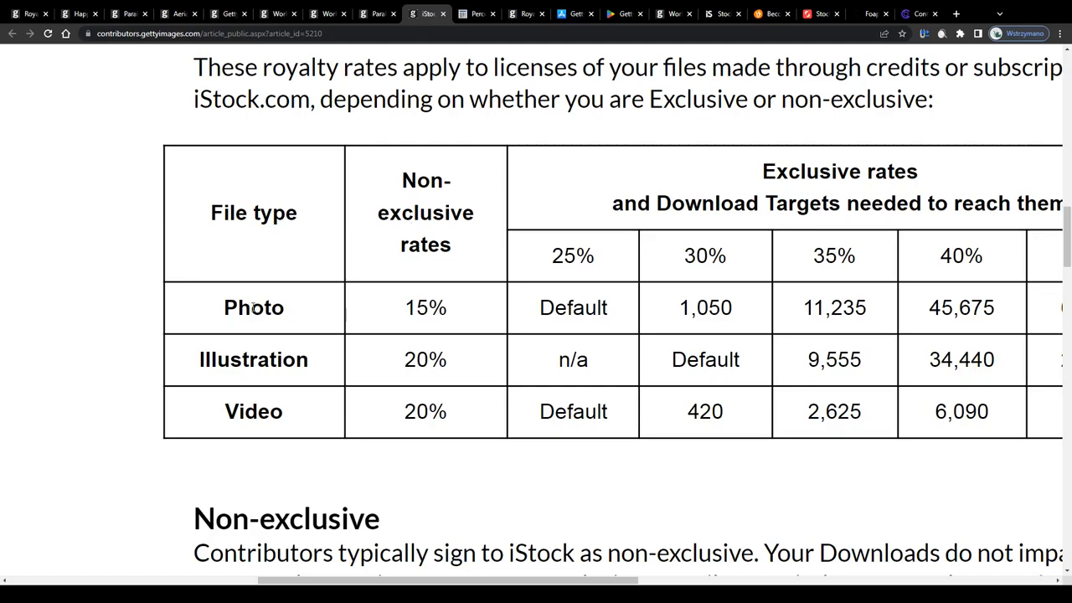
double_click(425, 308)
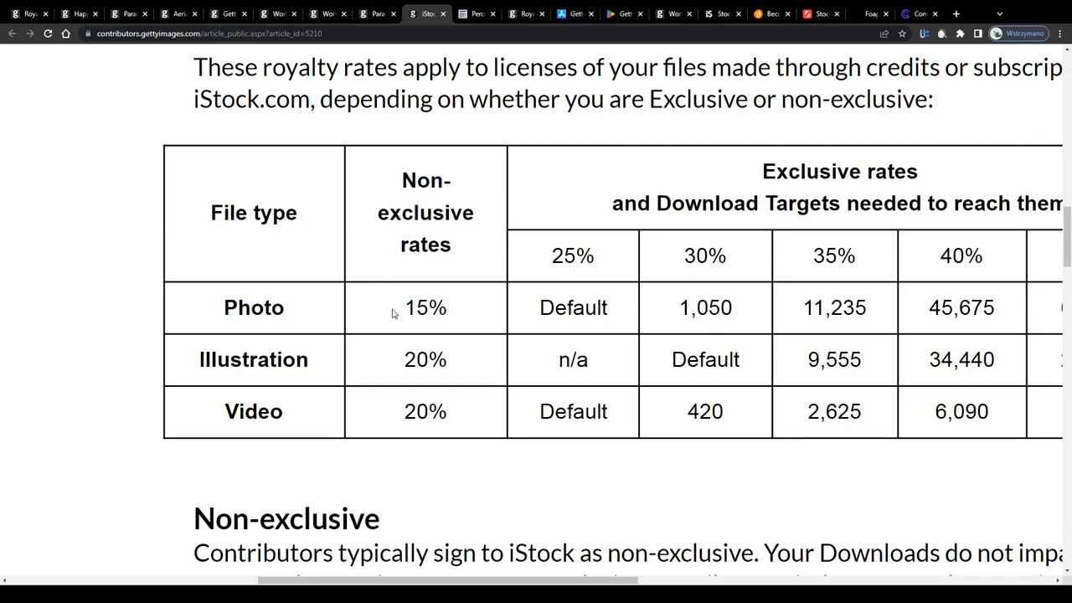
double_click(253, 308)
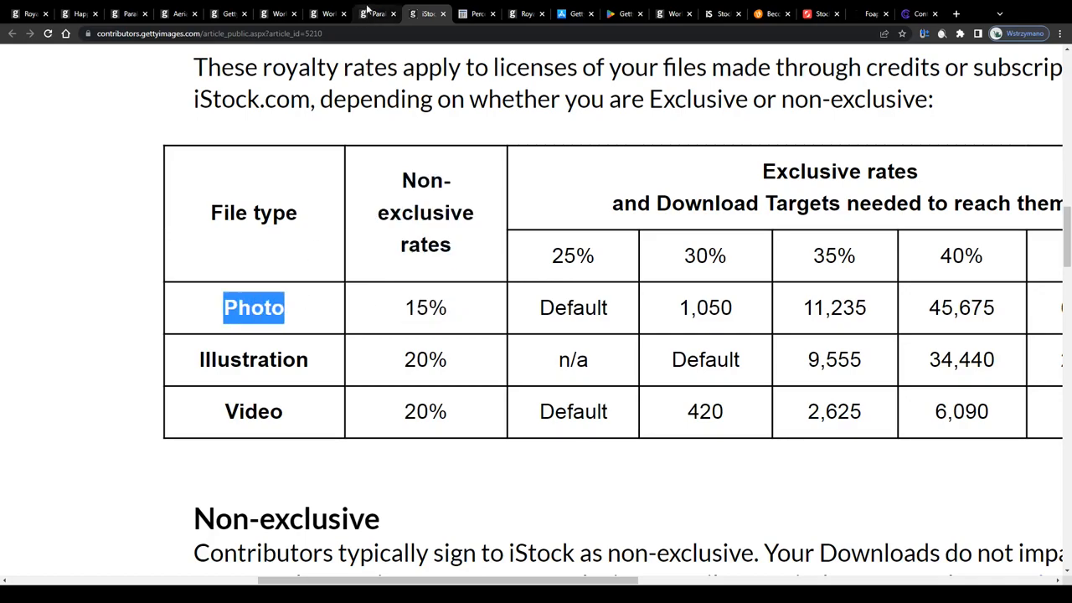
- Calculate 15% of 355 as 53.25, then return to the Getty Images gallery tab
click(476, 13)
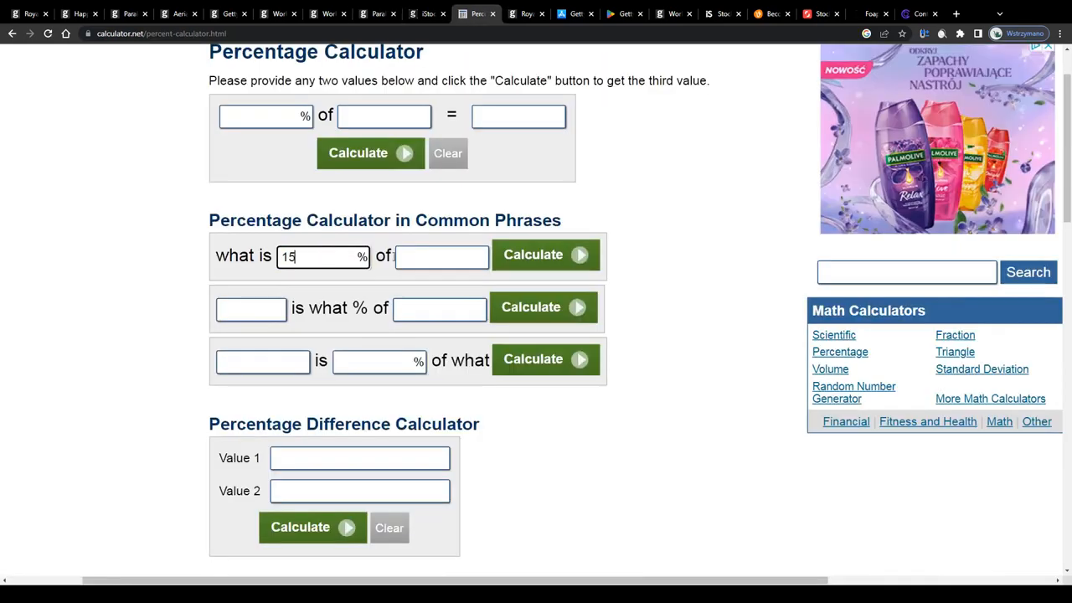
text(355)
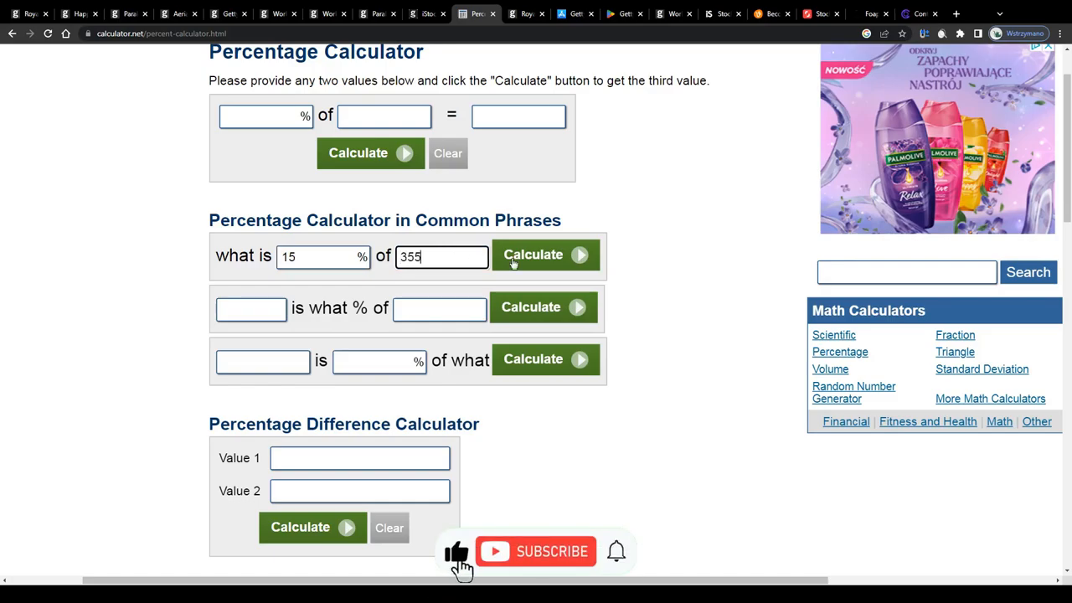
click(546, 255)
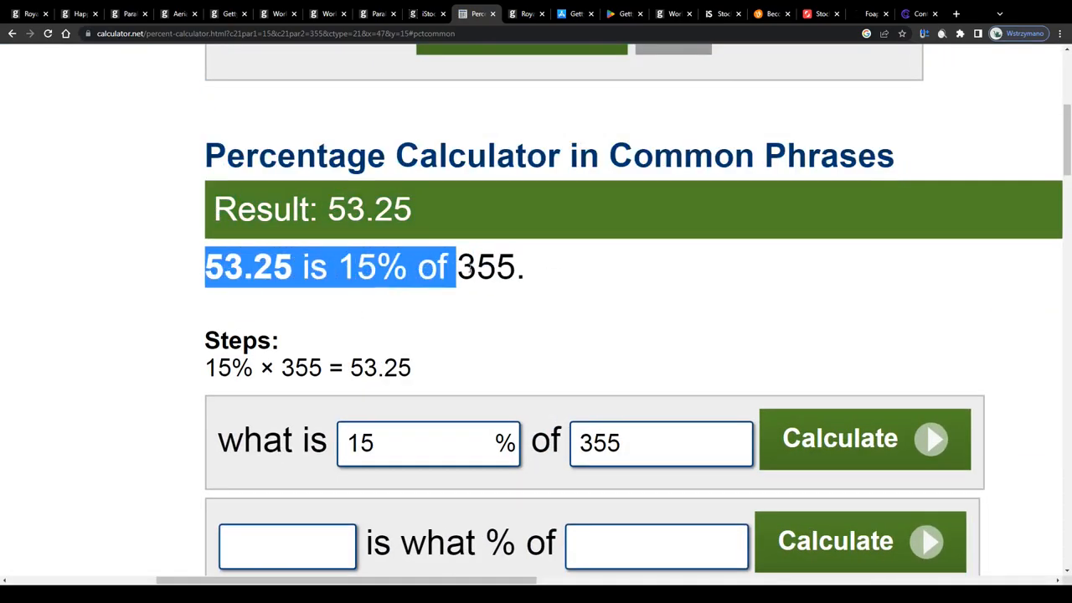
click(526, 14)
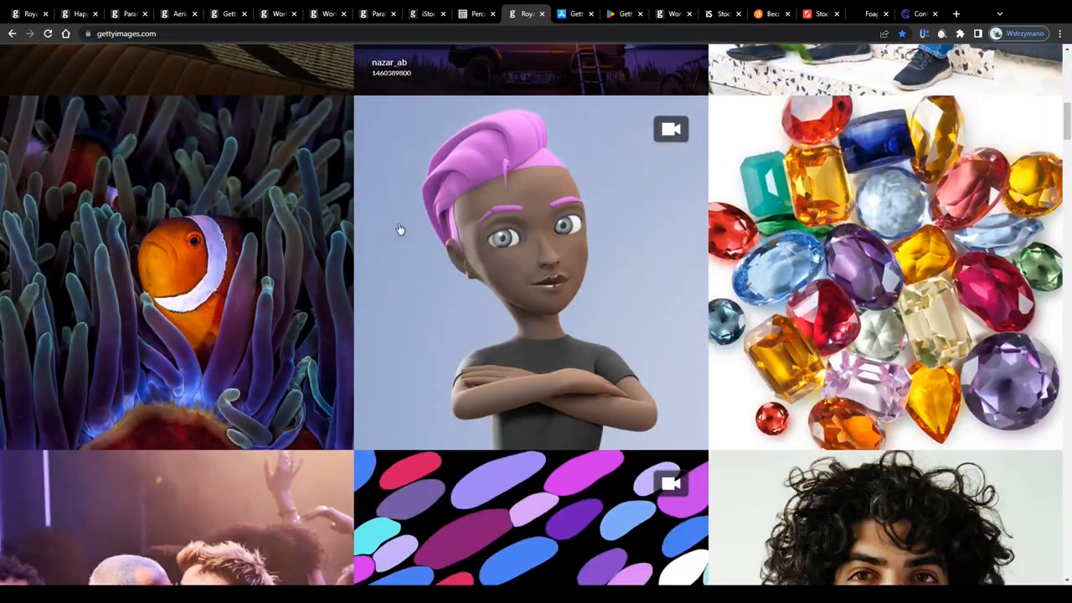
- Scroll down through the Getty Images creative gallery
scroll(down, 3)
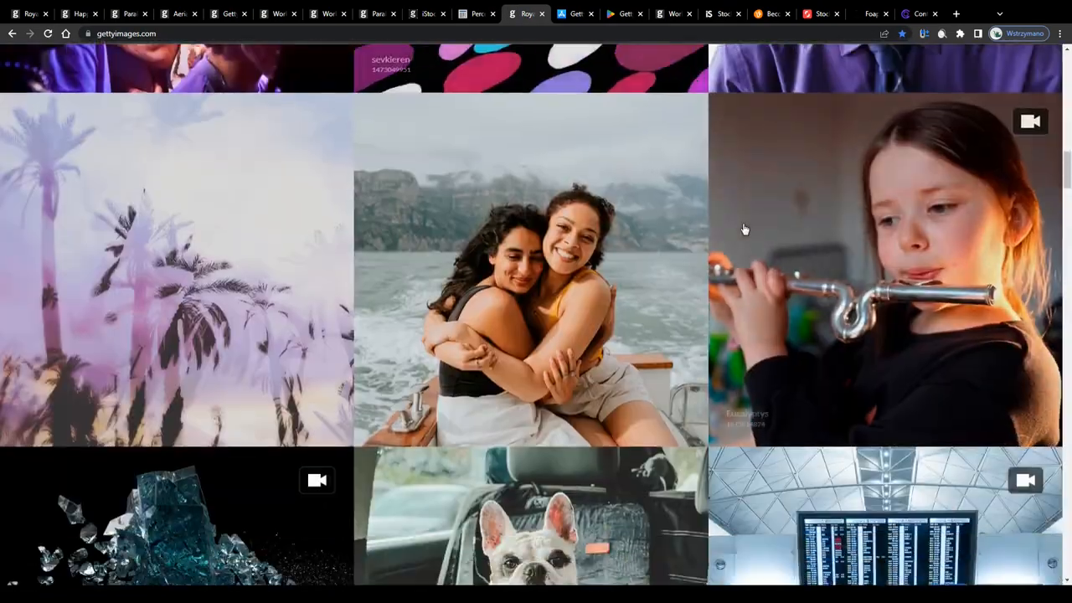
scroll(down, 3)
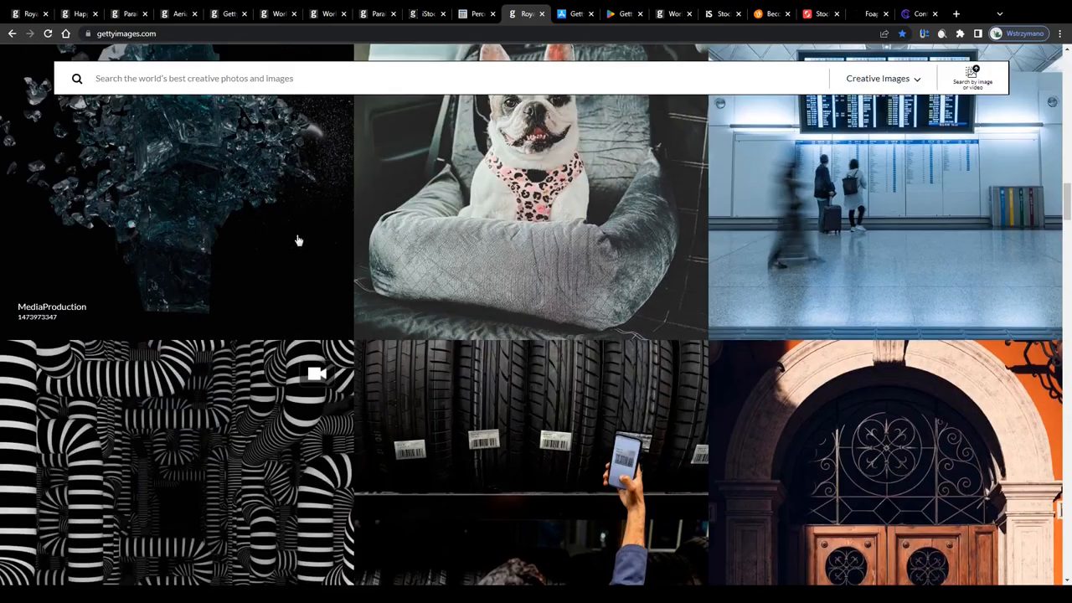
scroll(down, 3)
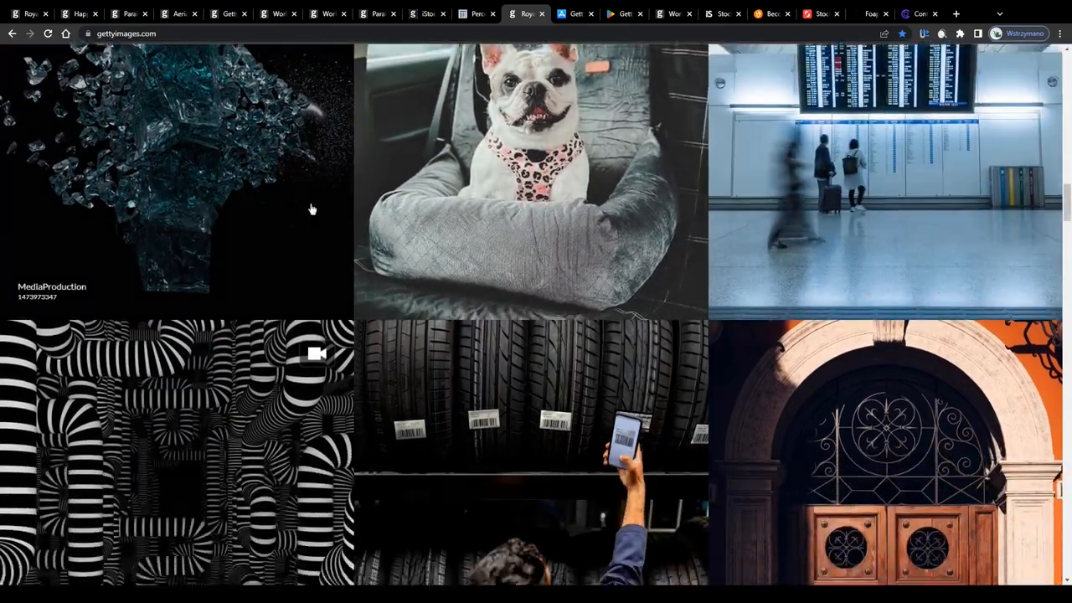
scroll(down, 3)
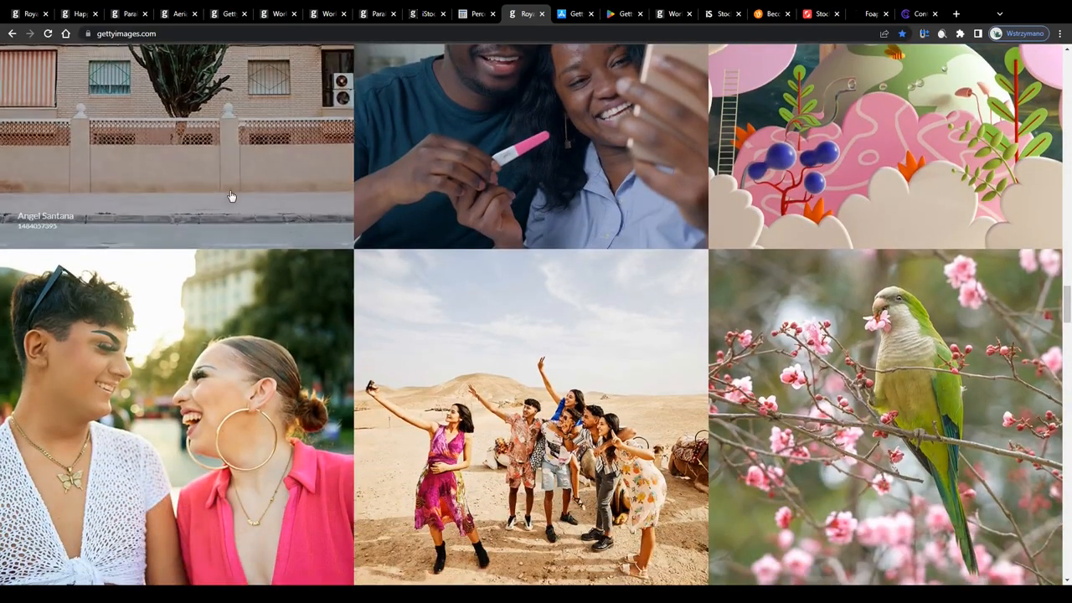
scroll(down, 3)
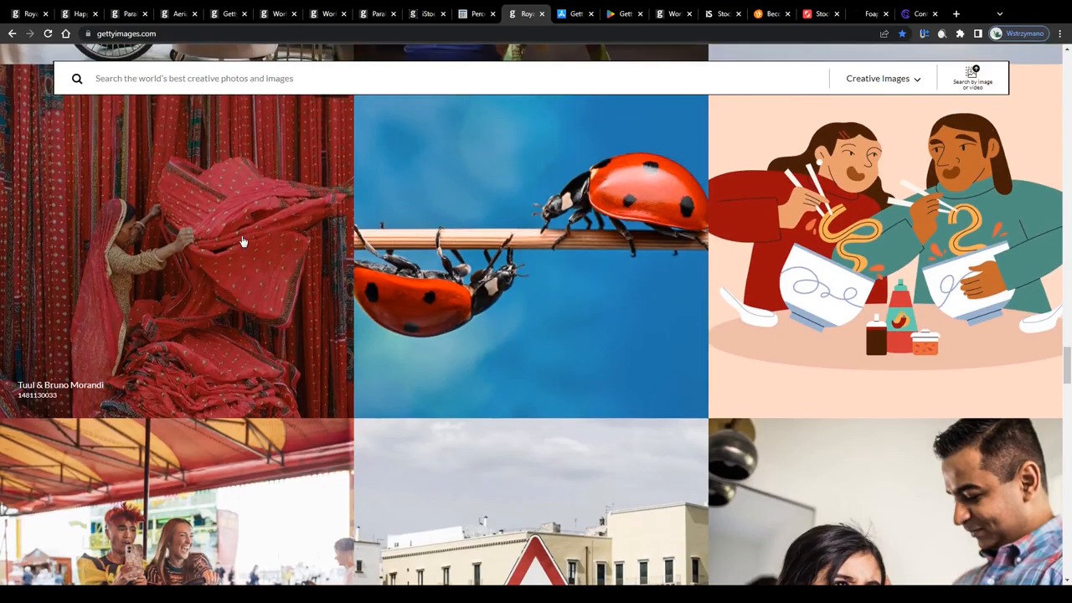
scroll(down, 3)
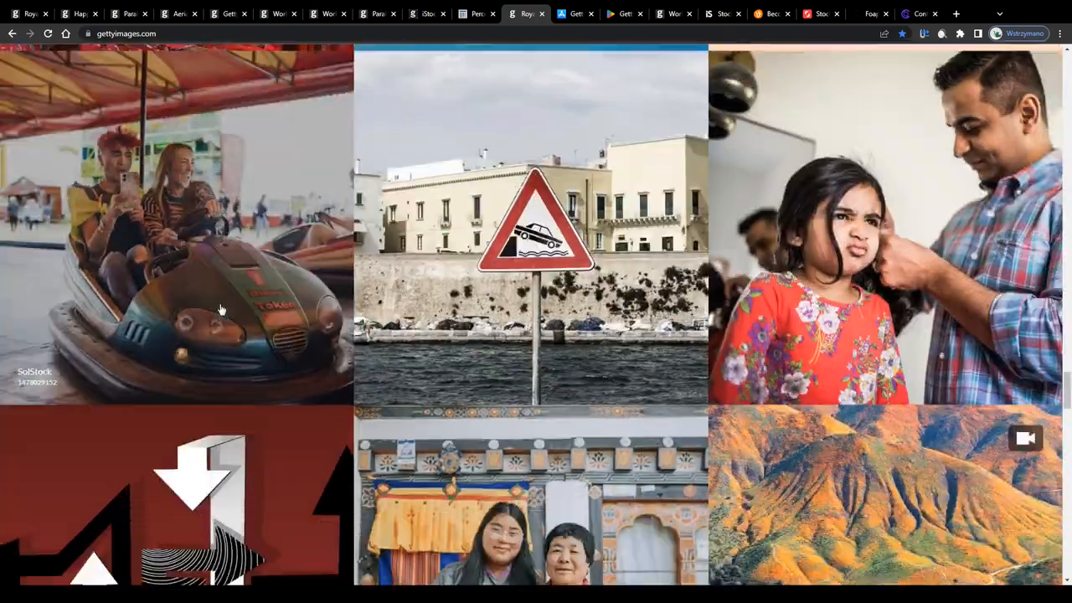
scroll(down, 3)
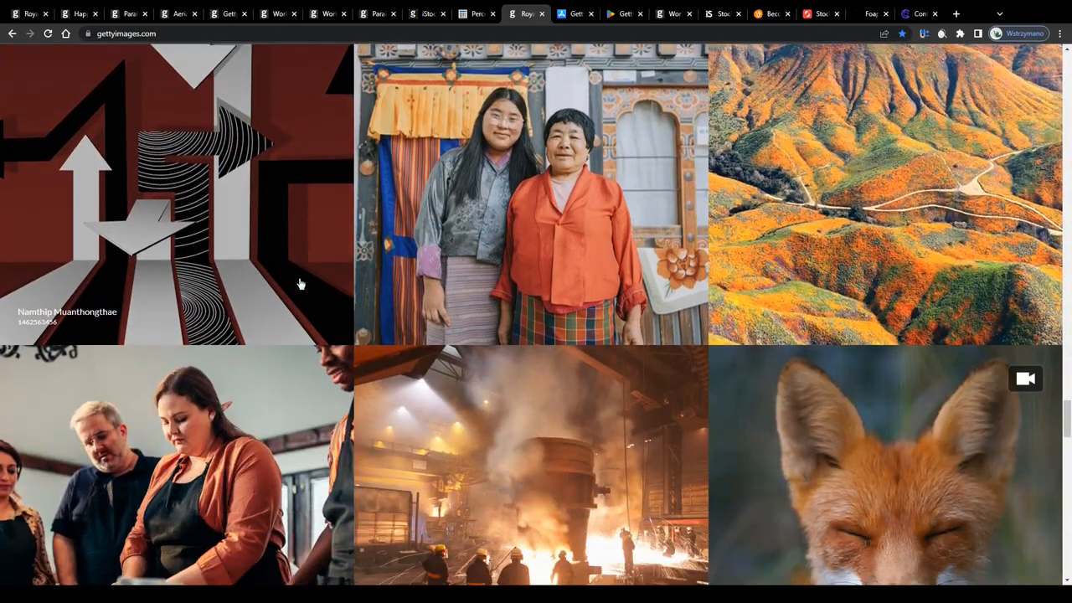
scroll(down, 3)
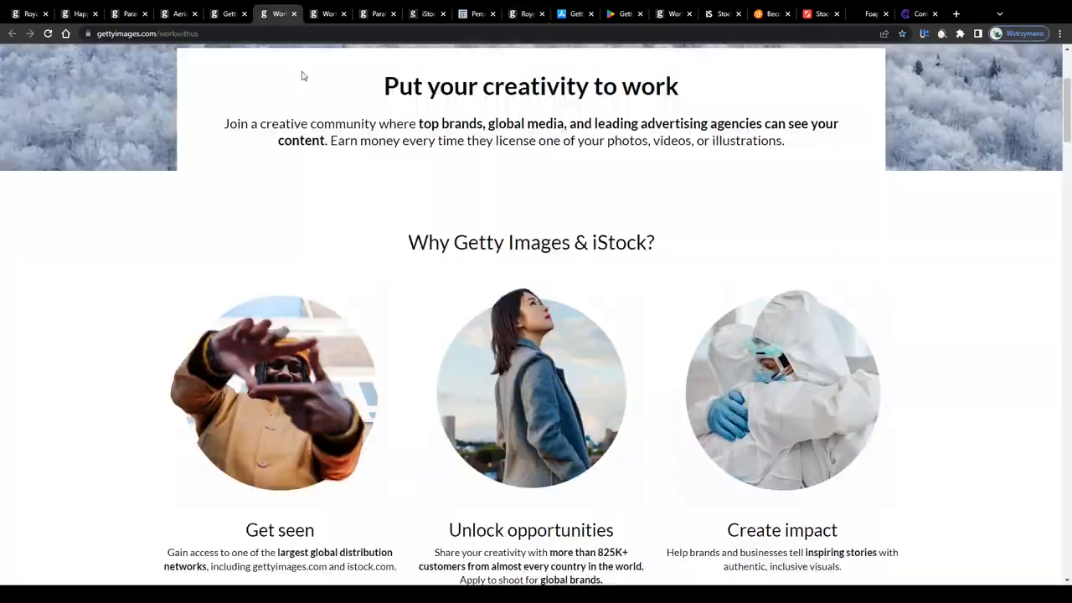
scroll(down, 3)
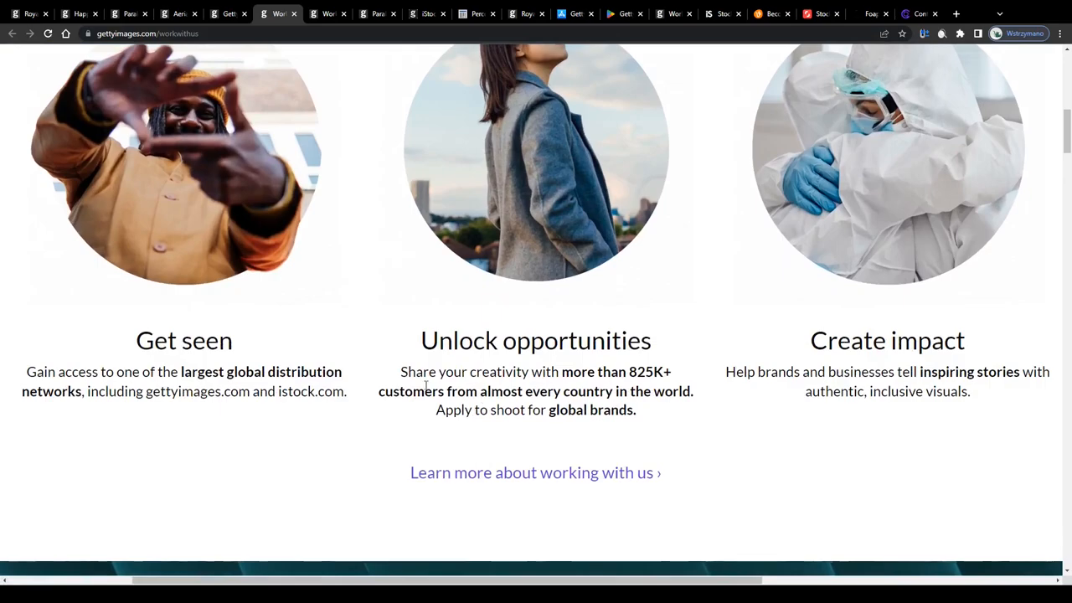
- Browse the Work With Us contributor page, then open the Getty Images App Store listing
drag(400, 372, 523, 392)
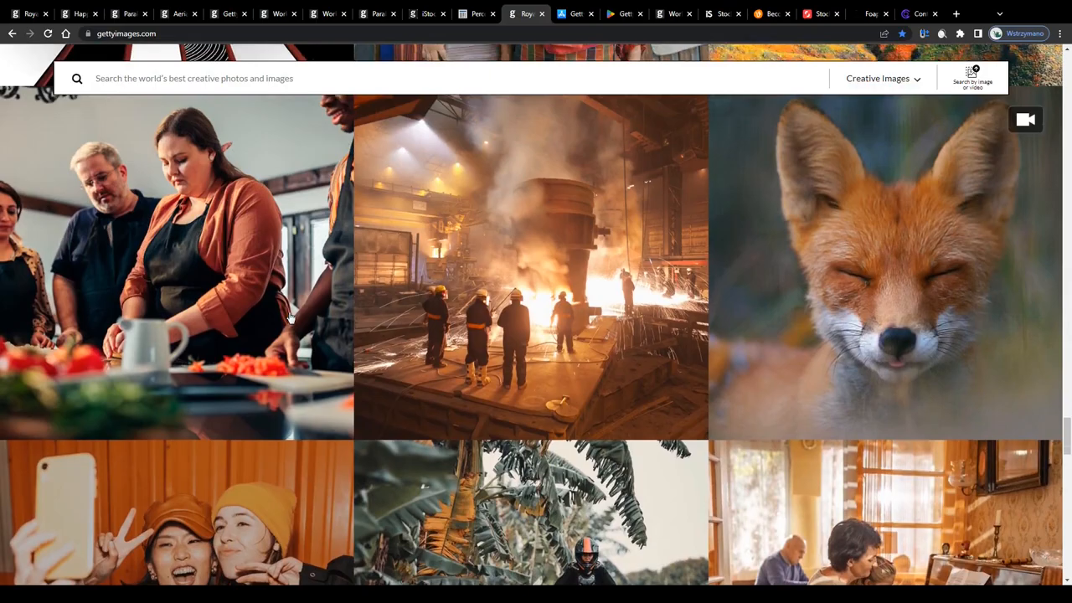
scroll(down, 3)
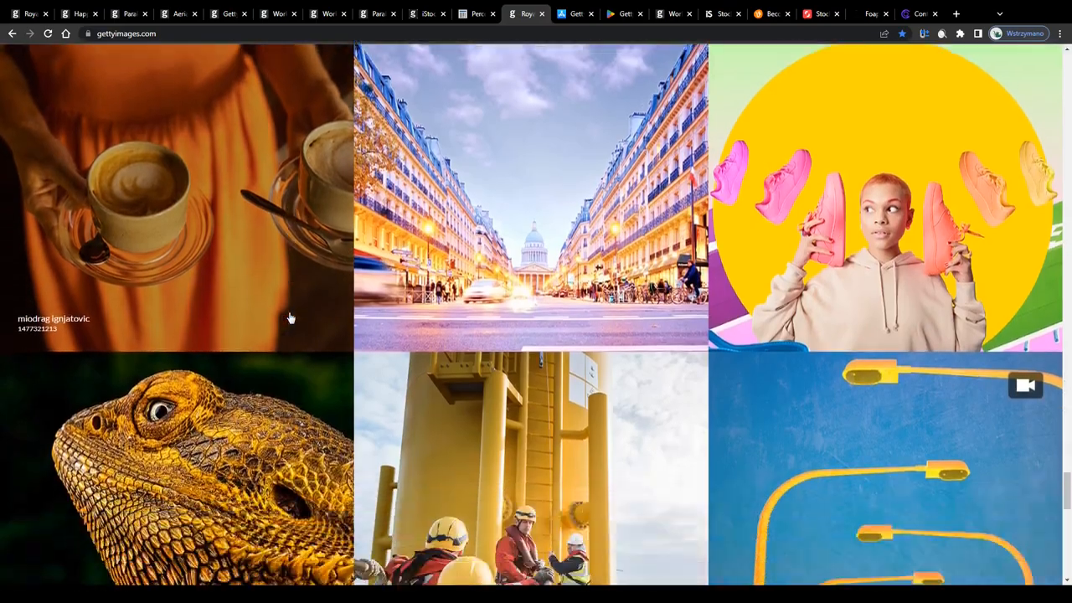
scroll(down, 3)
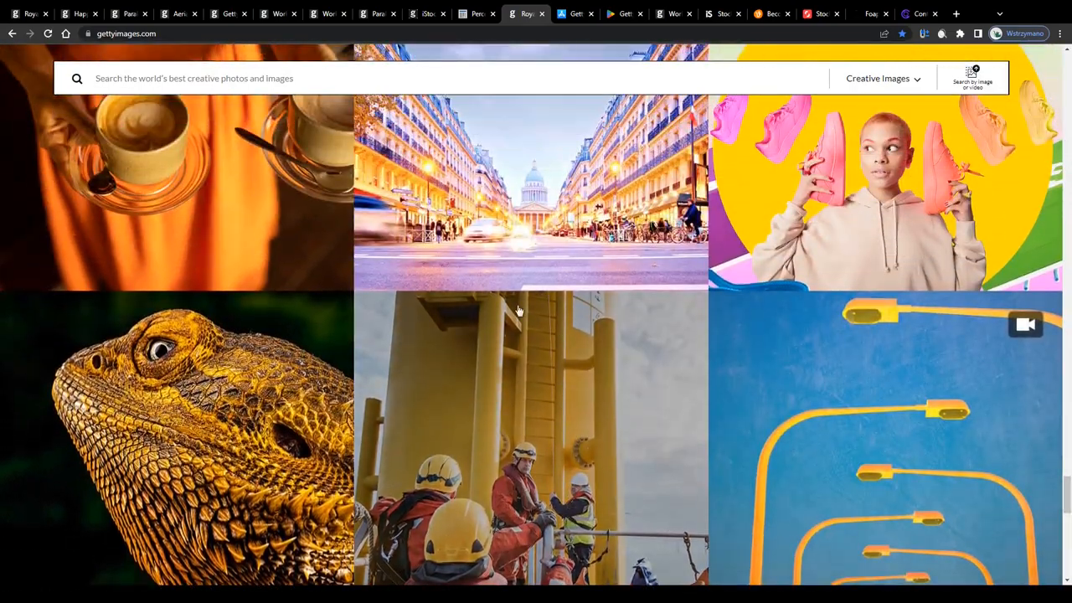
scroll(down, 3)
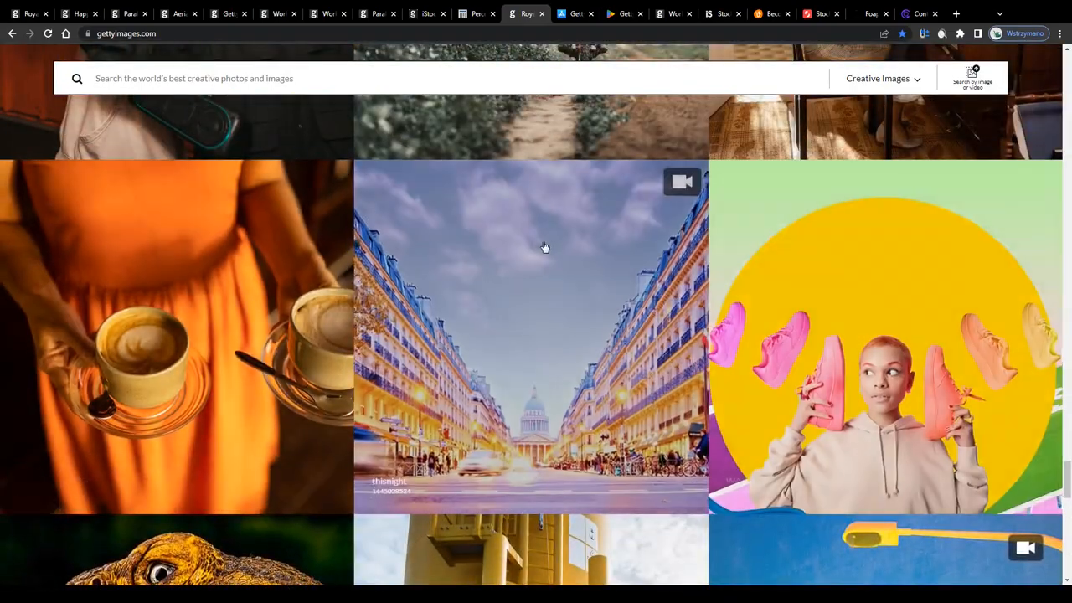
click(576, 13)
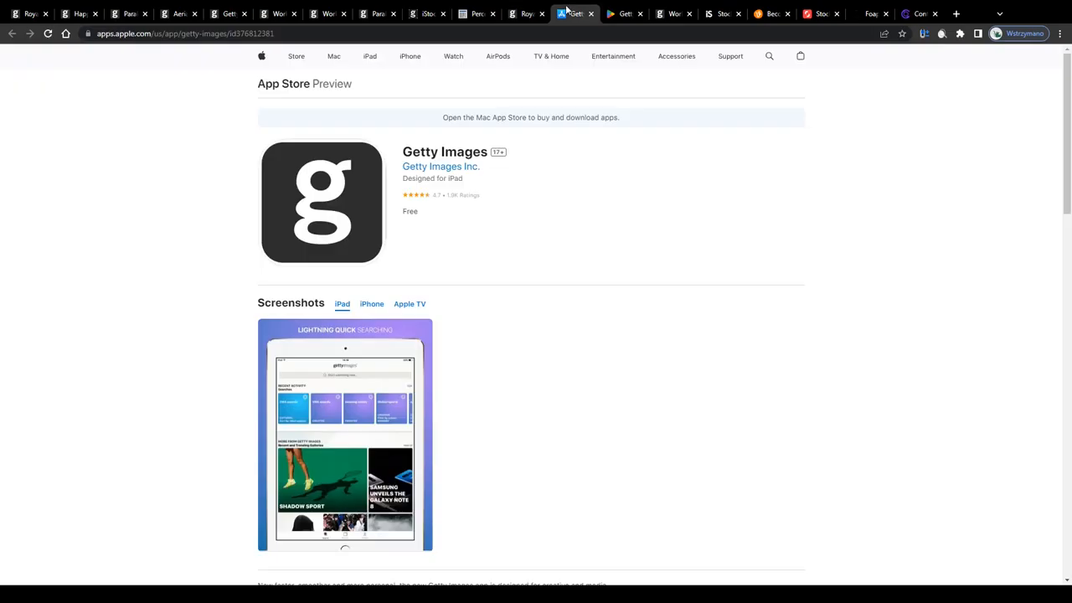
- Bring up the Getty Images app's Google Play listing showing its 3.8 rating and 100K+ downloads
click(623, 13)
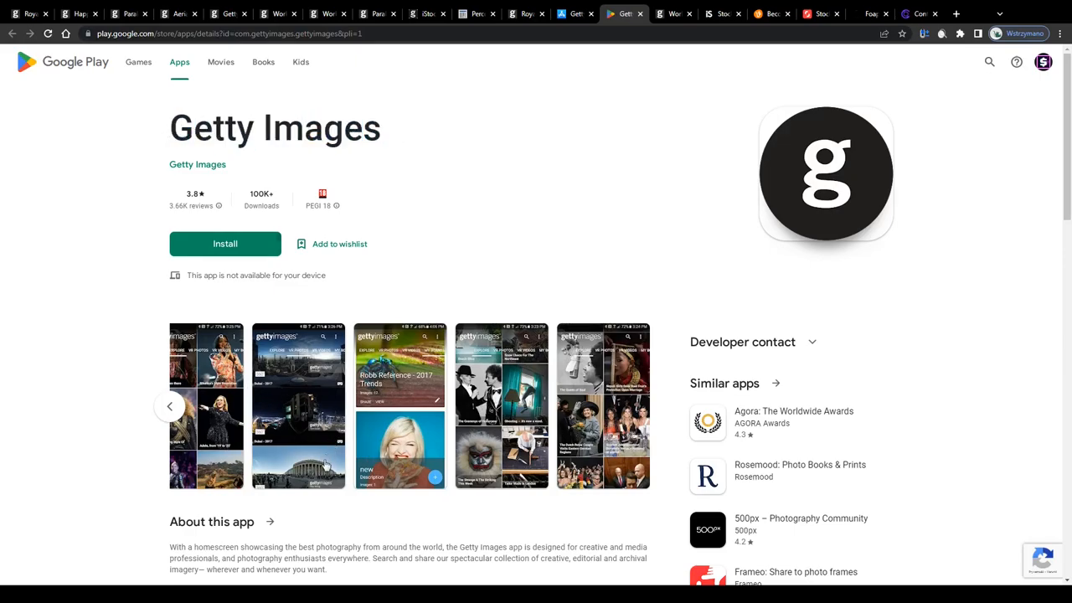
mouse_move(339, 421)
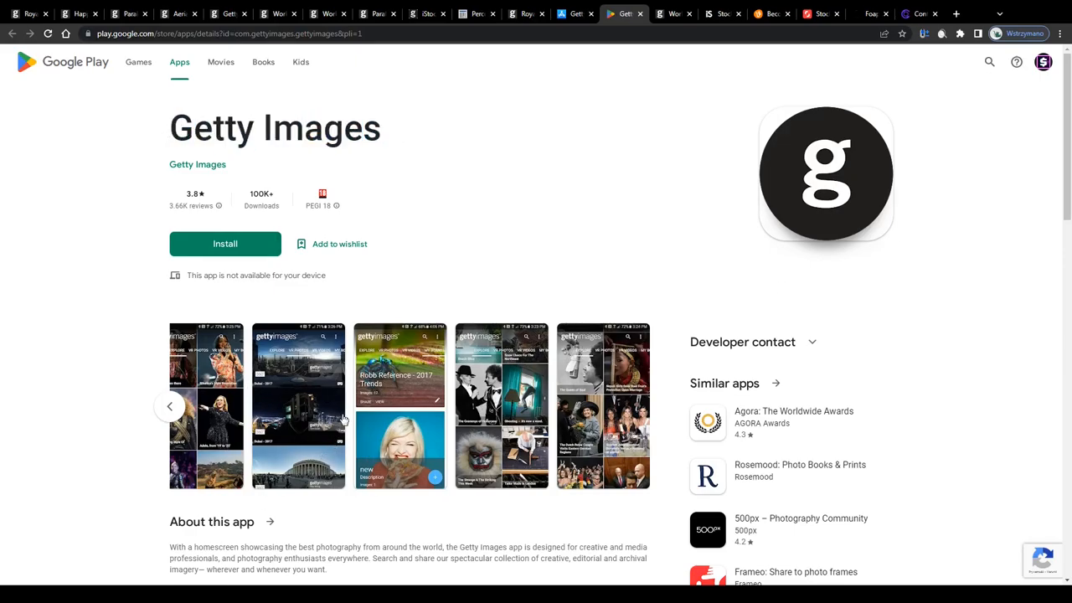
mouse_move(400, 446)
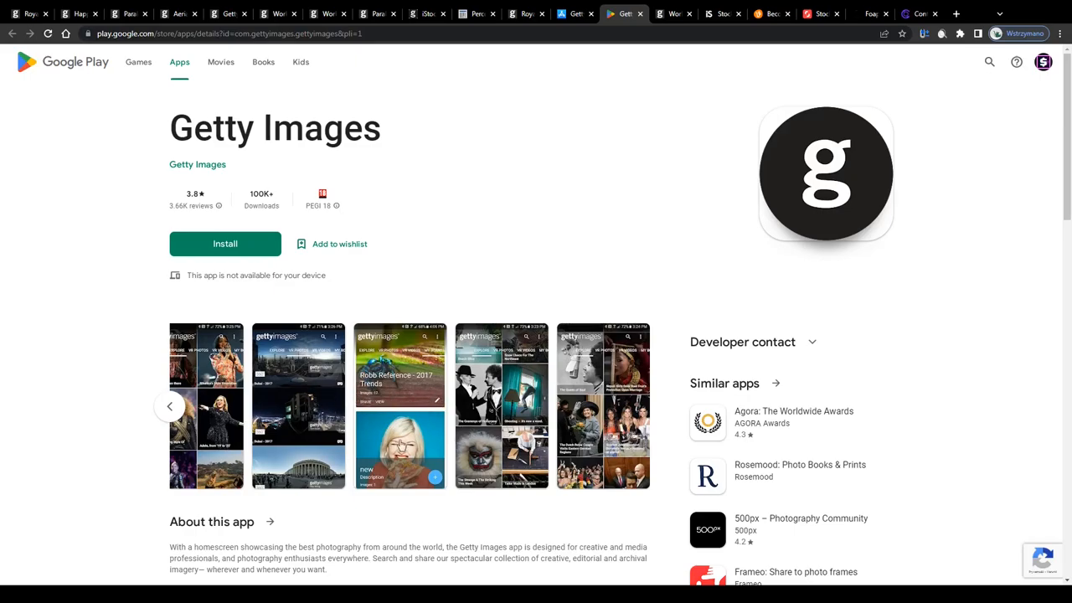
mouse_move(584, 416)
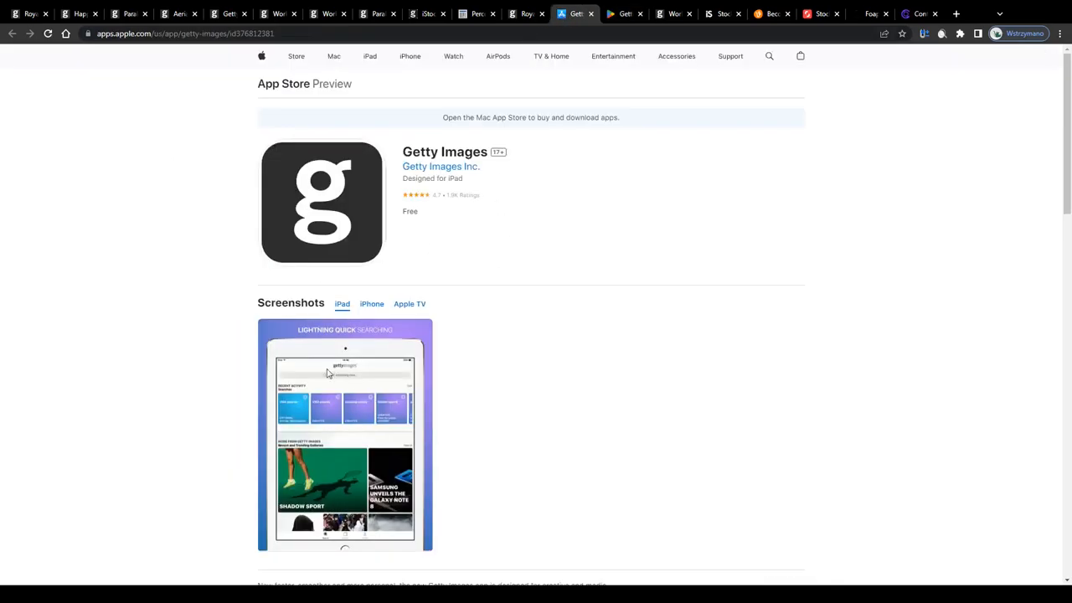
mouse_move(492, 173)
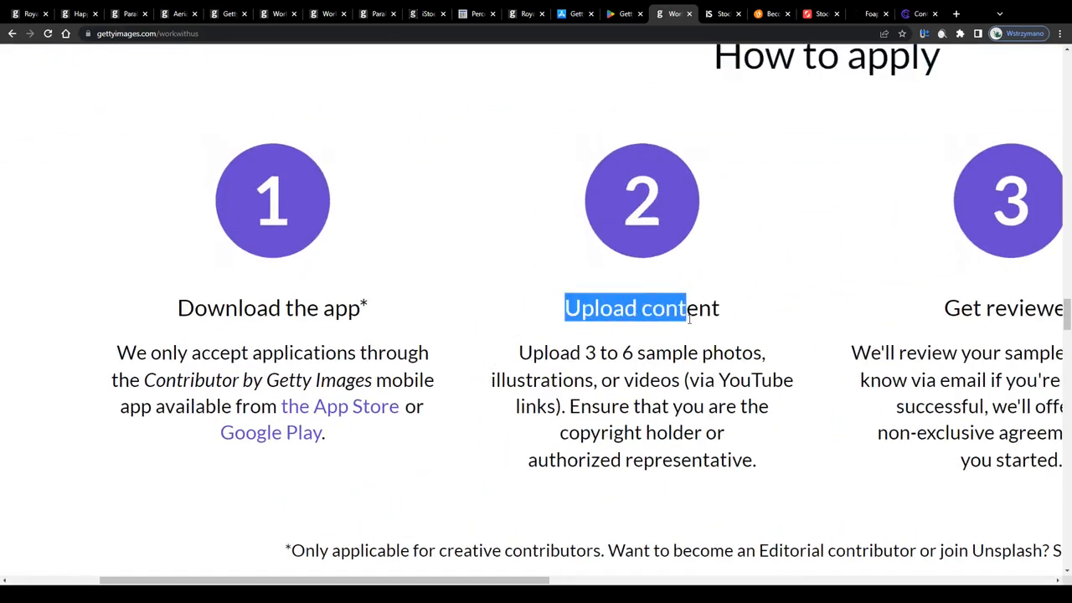
- Highlight the 'Upload content' and 'Get reviewed' steps of Getty's how-to-apply process
drag(687, 309, 737, 379)
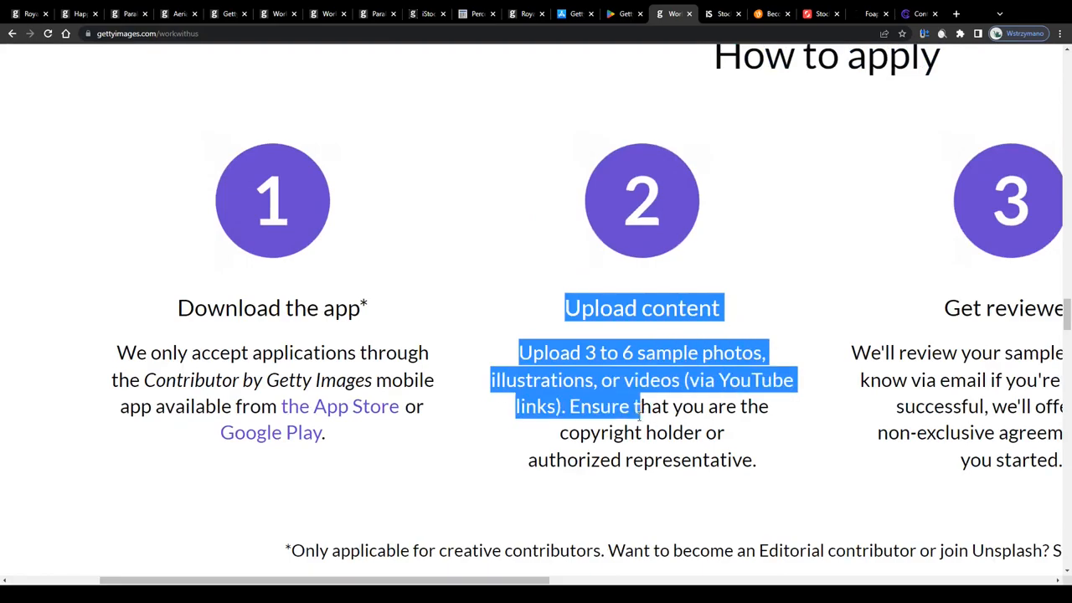
drag(636, 407, 757, 459)
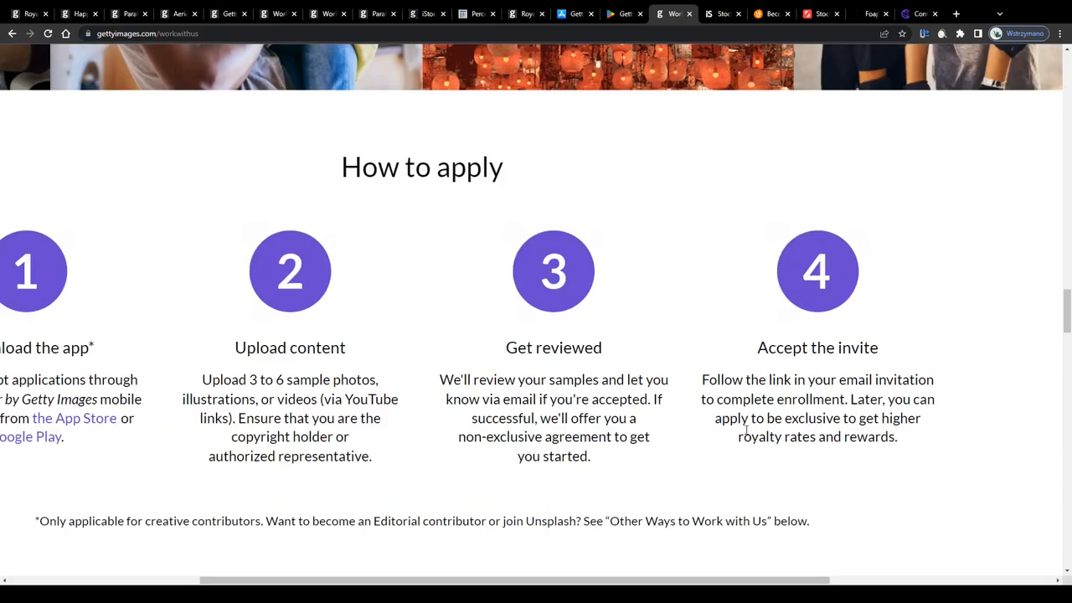
drag(506, 346, 536, 379)
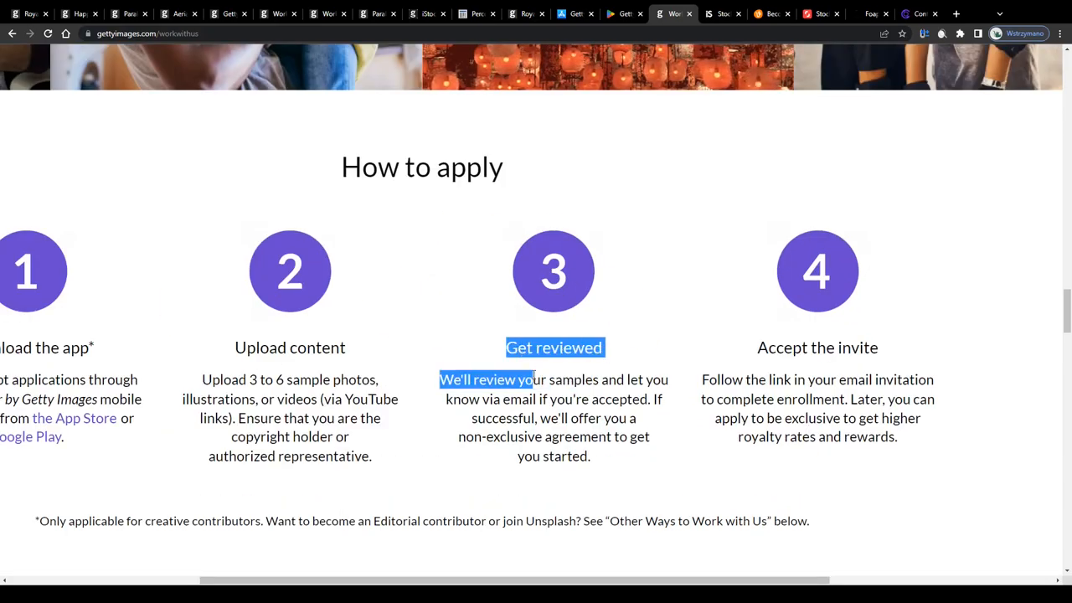
drag(536, 378, 656, 399)
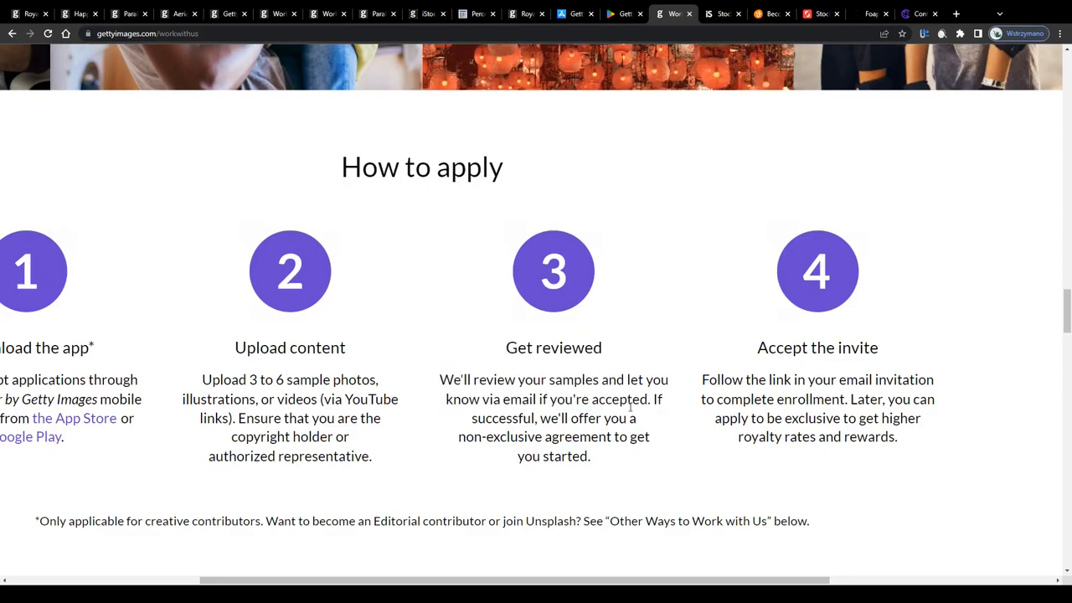
drag(656, 398, 589, 456)
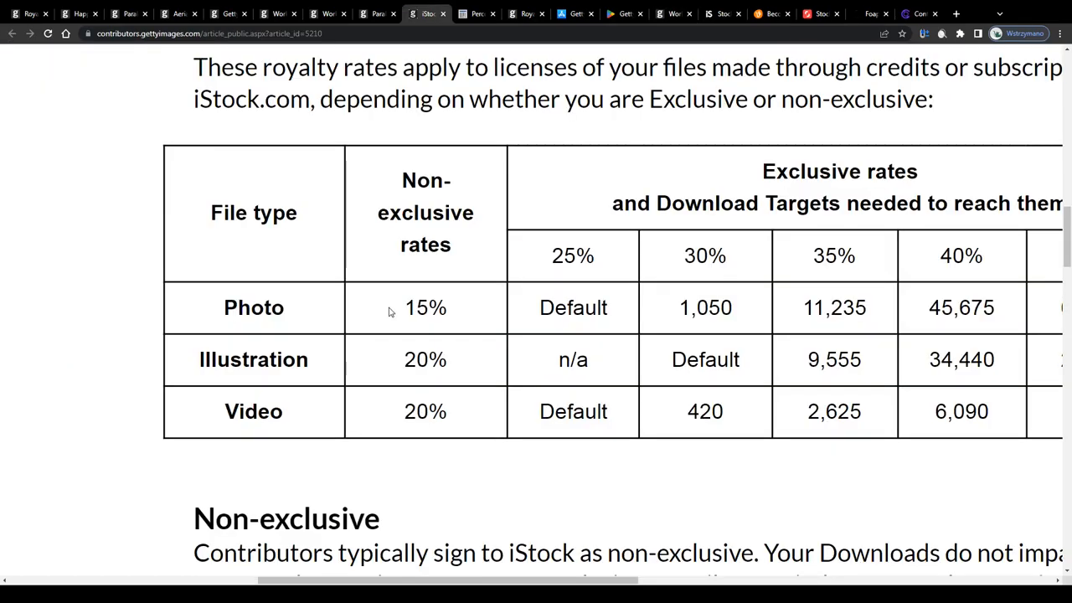
- Mark the 15% non-exclusive photo royalty rate in the contributor rates table
double_click(415, 412)
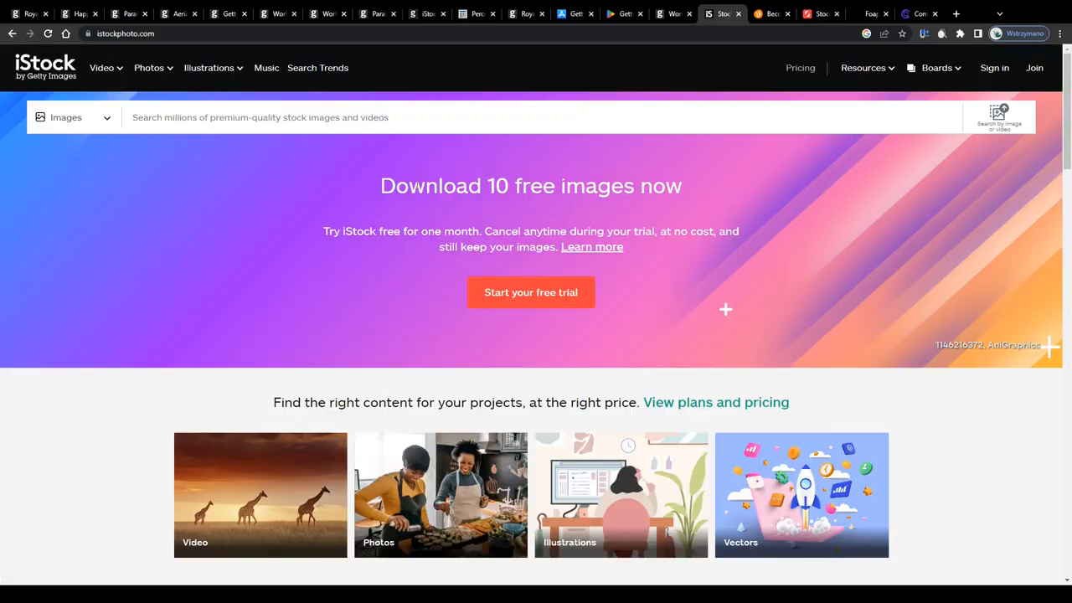
scroll(down, 3)
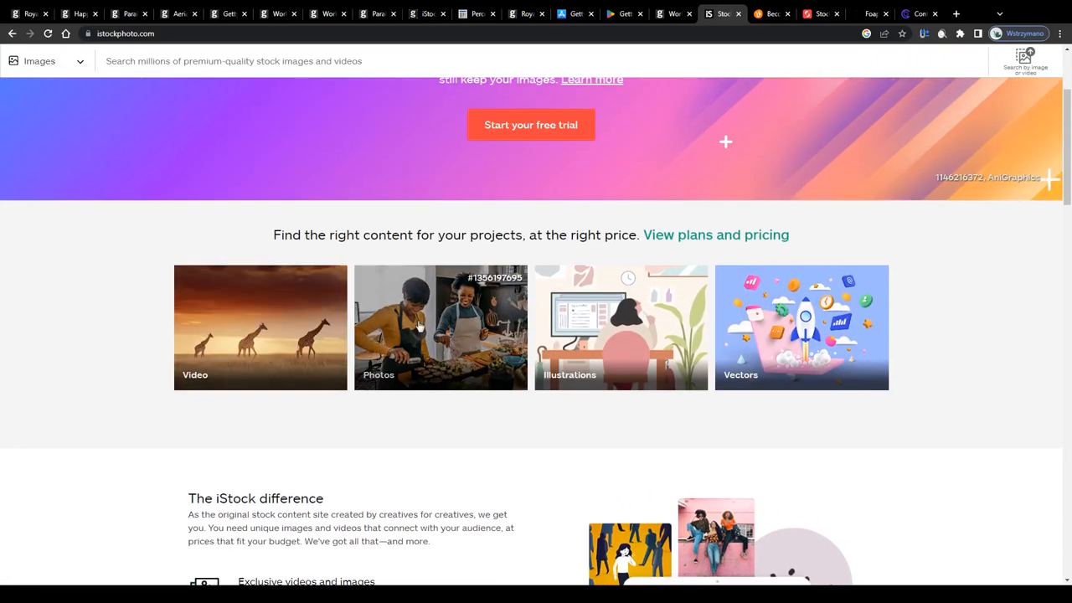
scroll(up, 3)
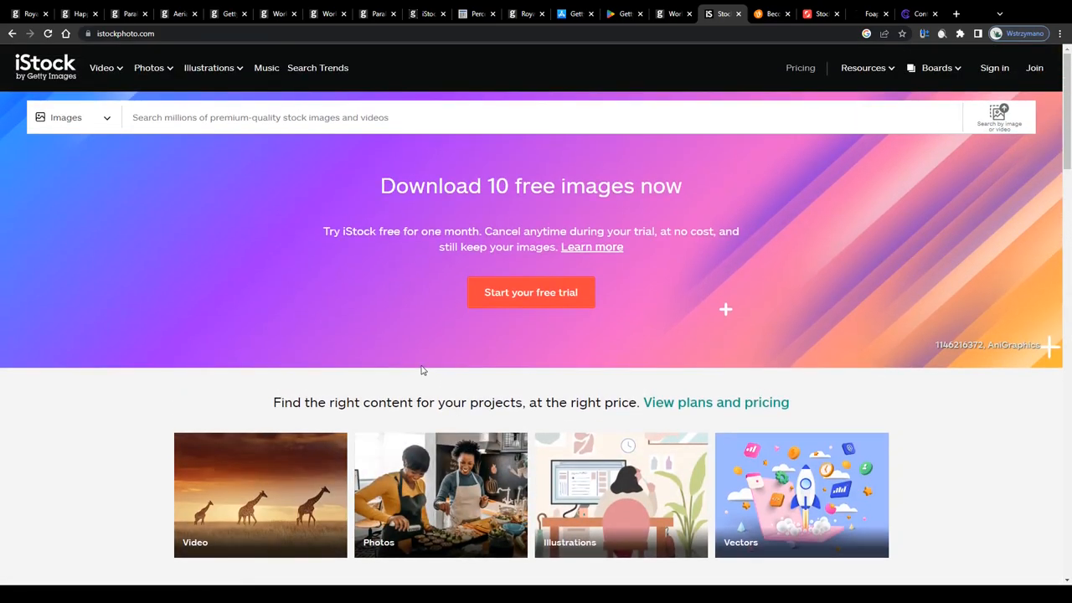
scroll(down, 3)
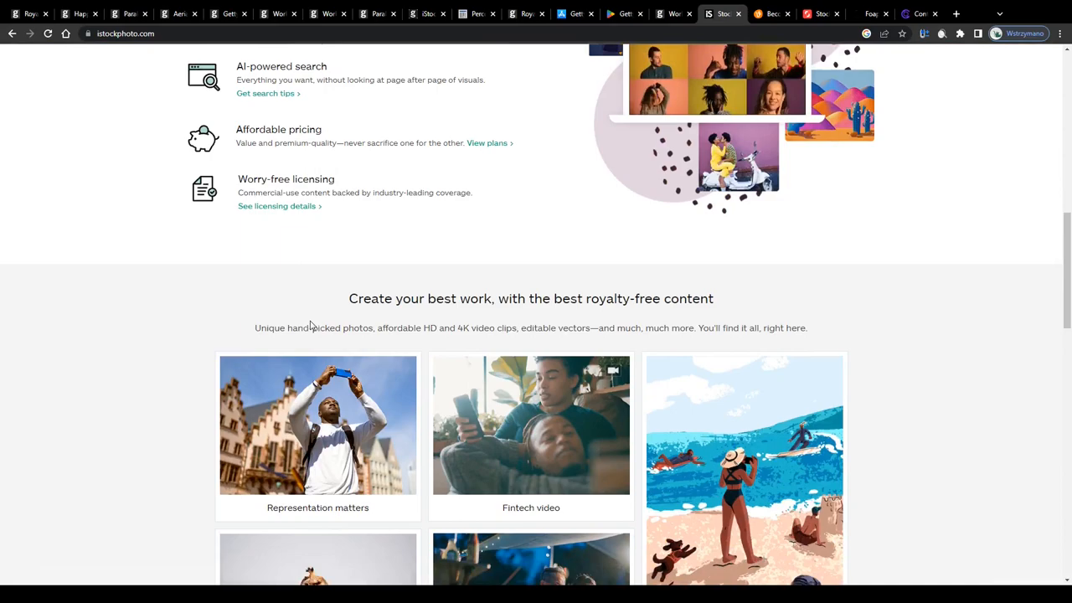
scroll(down, 3)
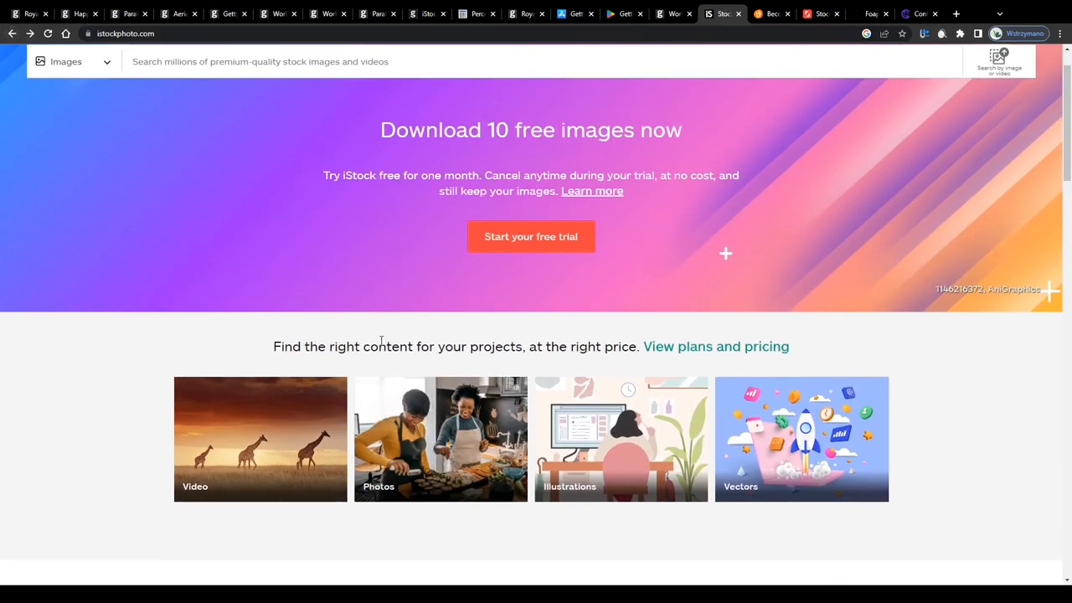
scroll(up, 3)
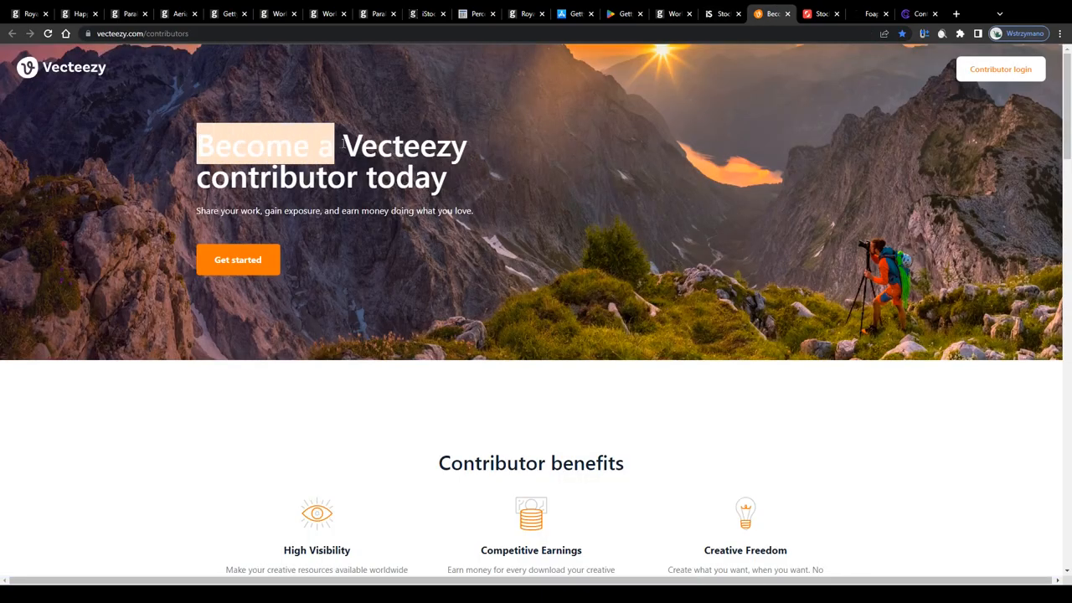
- Step through the Shutterstock and Foap contributor pages to land on ClickASnap's how-it-works page
click(821, 14)
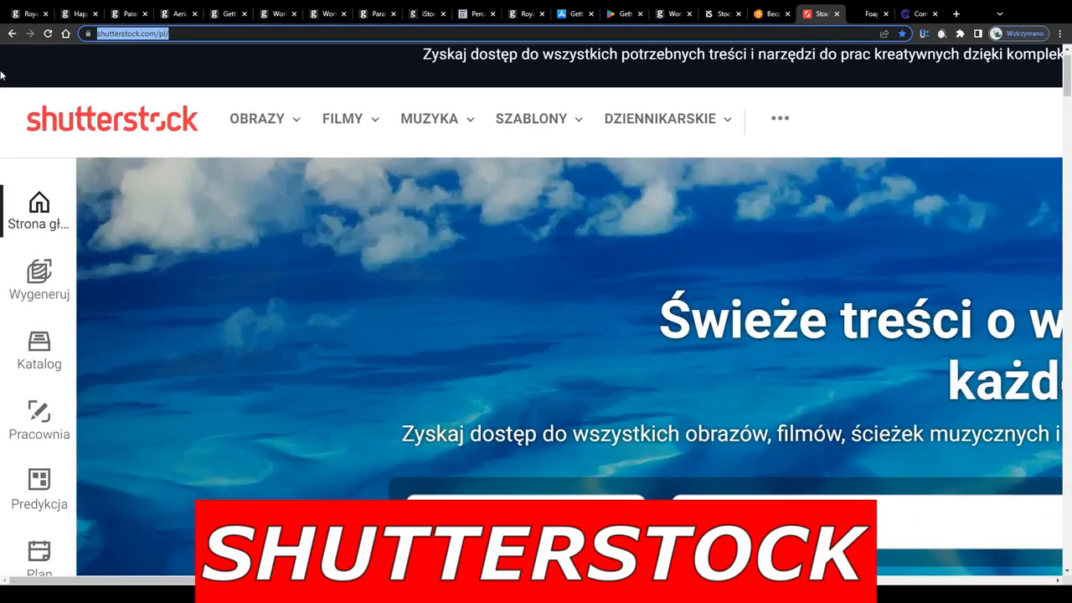
click(871, 13)
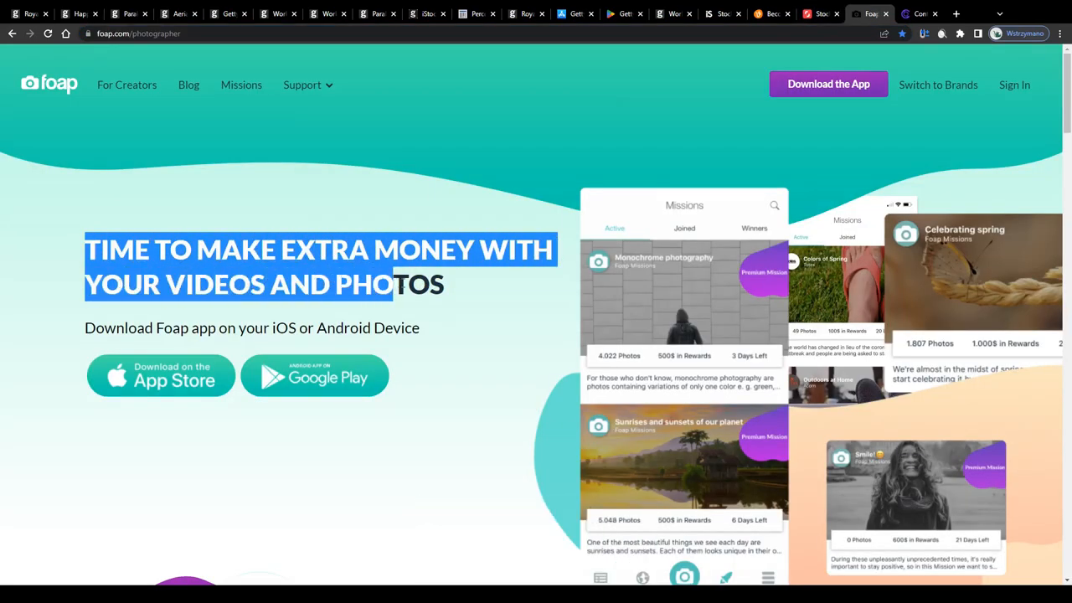
click(918, 14)
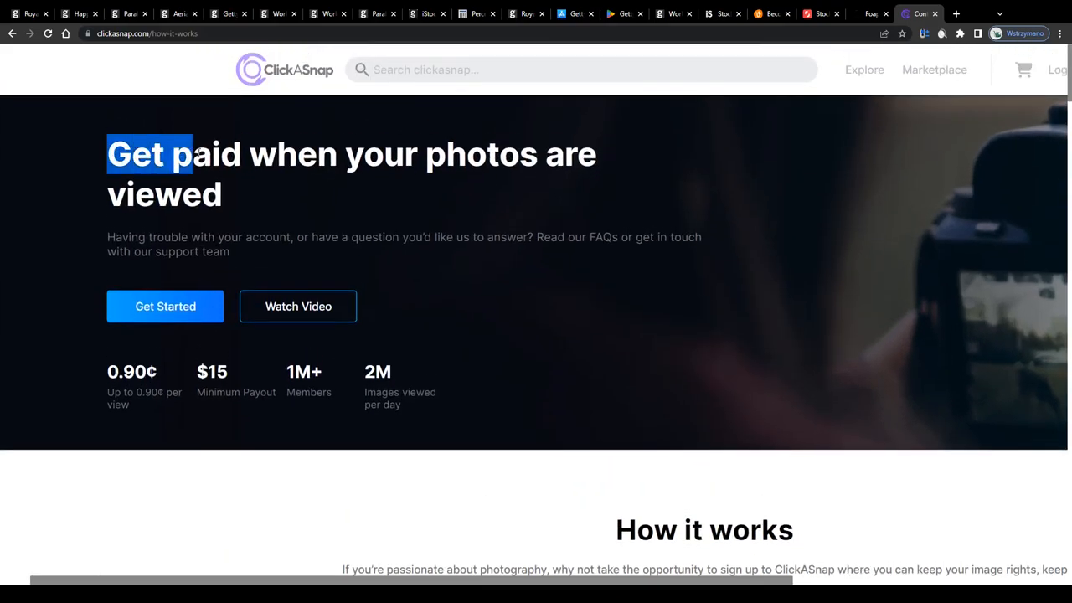
drag(188, 154, 238, 195)
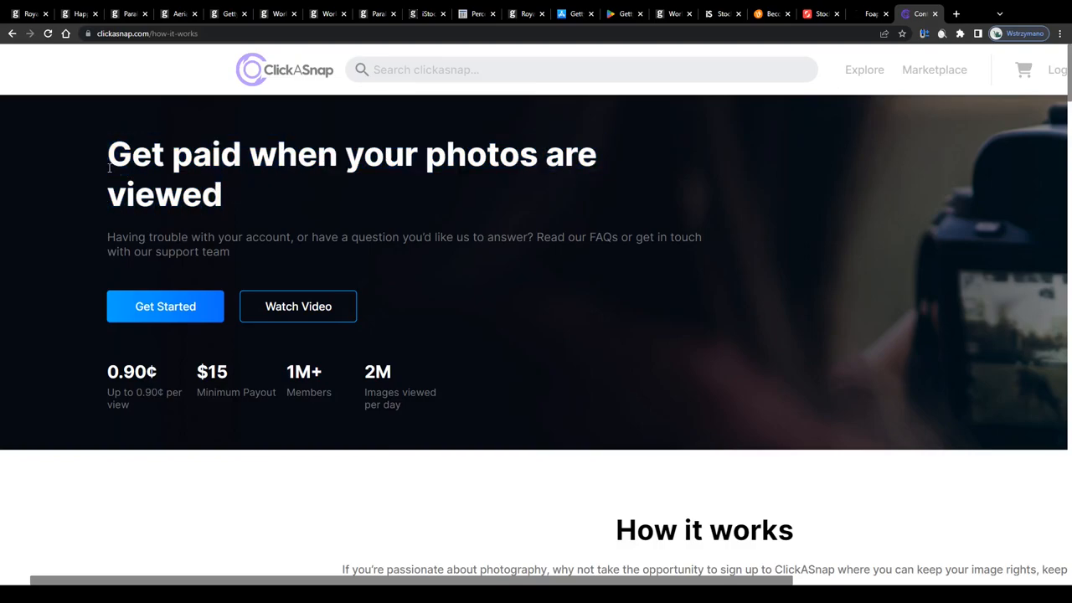
scroll(down, 3)
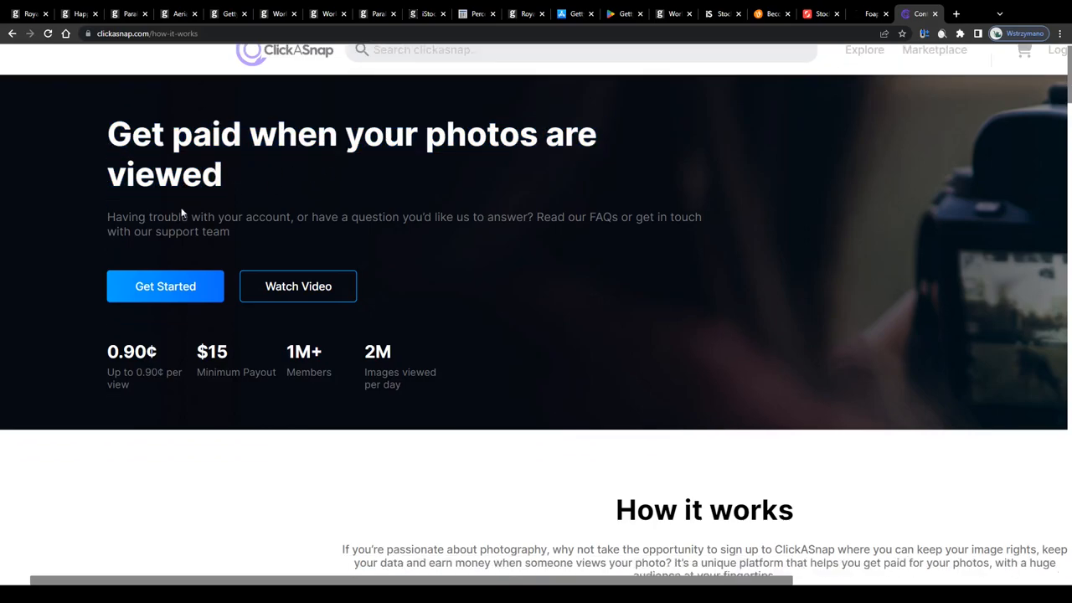
scroll(down, 3)
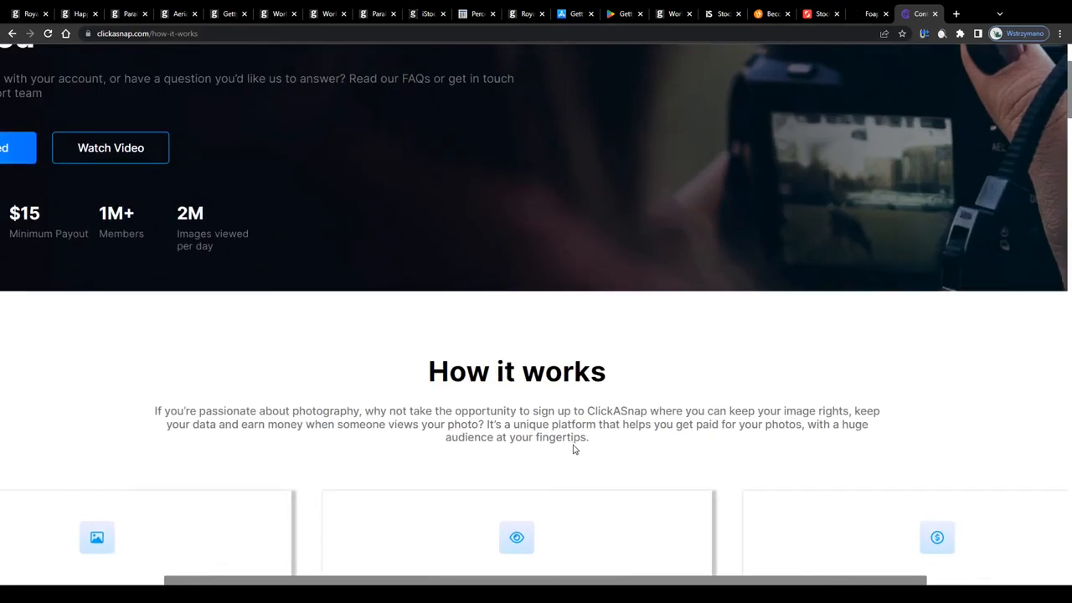
drag(485, 424, 590, 437)
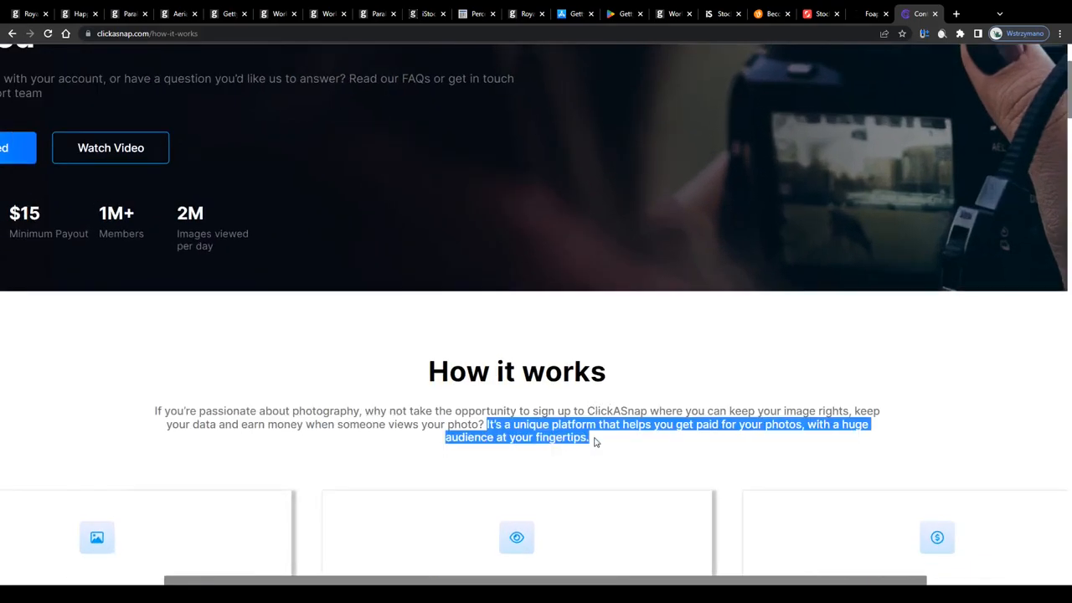
scroll(up, 3)
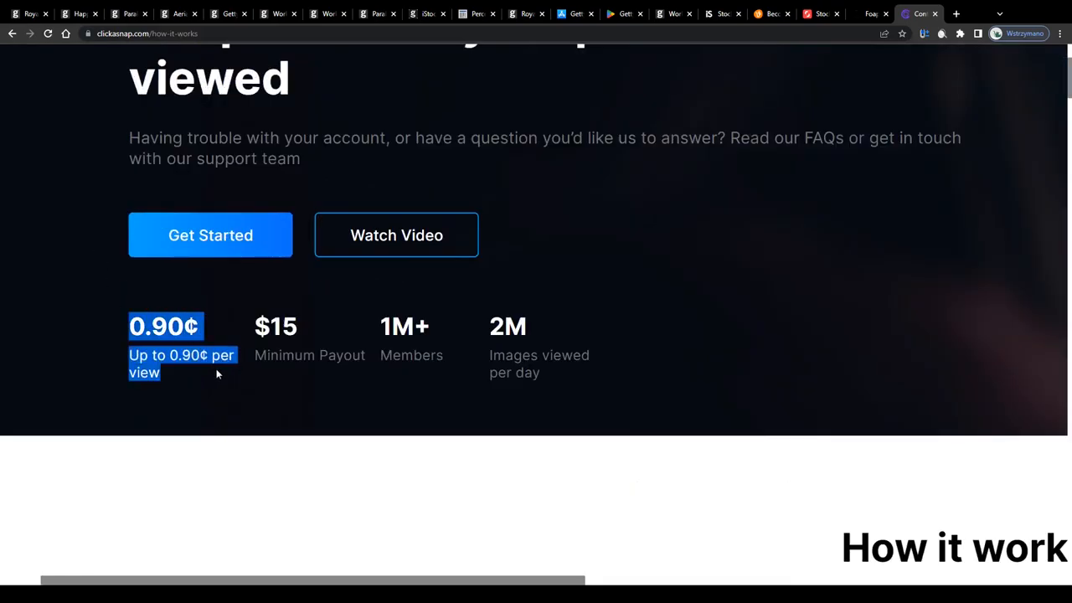
mouse_move(236, 387)
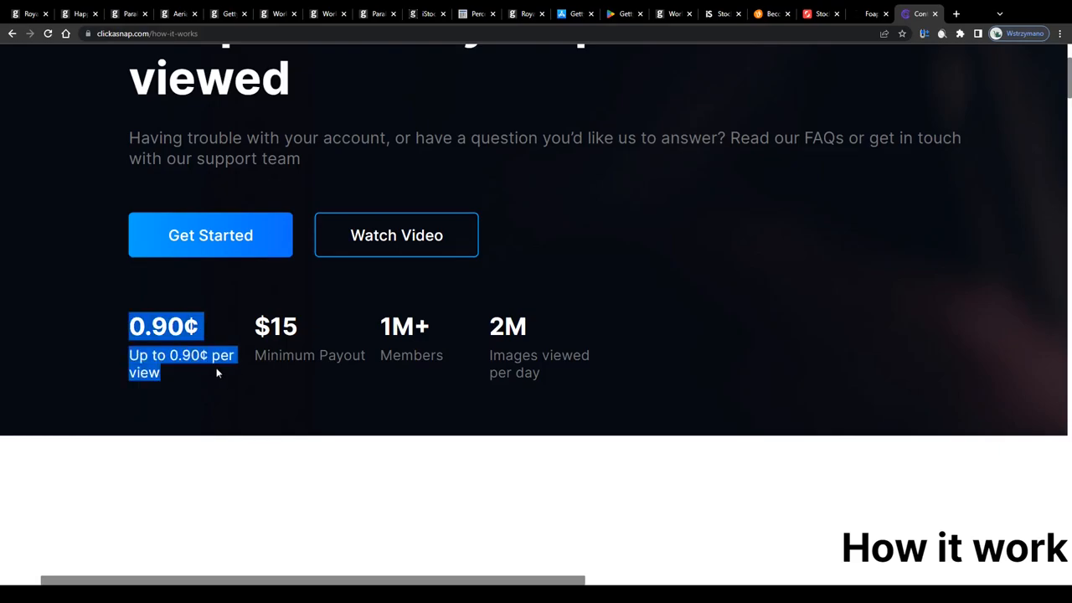
mouse_move(234, 385)
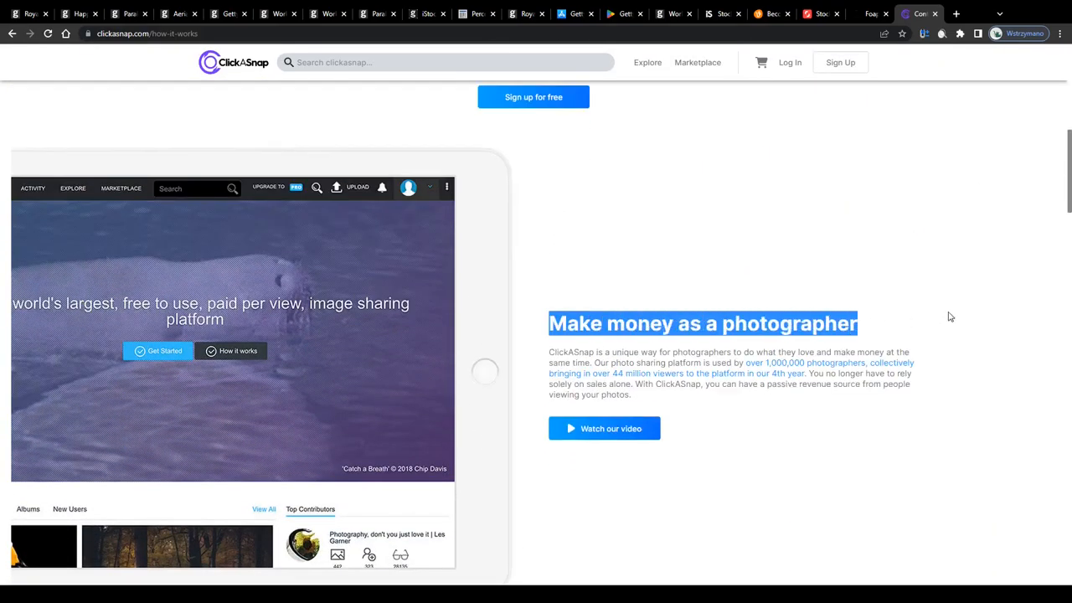
scroll(down, 3)
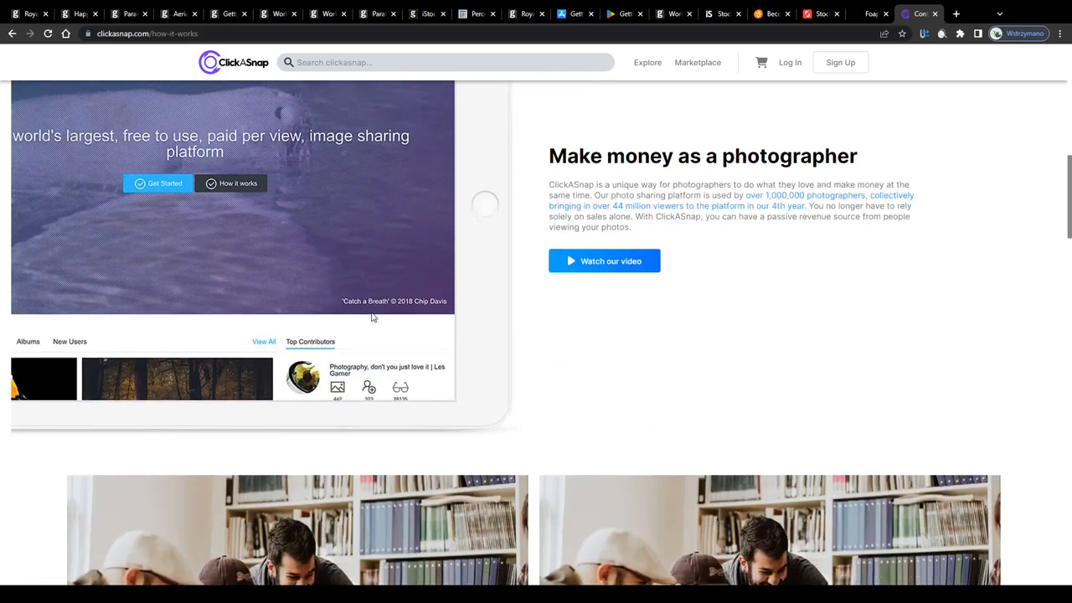
scroll(down, 3)
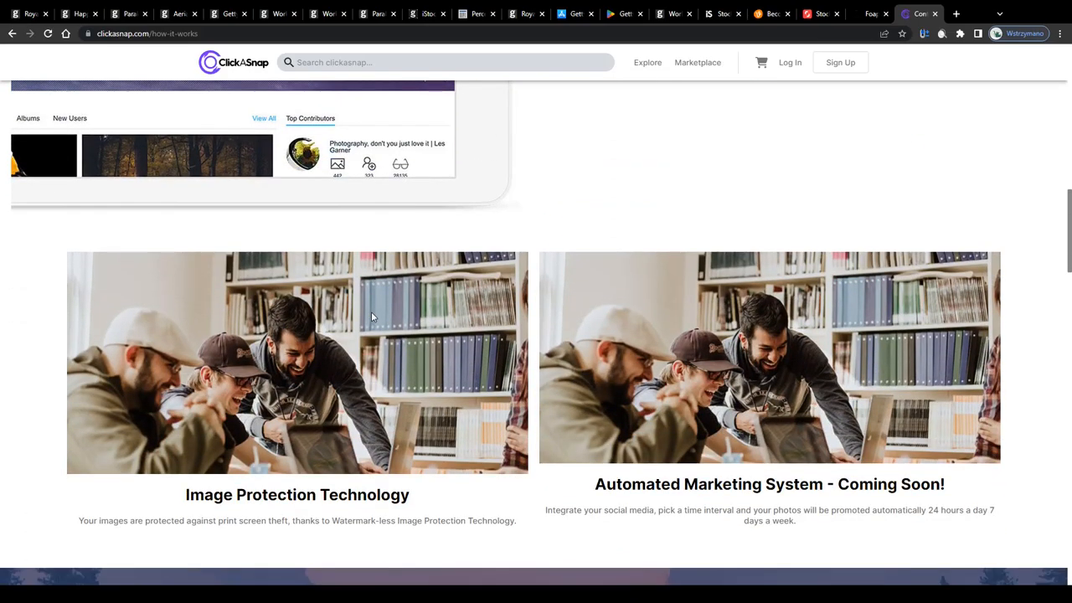
scroll(down, 3)
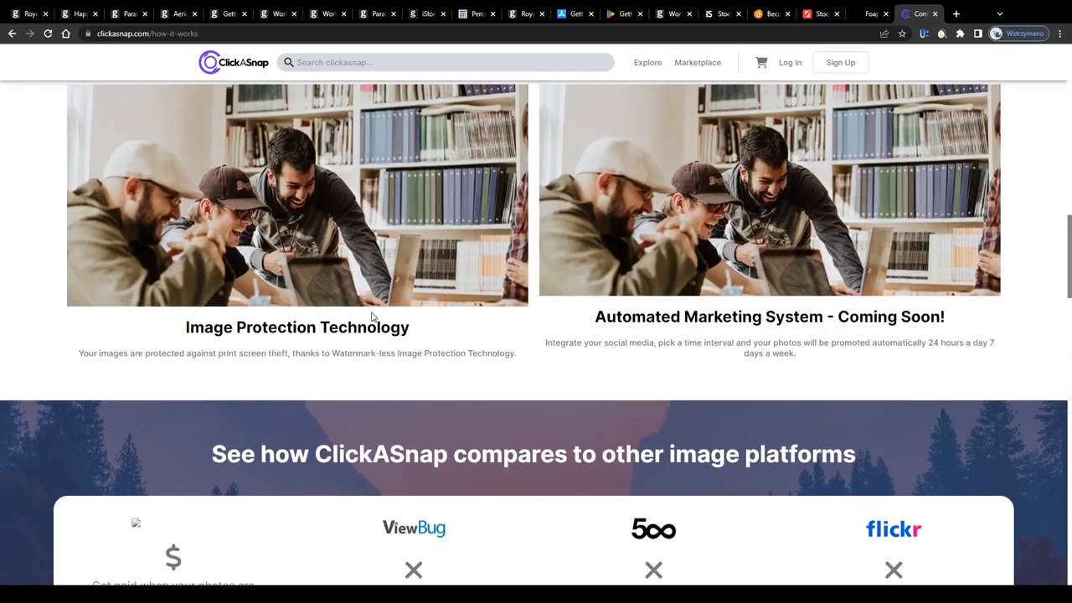
scroll(up, 3)
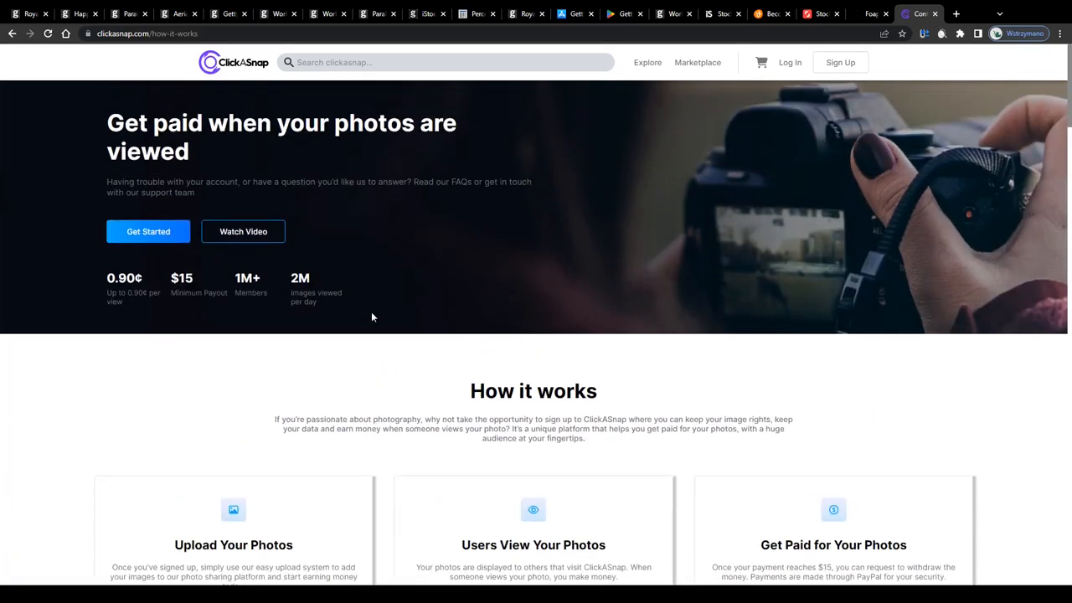